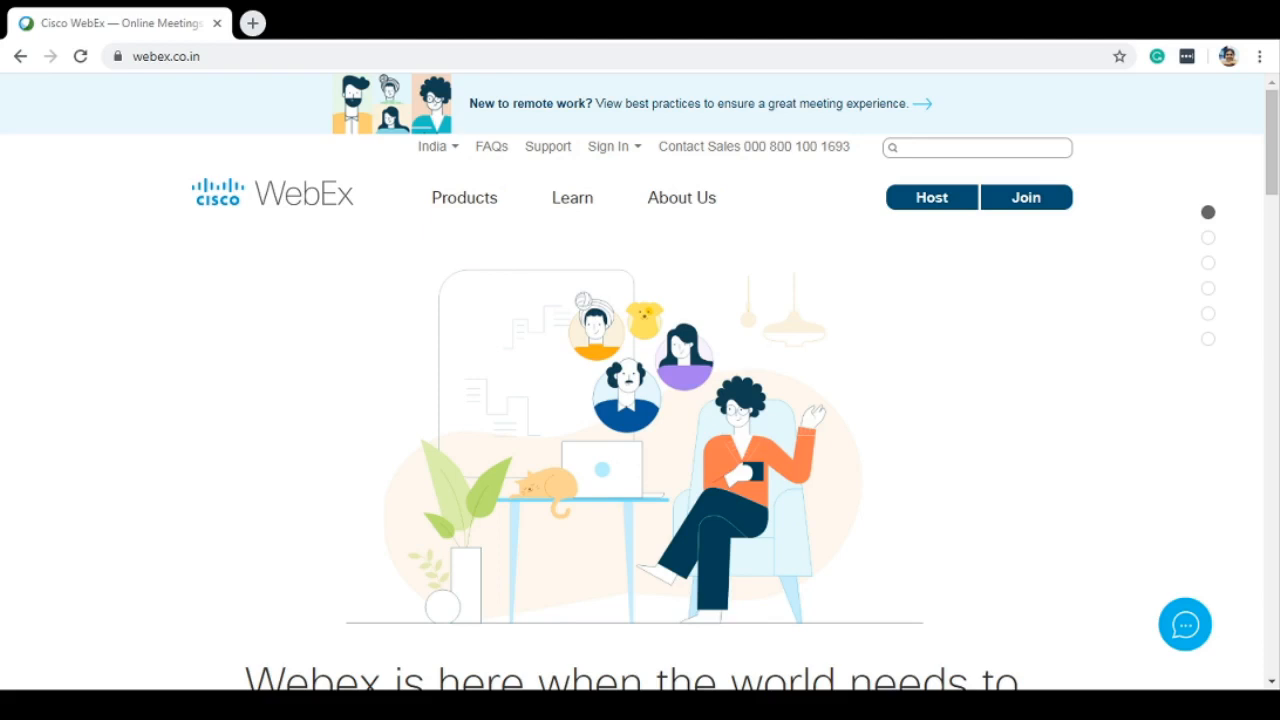
Scroll down and follow the link to the Webex sign-in page asking for an email.
{"action": "scroll", "scroll_direction": "down", "scroll_amount": 3}
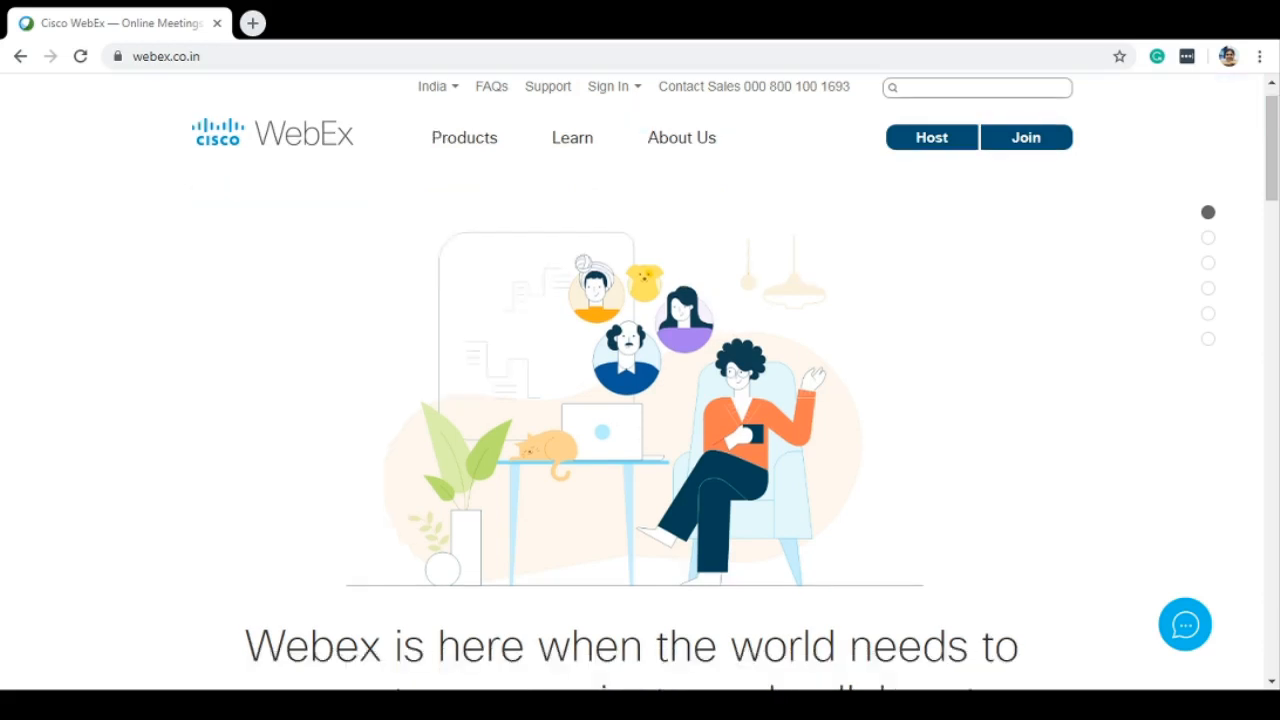
{"action": "mouse_move", "coordinate": [818, 296]}
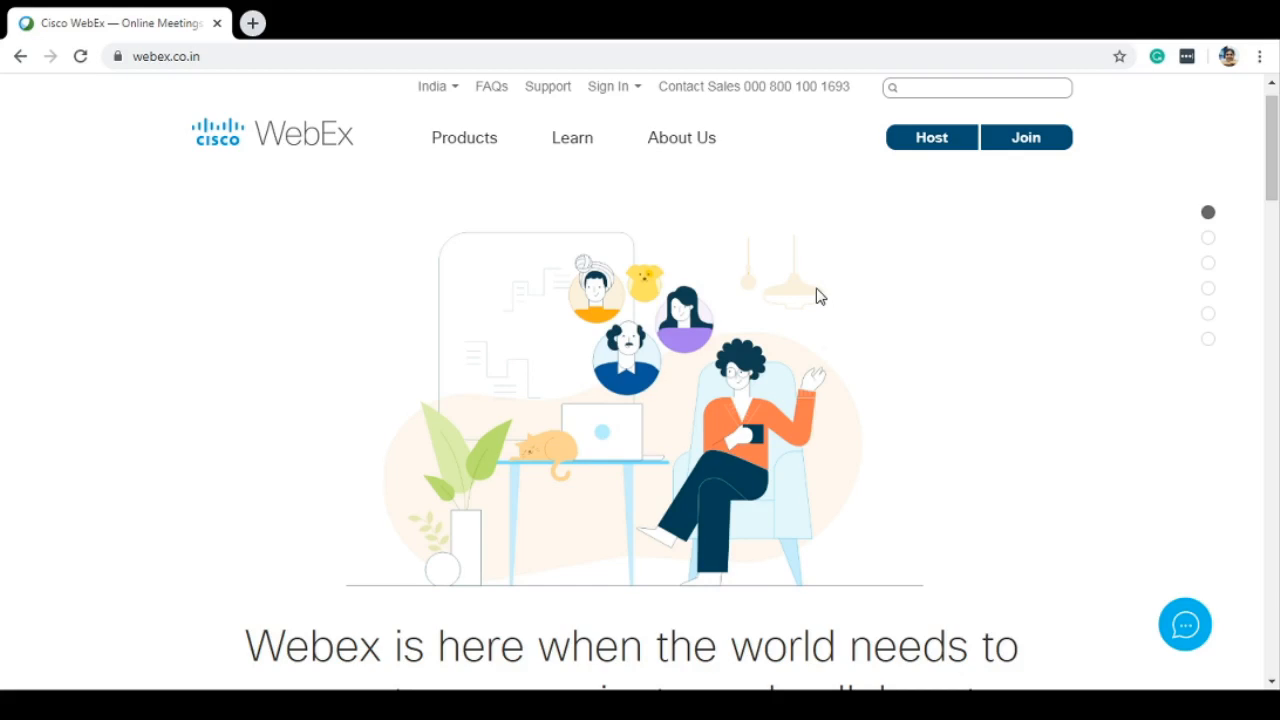
{"action": "mouse_move", "coordinate": [924, 155]}
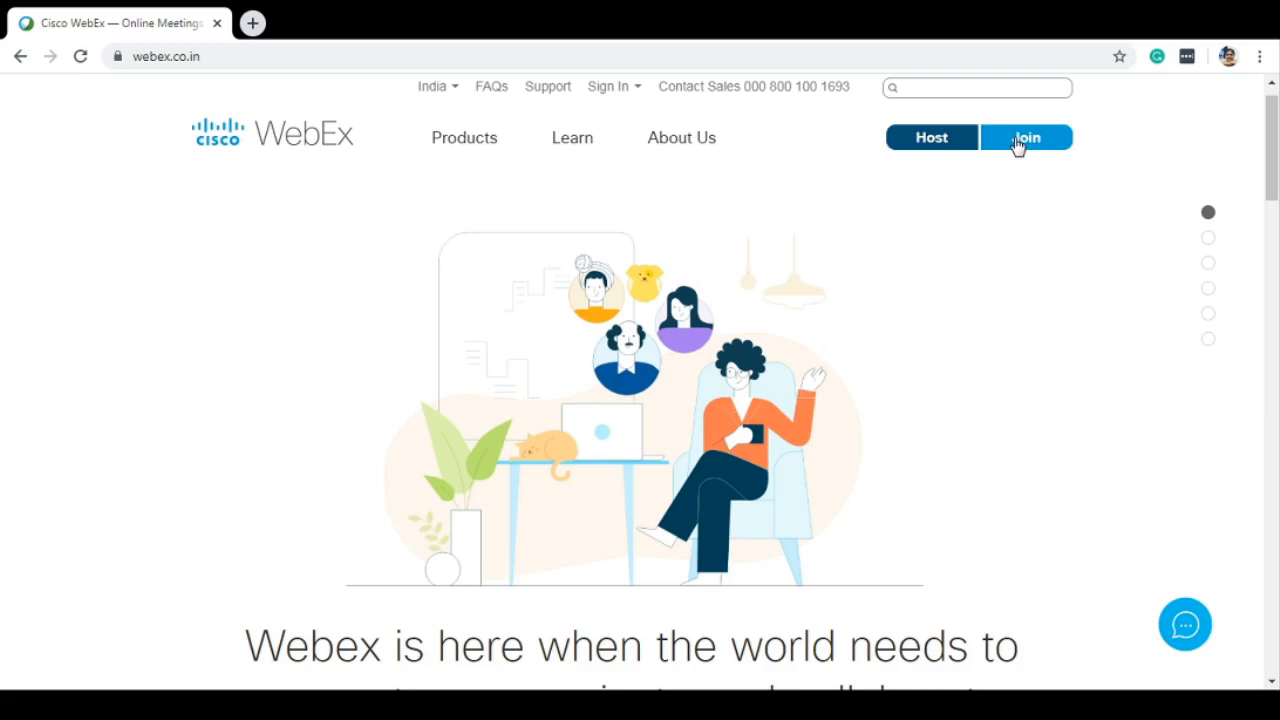
{"action": "mouse_move", "coordinate": [935, 238]}
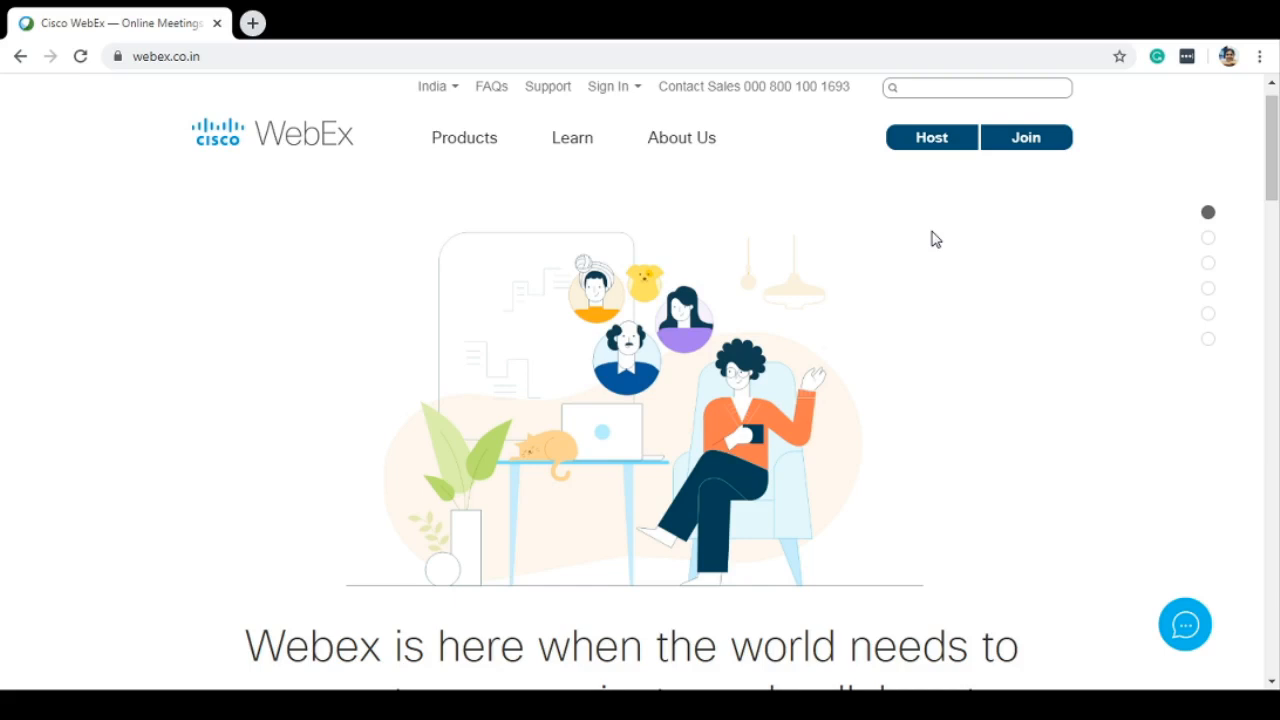
{"action": "scroll", "scroll_direction": "down", "scroll_amount": 3}
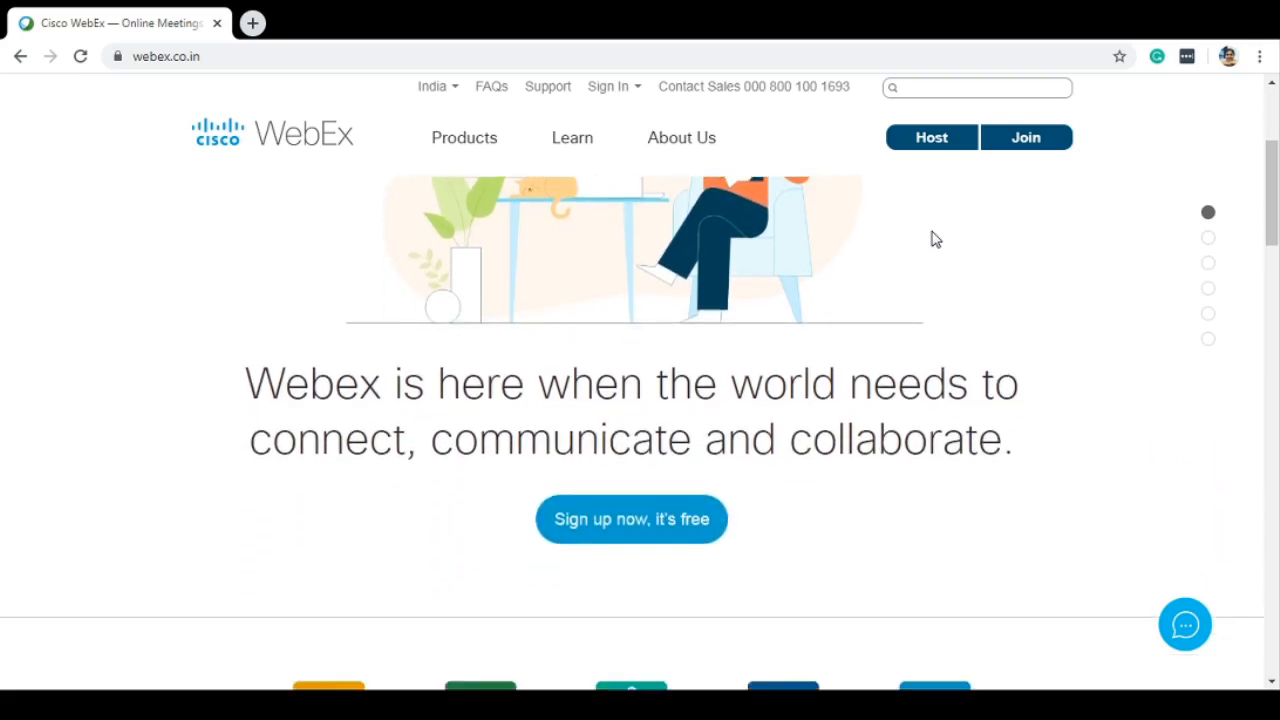
{"action": "mouse_move", "coordinate": [733, 516]}
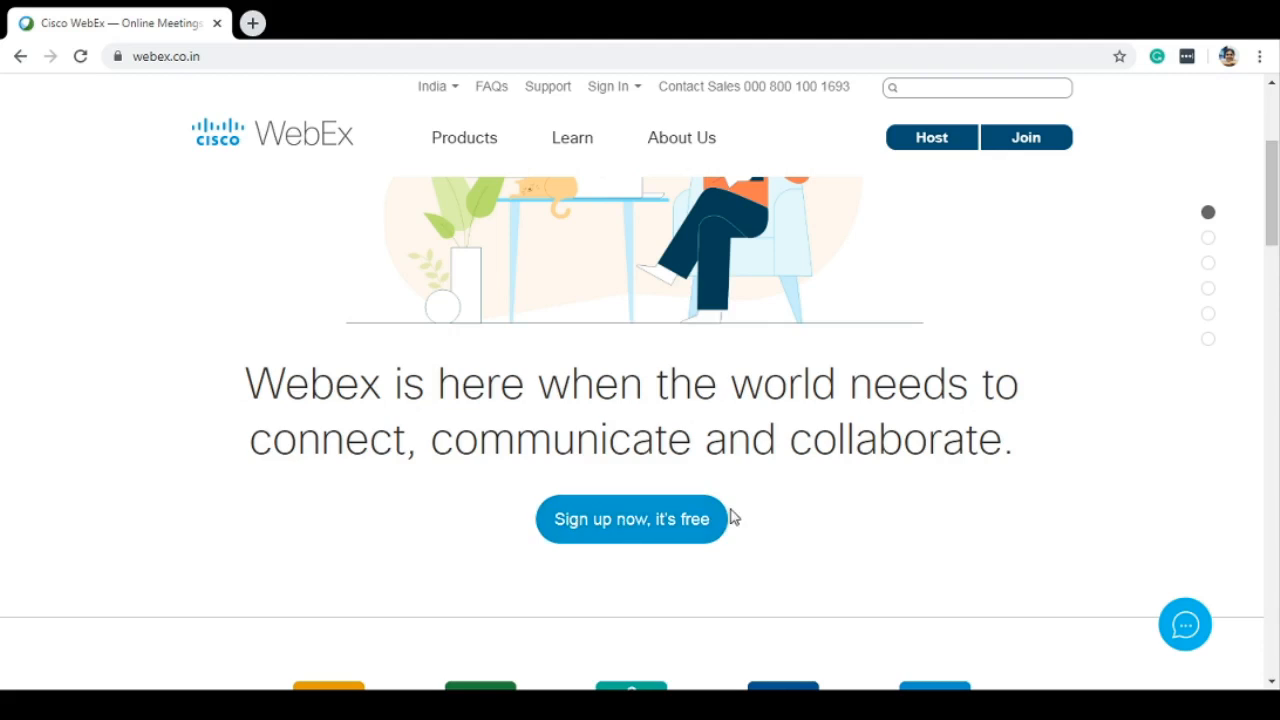
{"action": "scroll", "scroll_direction": "down", "scroll_amount": 3}
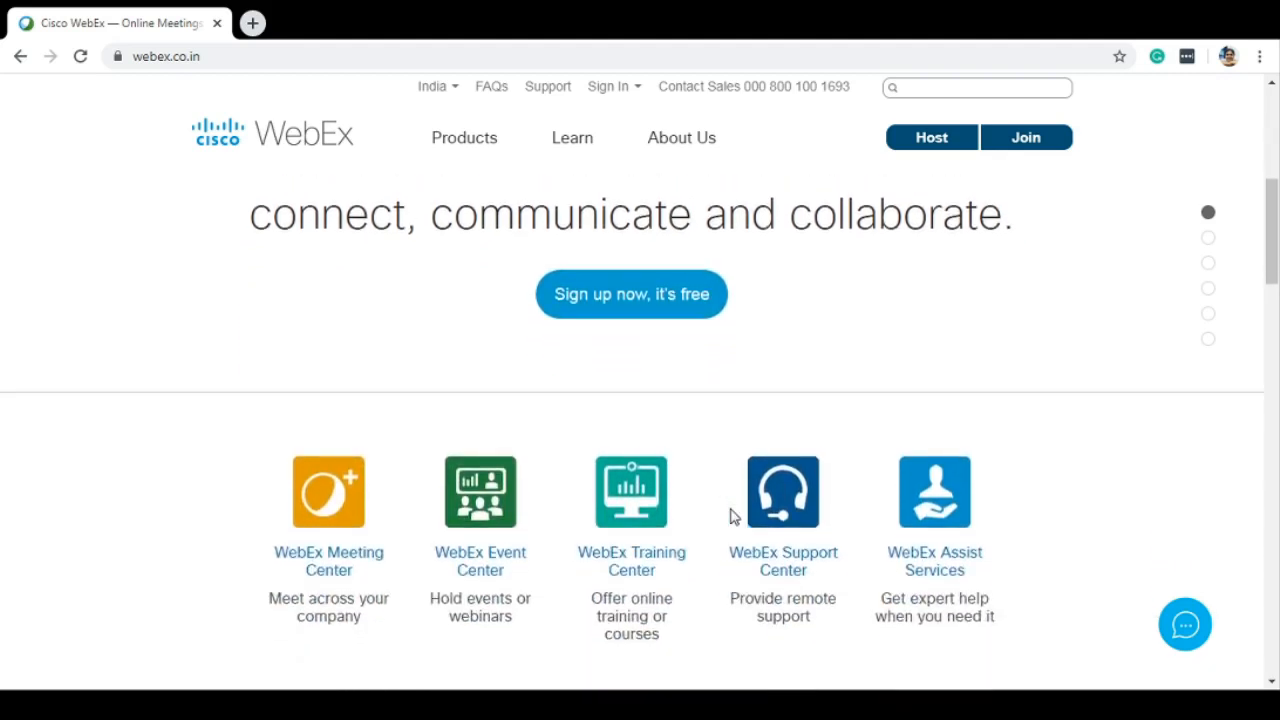
{"action": "mouse_move", "coordinate": [717, 510]}
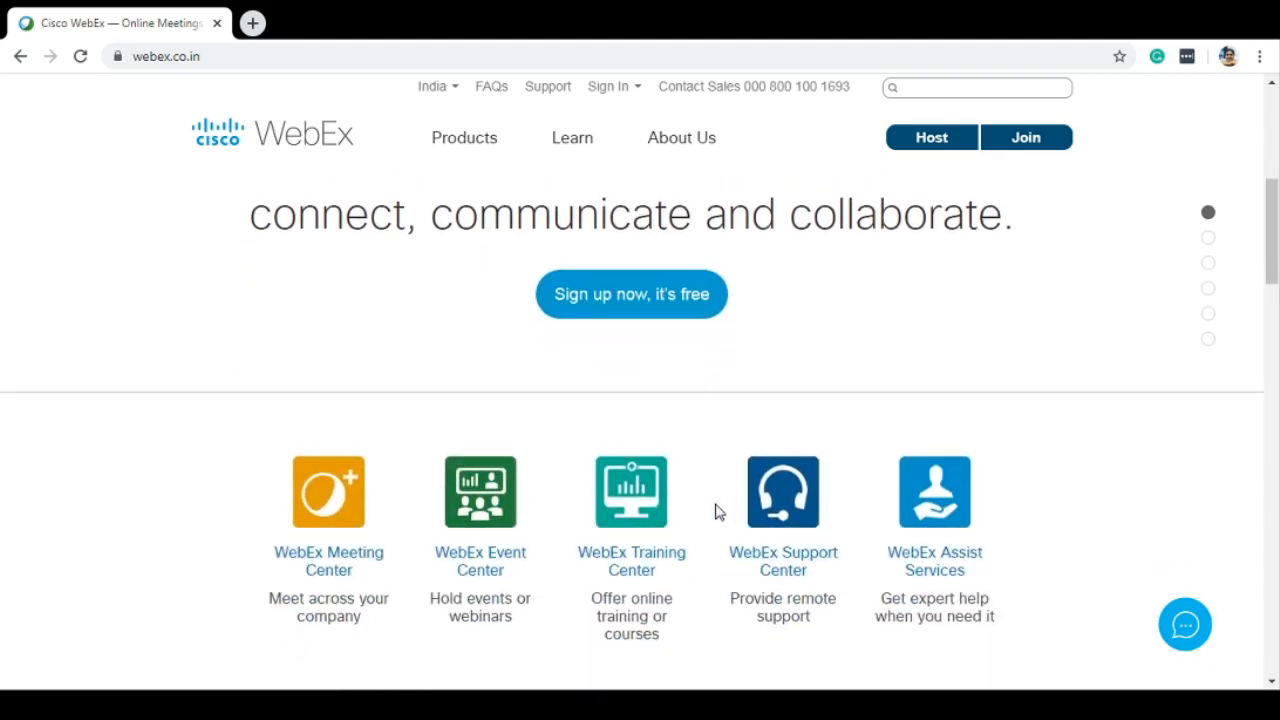
{"action": "mouse_move", "coordinate": [655, 308]}
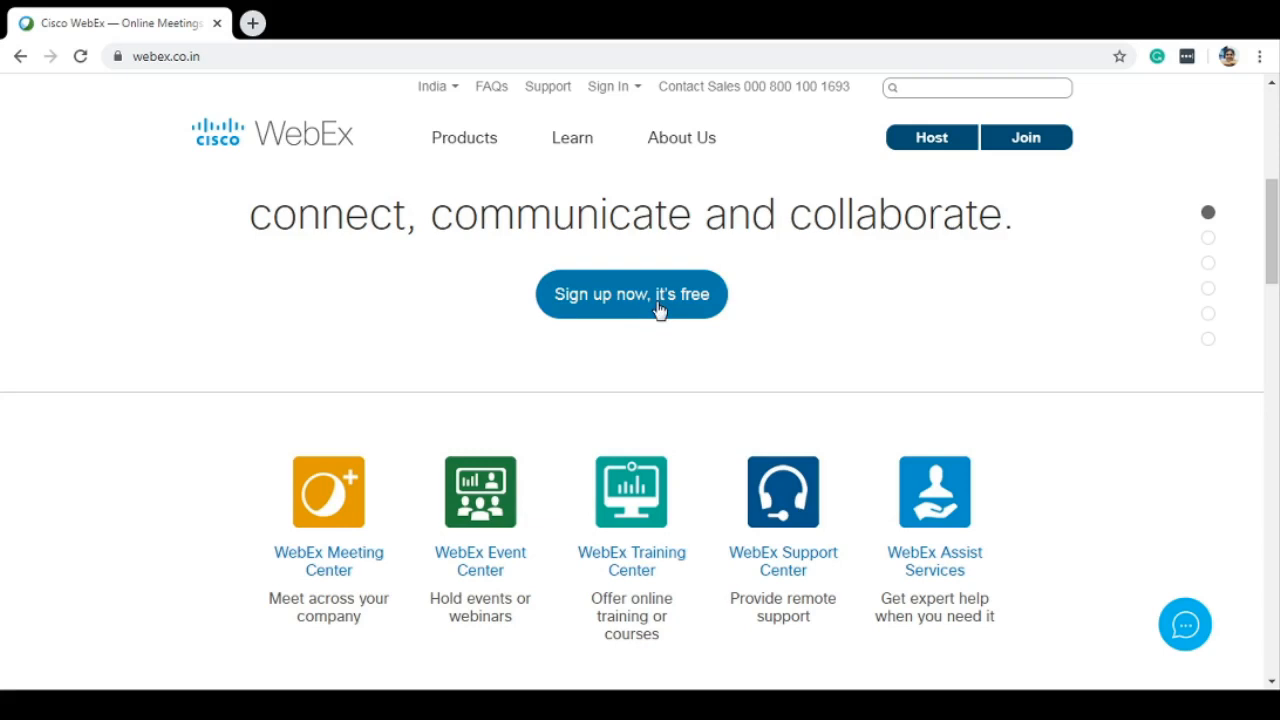
{"action": "left_click", "coordinate": [631, 294]}
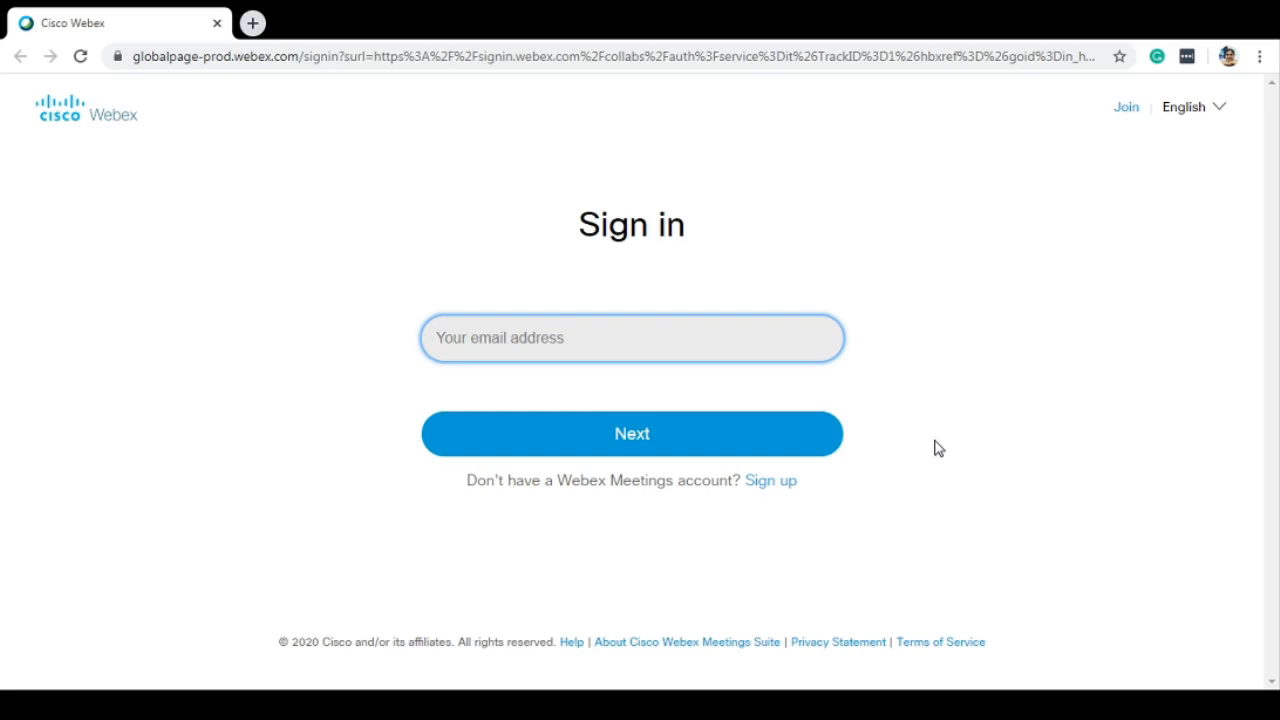
Sign in with the email genxsolutionpo… and the account password.
{"action": "left_click", "coordinate": [632, 338]}
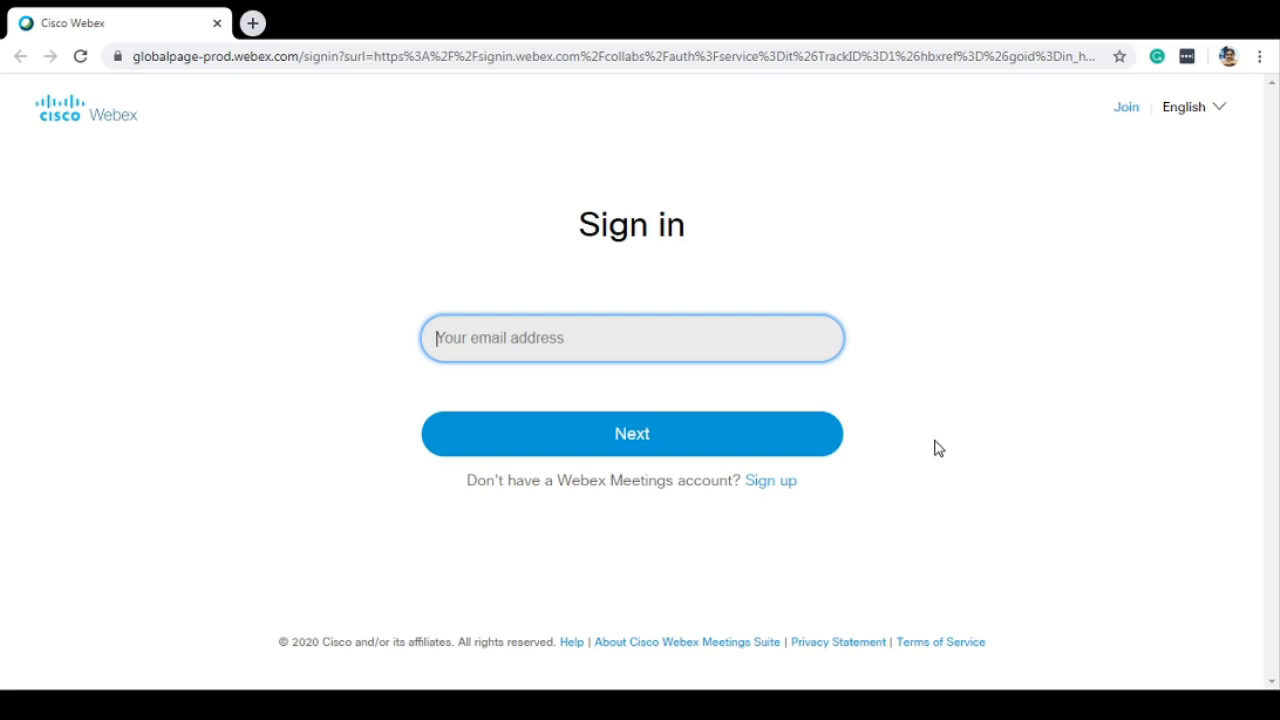
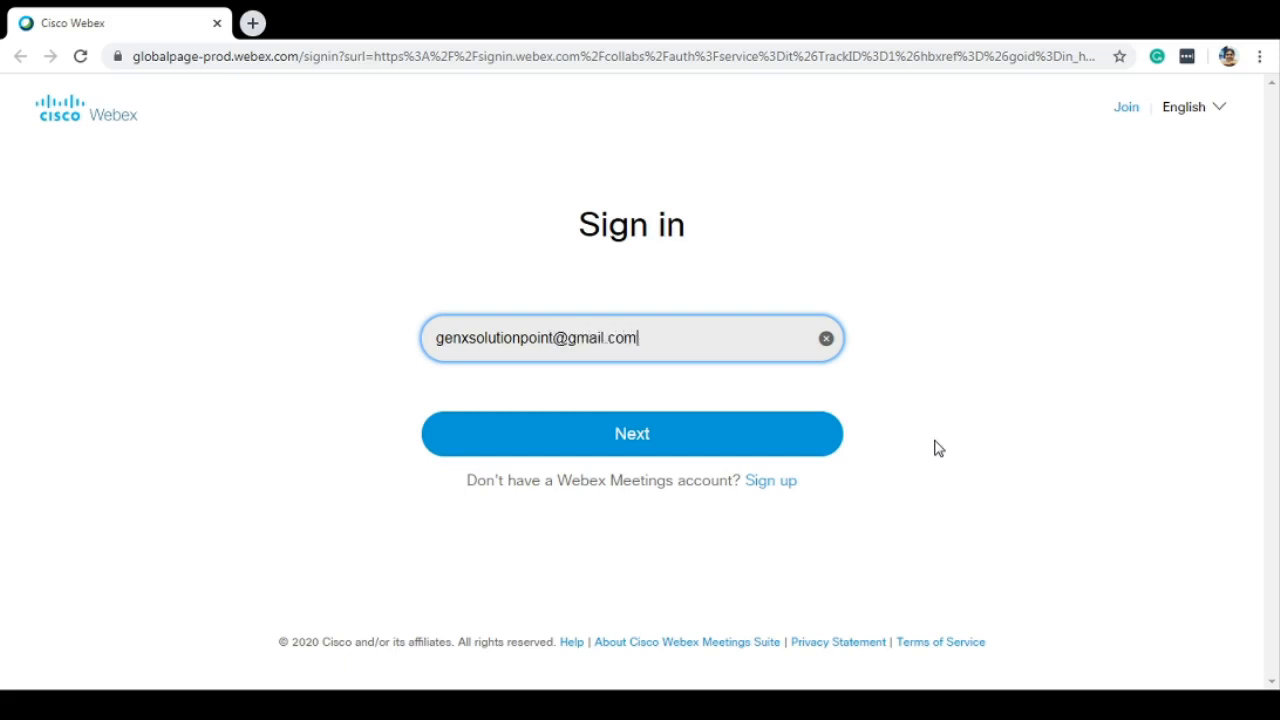
{"action": "left_click", "coordinate": [631, 433]}
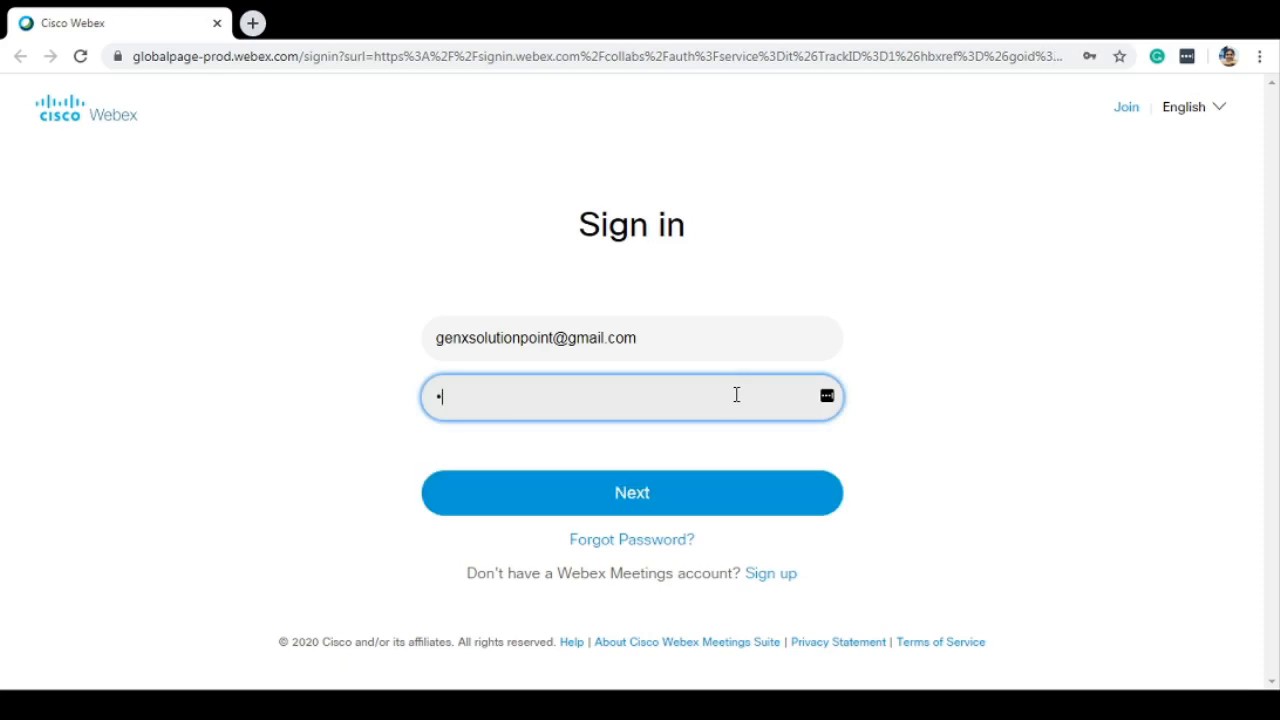
{"action": "type", "text": "password"}
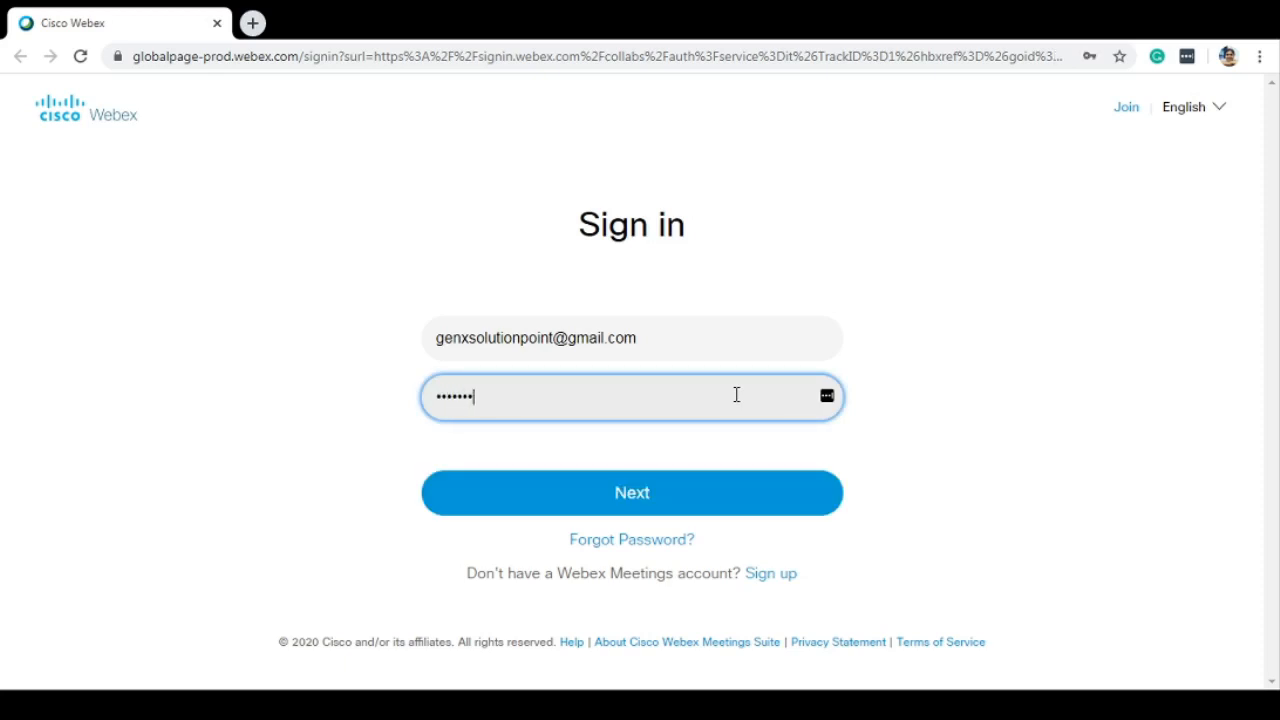
{"action": "left_click", "coordinate": [631, 492]}
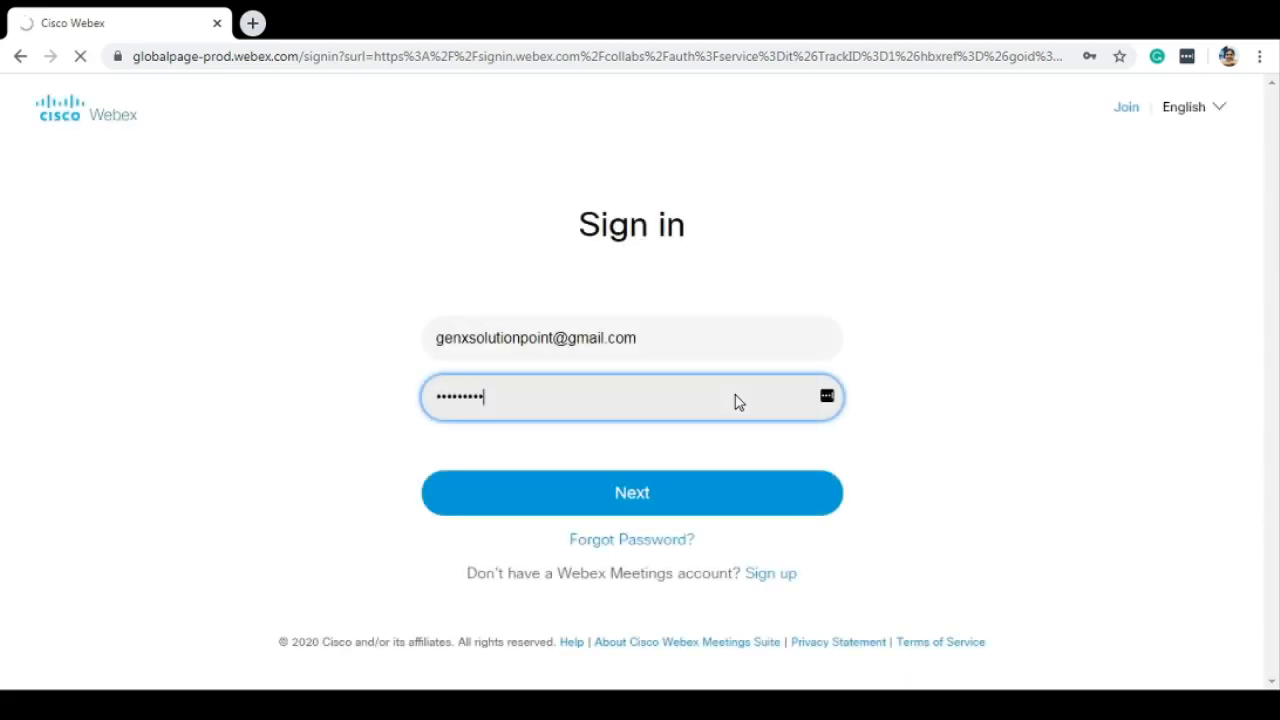
{"action": "left_click", "coordinate": [631, 492]}
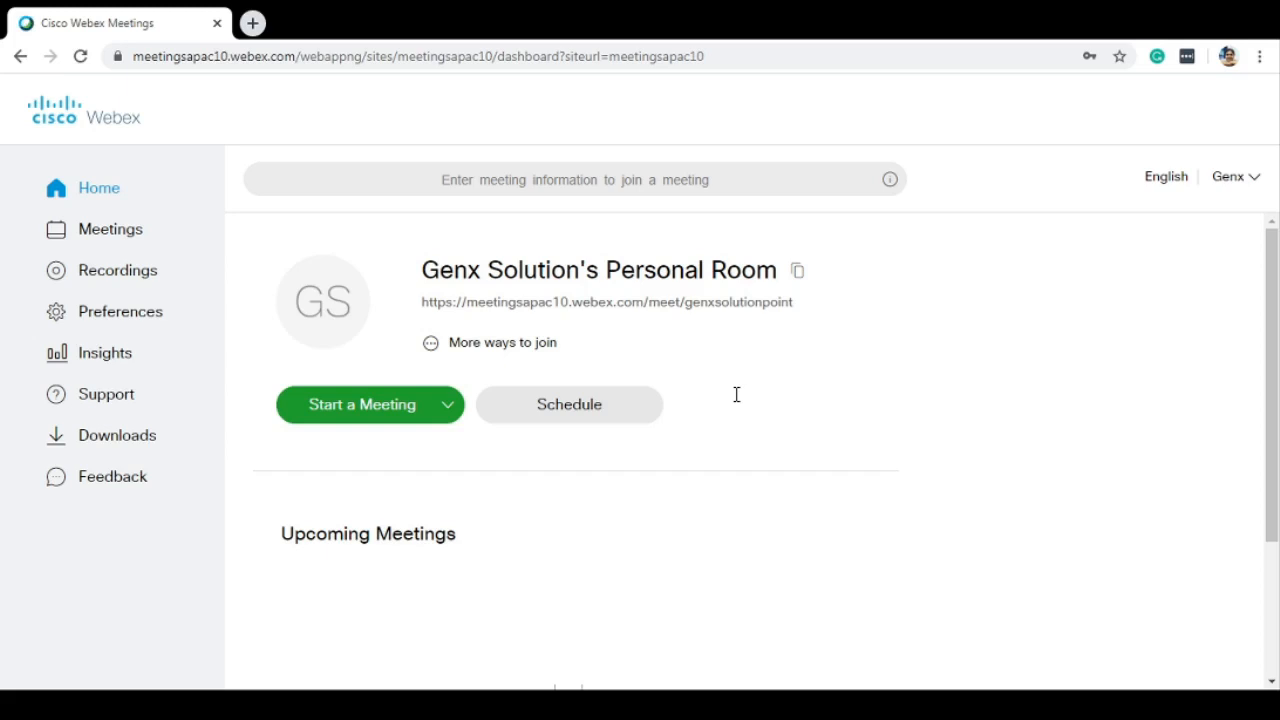
{"action": "mouse_move", "coordinate": [520, 298]}
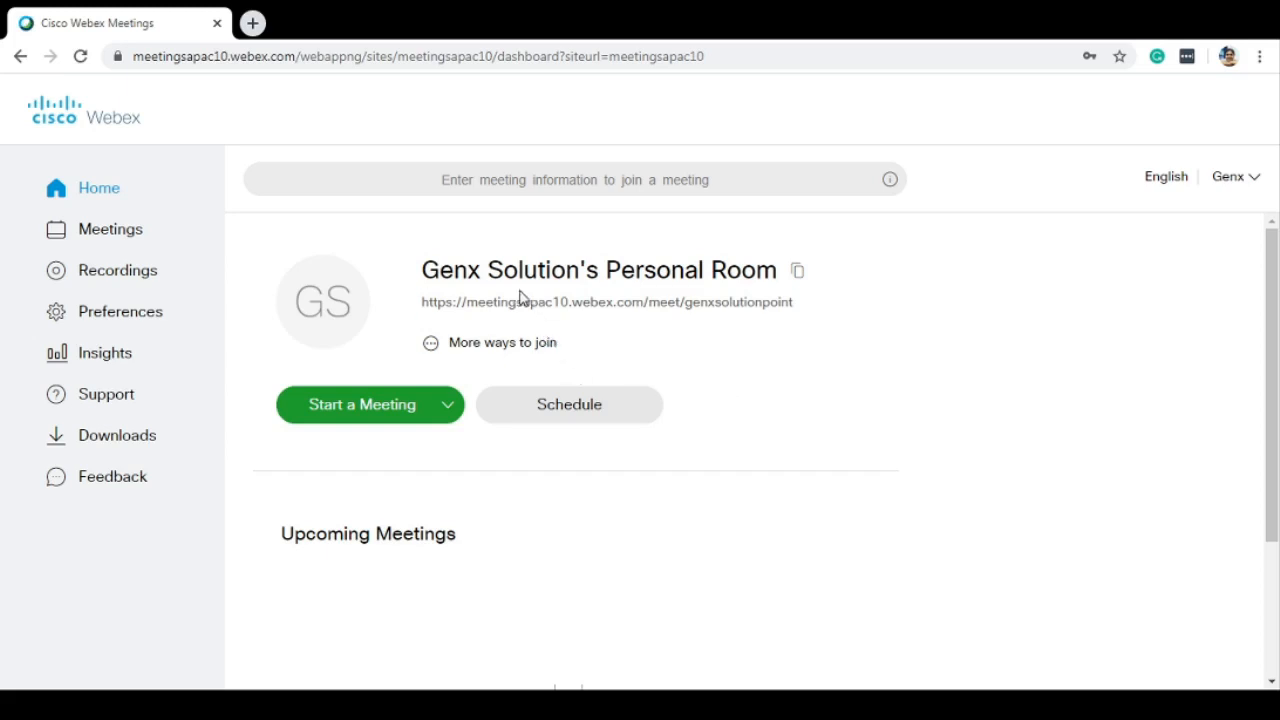
{"action": "mouse_move", "coordinate": [775, 237]}
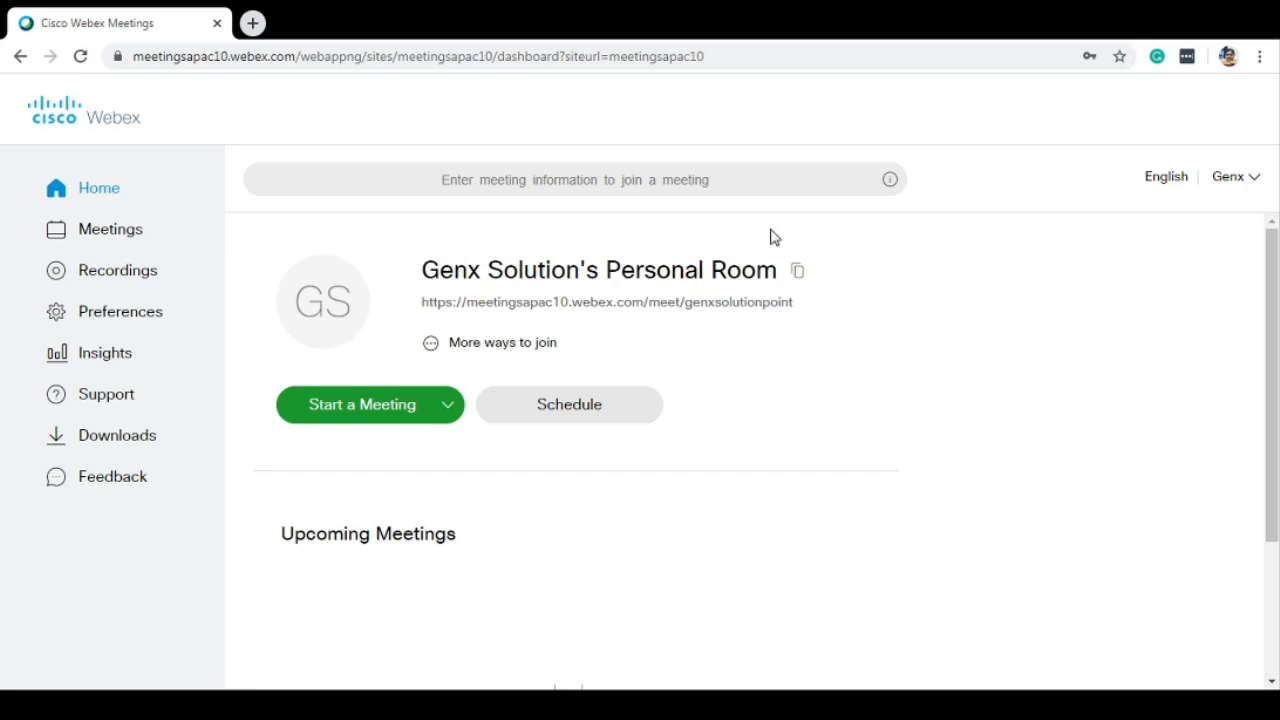
{"action": "mouse_move", "coordinate": [422, 270]}
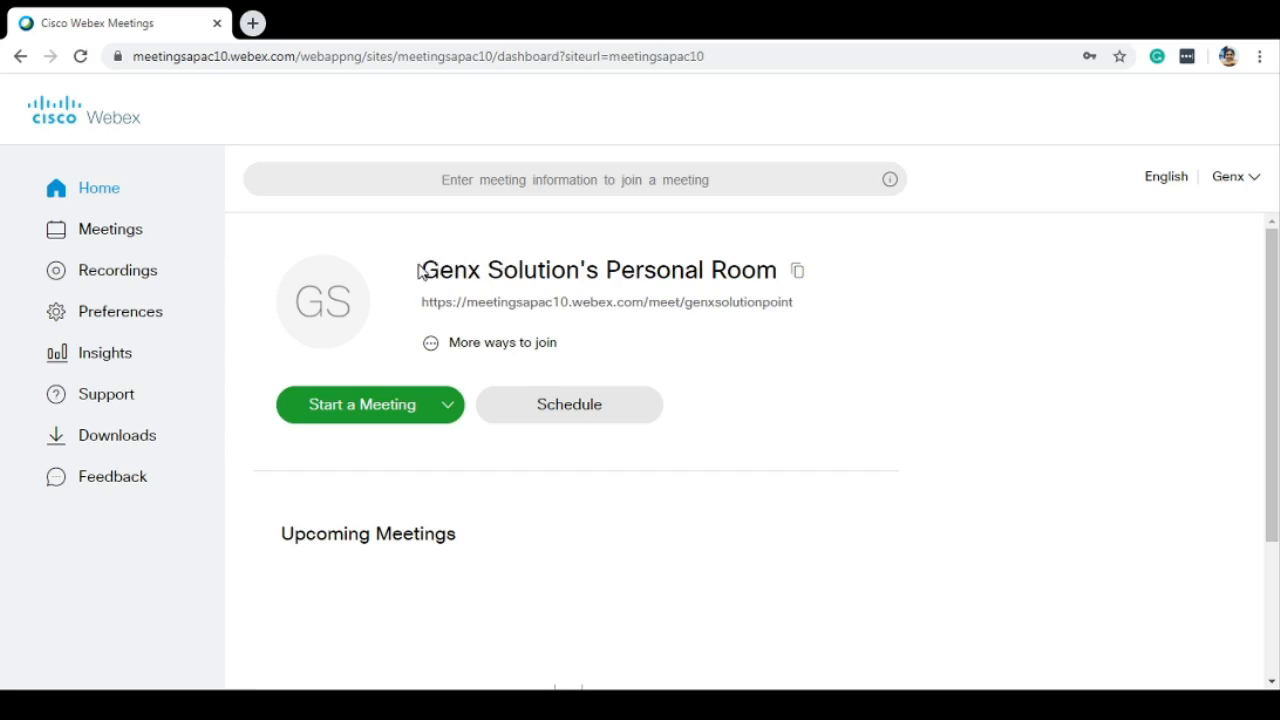
{"action": "mouse_move", "coordinate": [603, 261]}
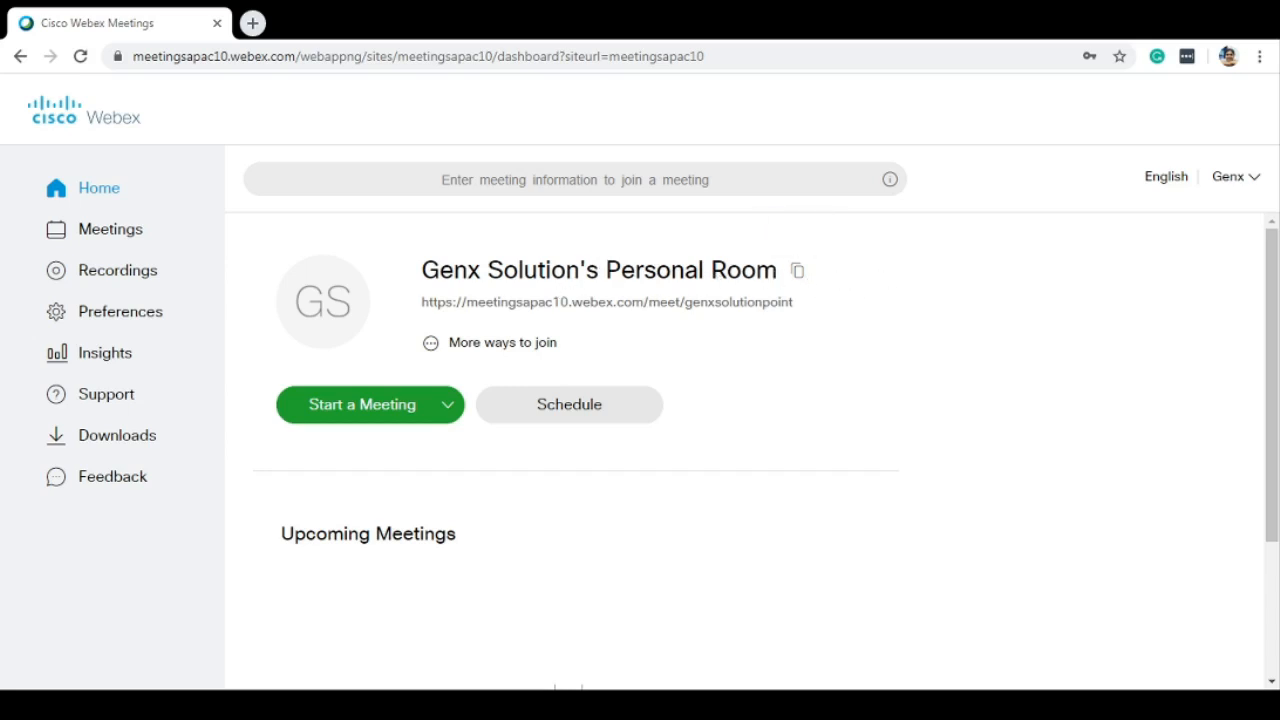
{"action": "mouse_move", "coordinate": [506, 444]}
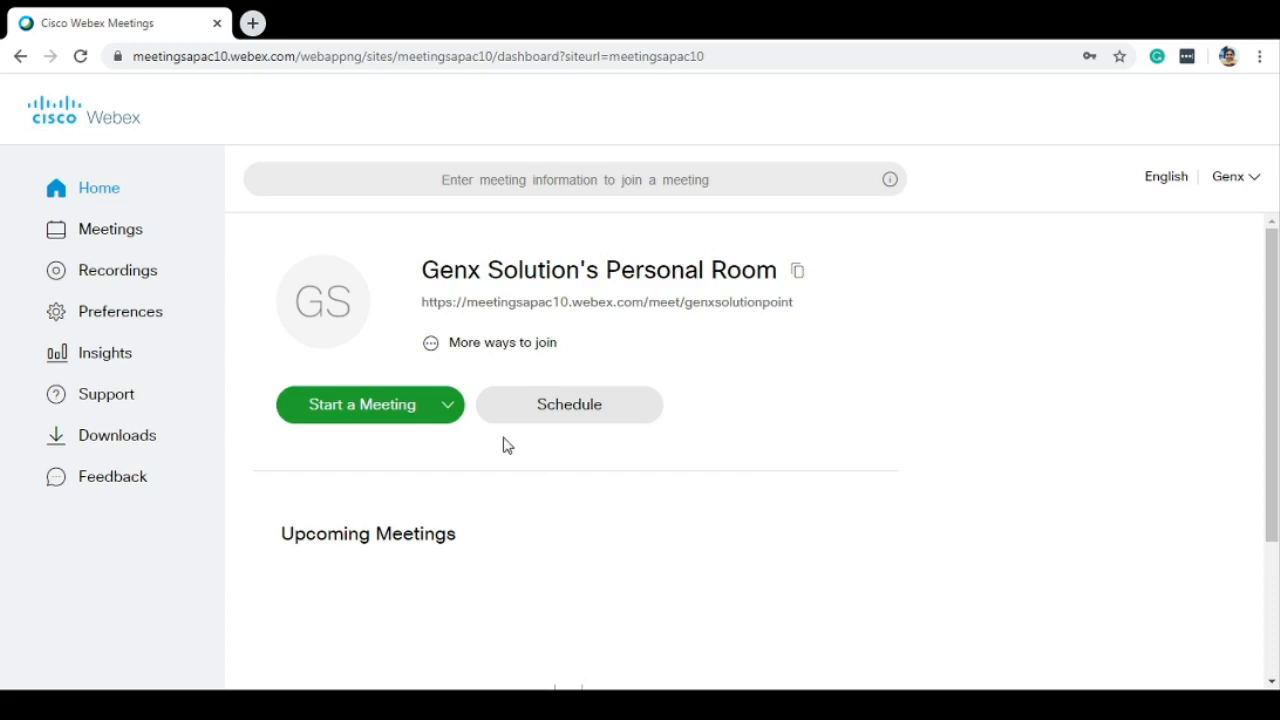
Open the Change profile picture dialog and dismiss it without uploading anything.
{"action": "left_click", "coordinate": [448, 404]}
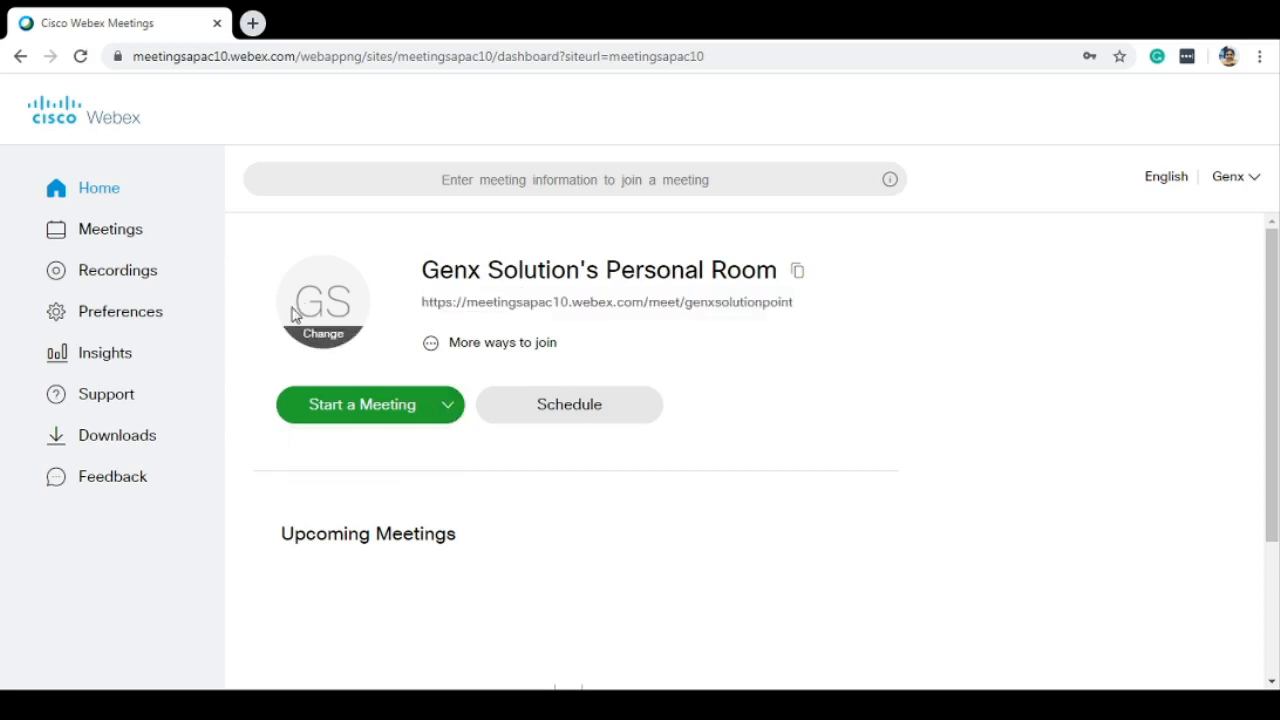
{"action": "mouse_move", "coordinate": [315, 363]}
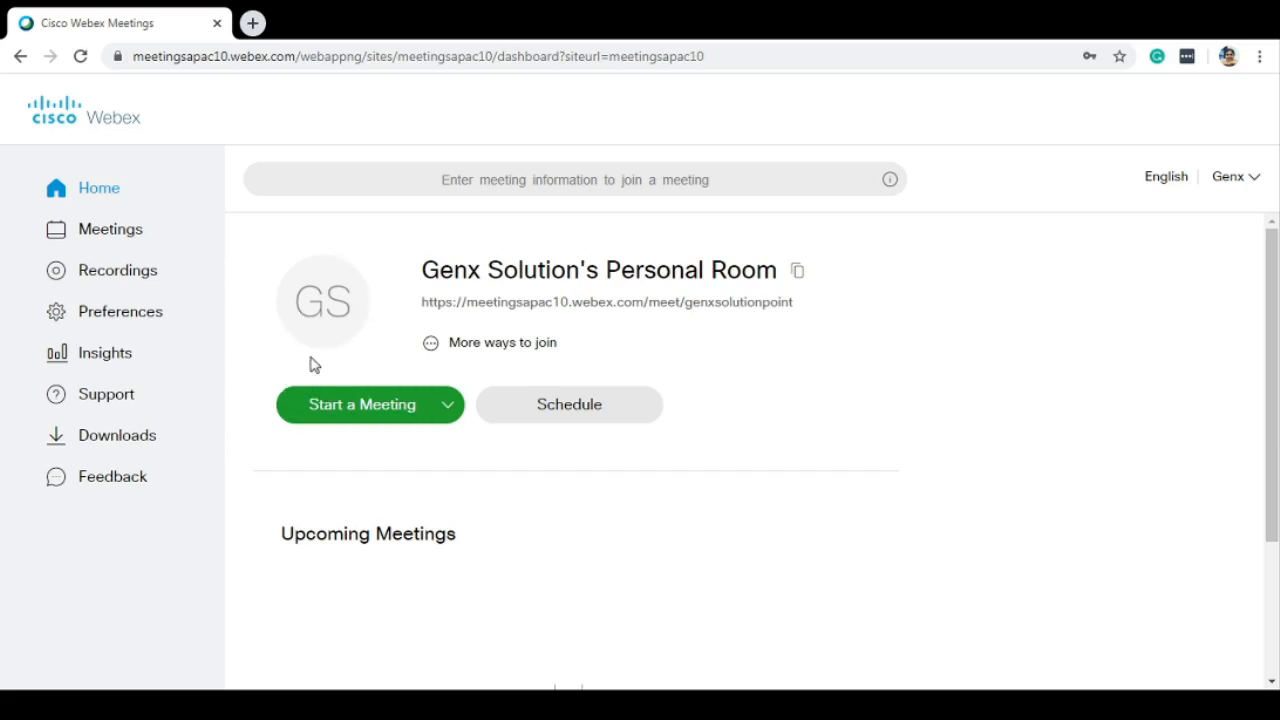
{"action": "mouse_move", "coordinate": [603, 293]}
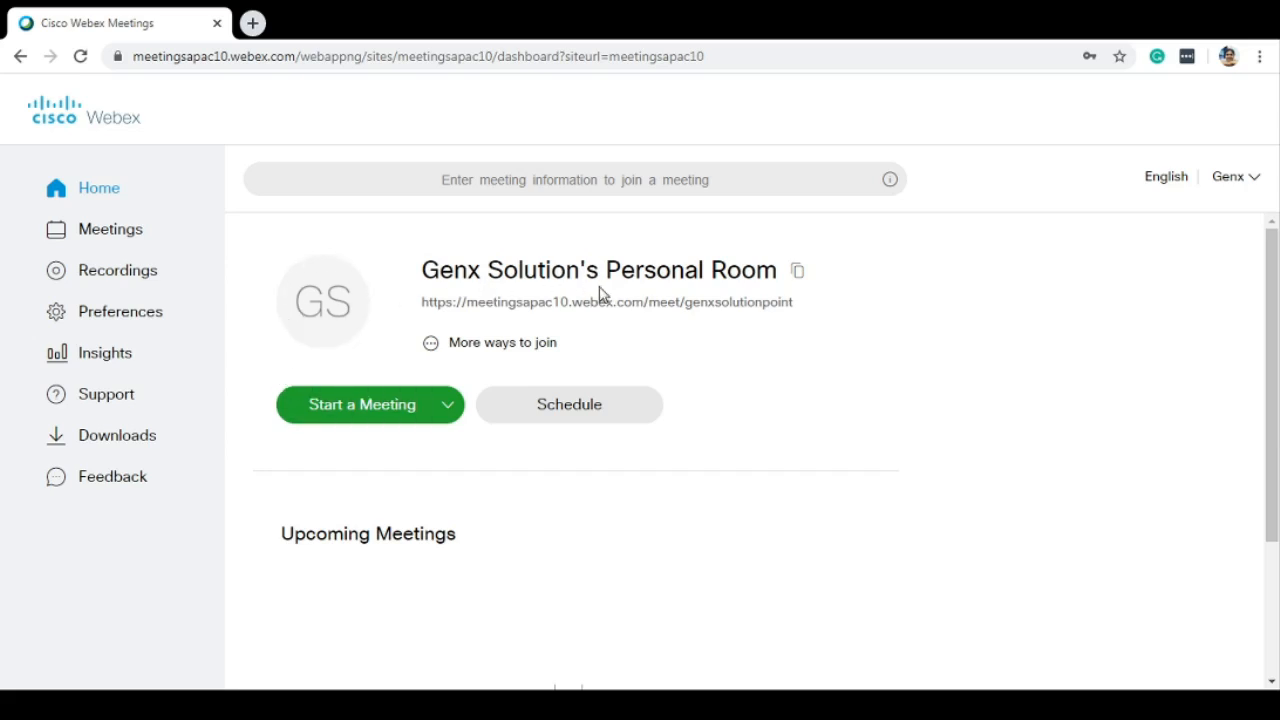
{"action": "left_click", "coordinate": [322, 301]}
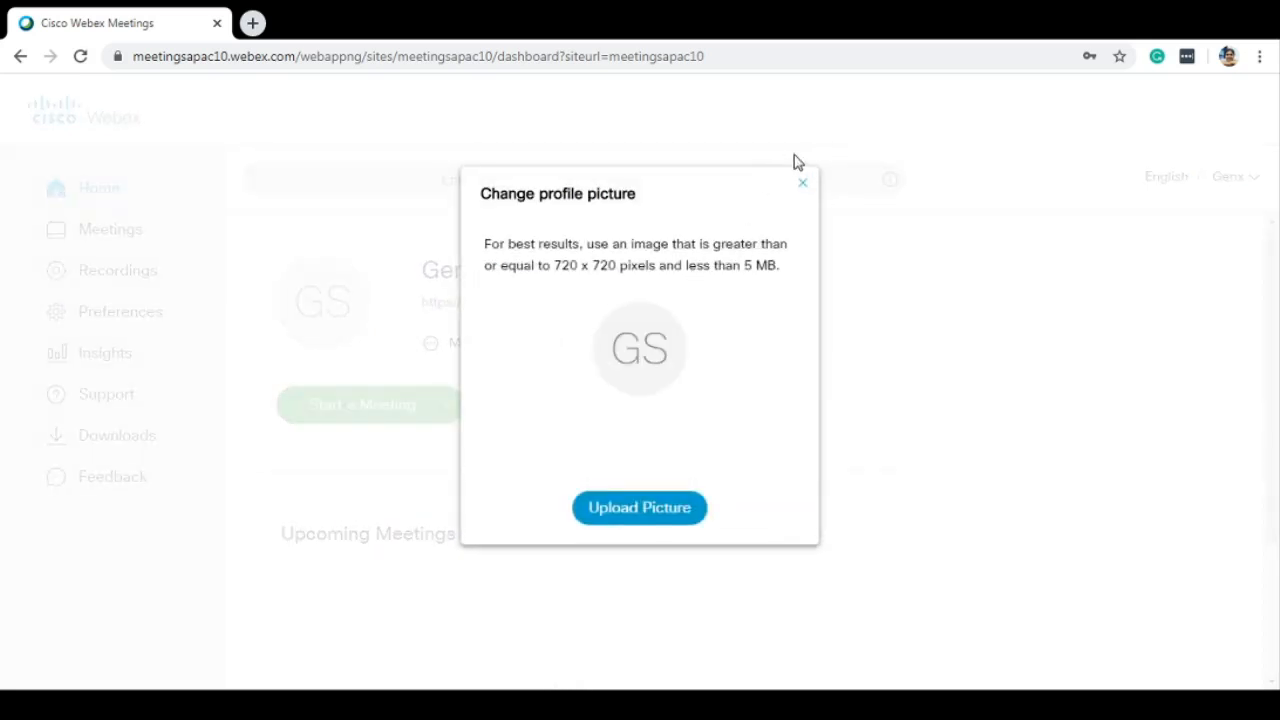
{"action": "mouse_move", "coordinate": [807, 186]}
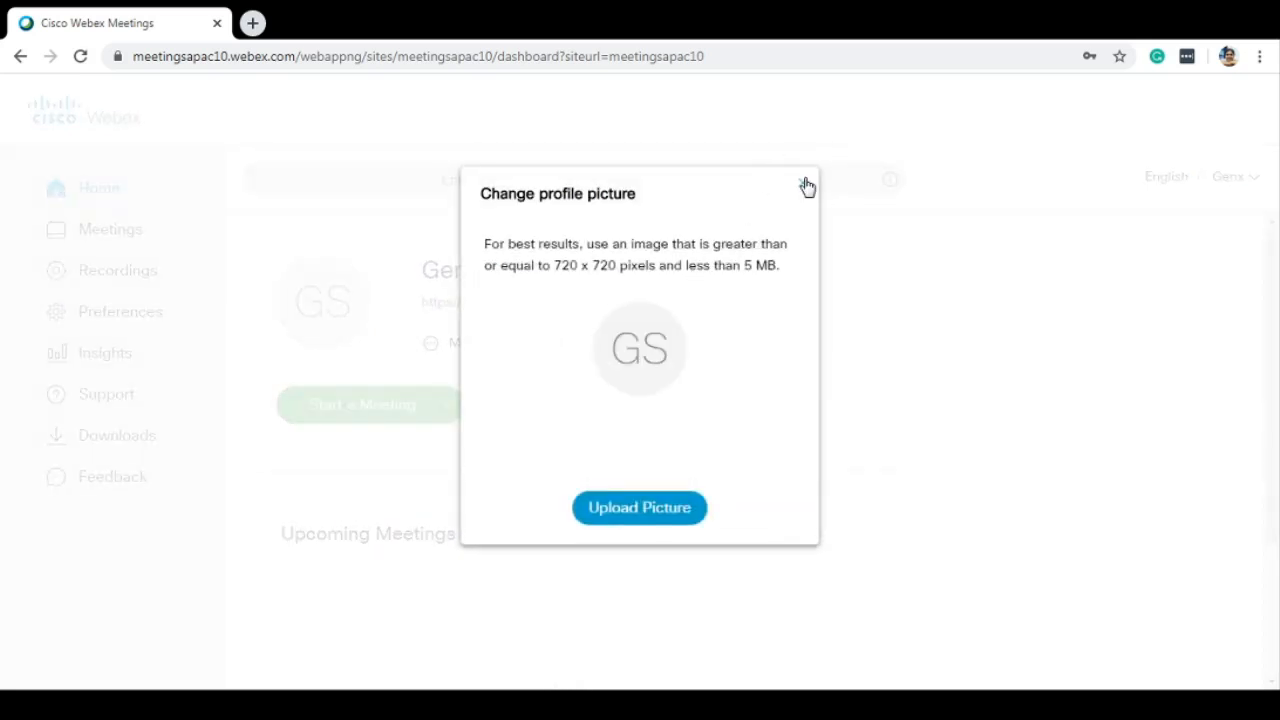
{"action": "left_click", "coordinate": [807, 186]}
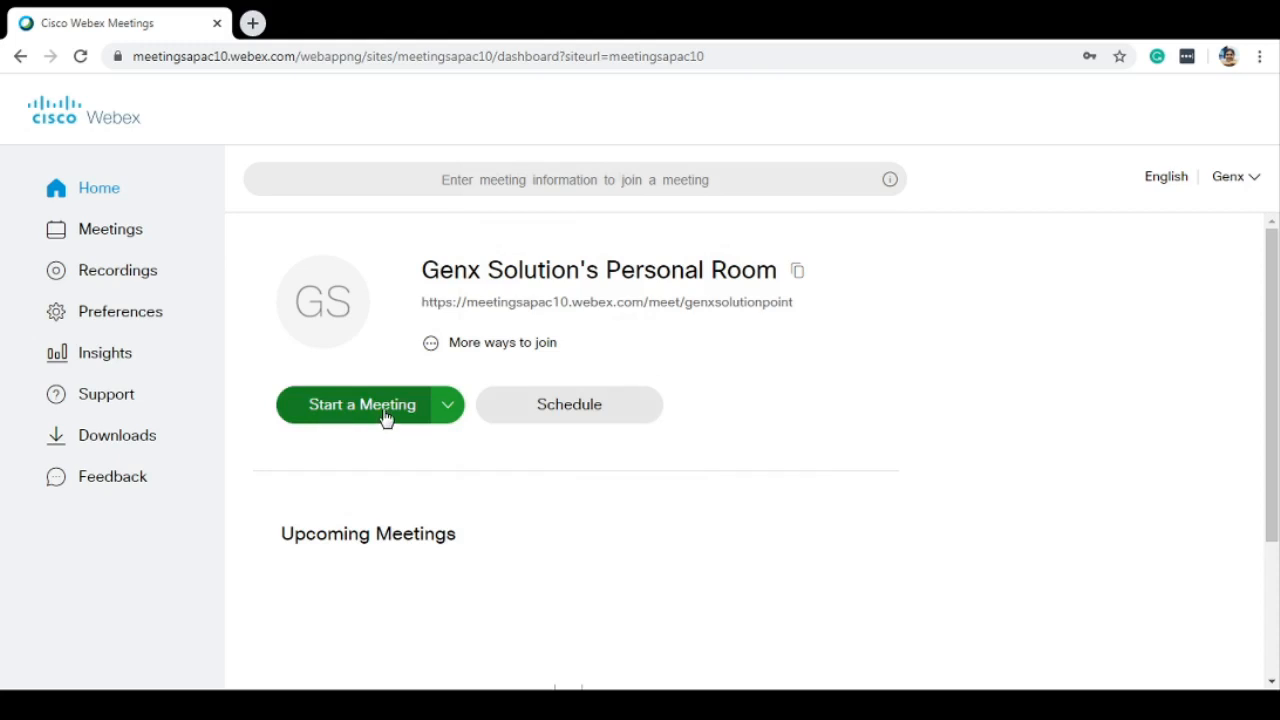
{"action": "mouse_move", "coordinate": [569, 404]}
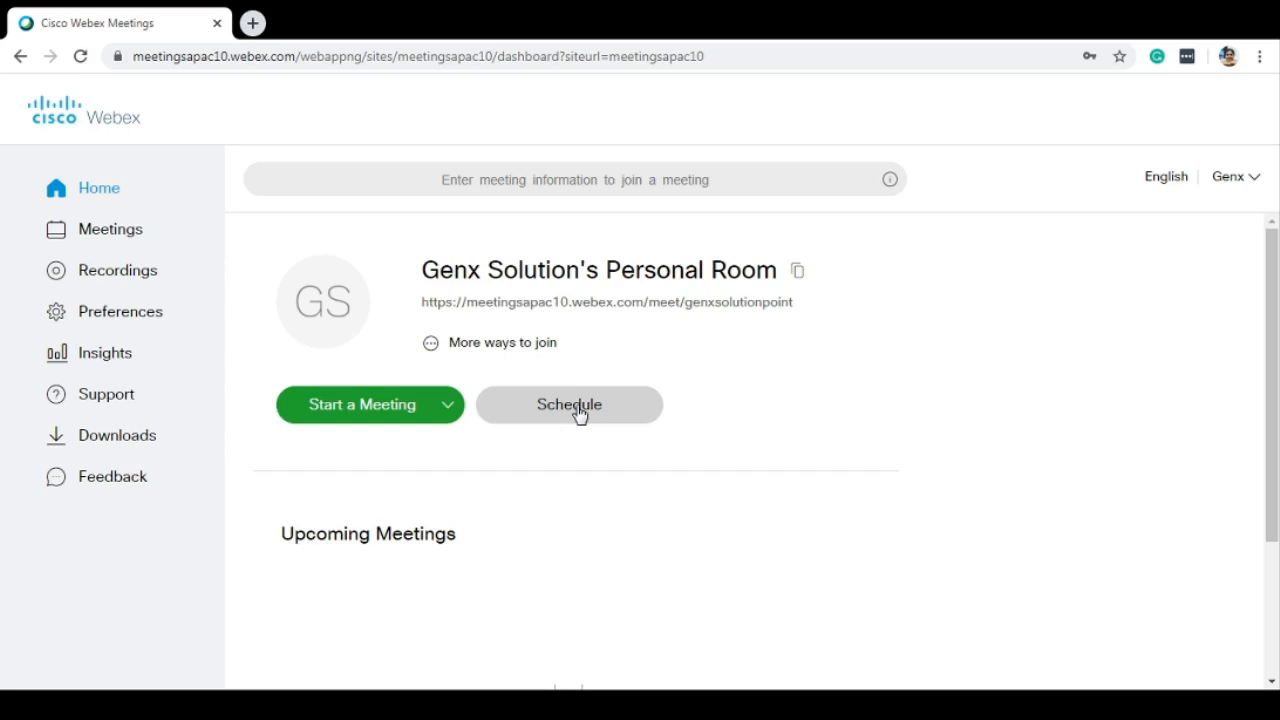
{"action": "mouse_move", "coordinate": [202, 310]}
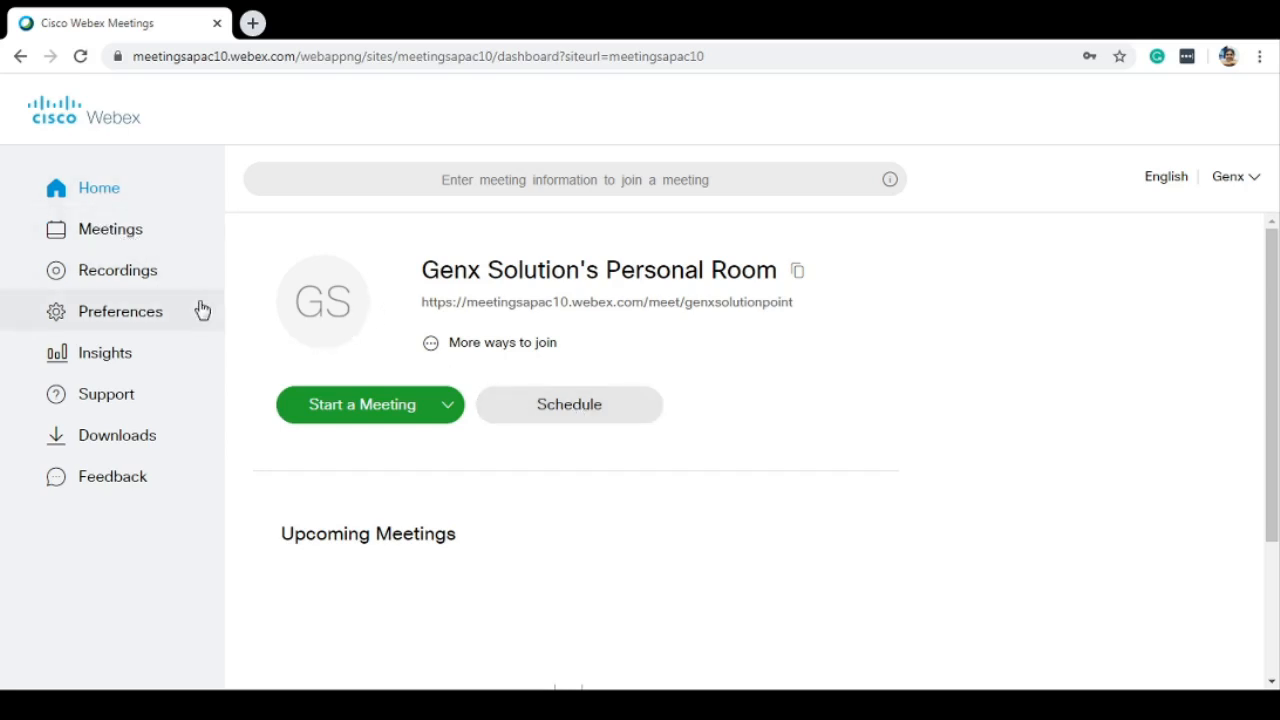
{"action": "mouse_move", "coordinate": [123, 434]}
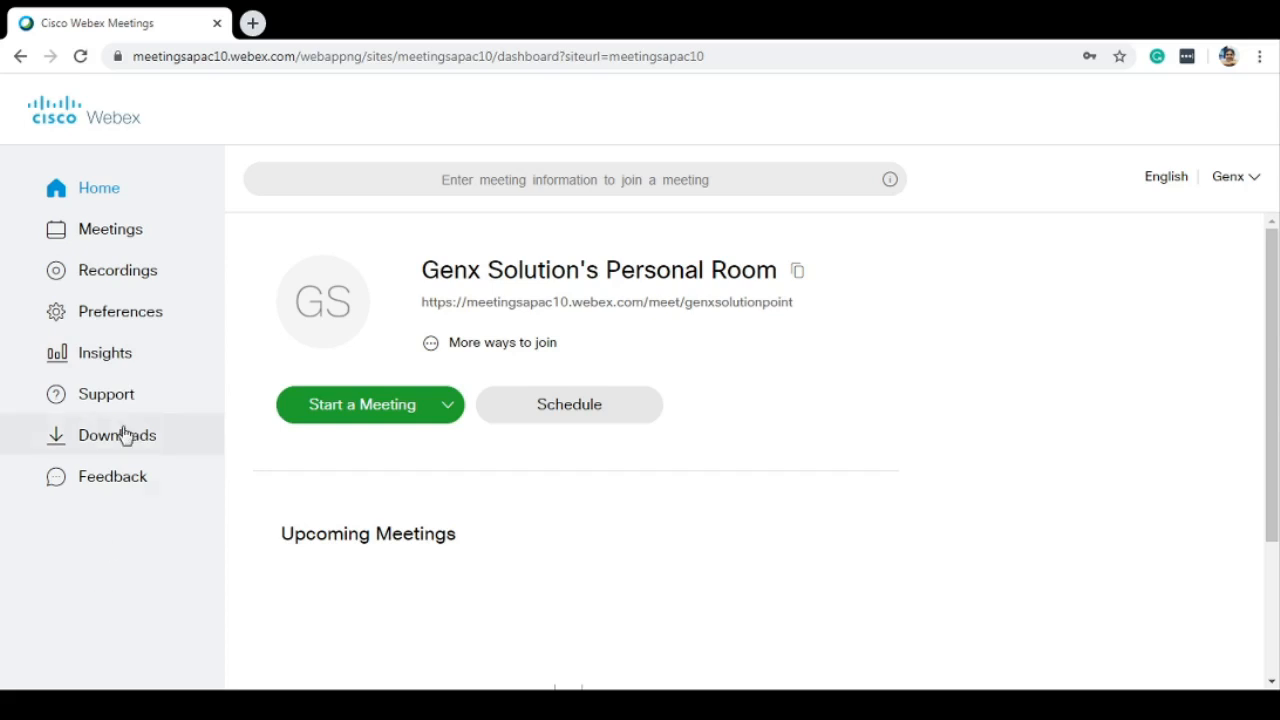
Go to Meetings in the sidebar to see this week's upcoming meetings.
{"action": "left_click", "coordinate": [110, 229]}
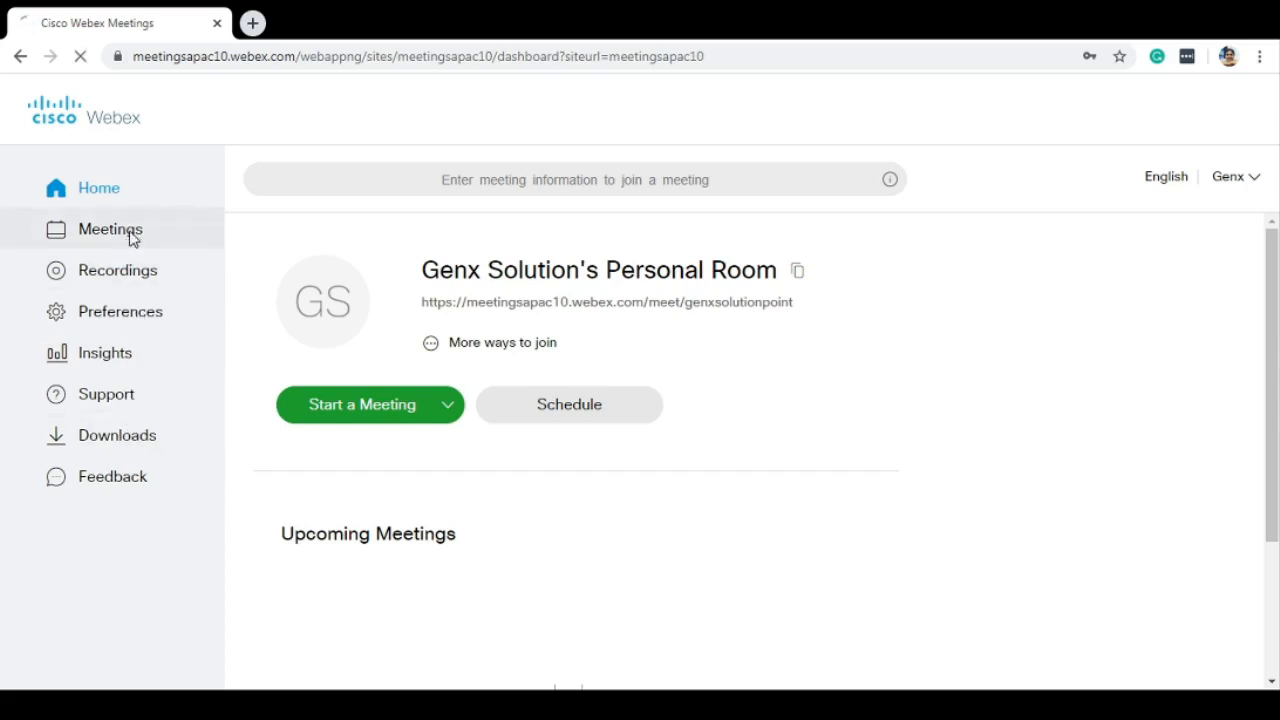
{"action": "left_click", "coordinate": [110, 229]}
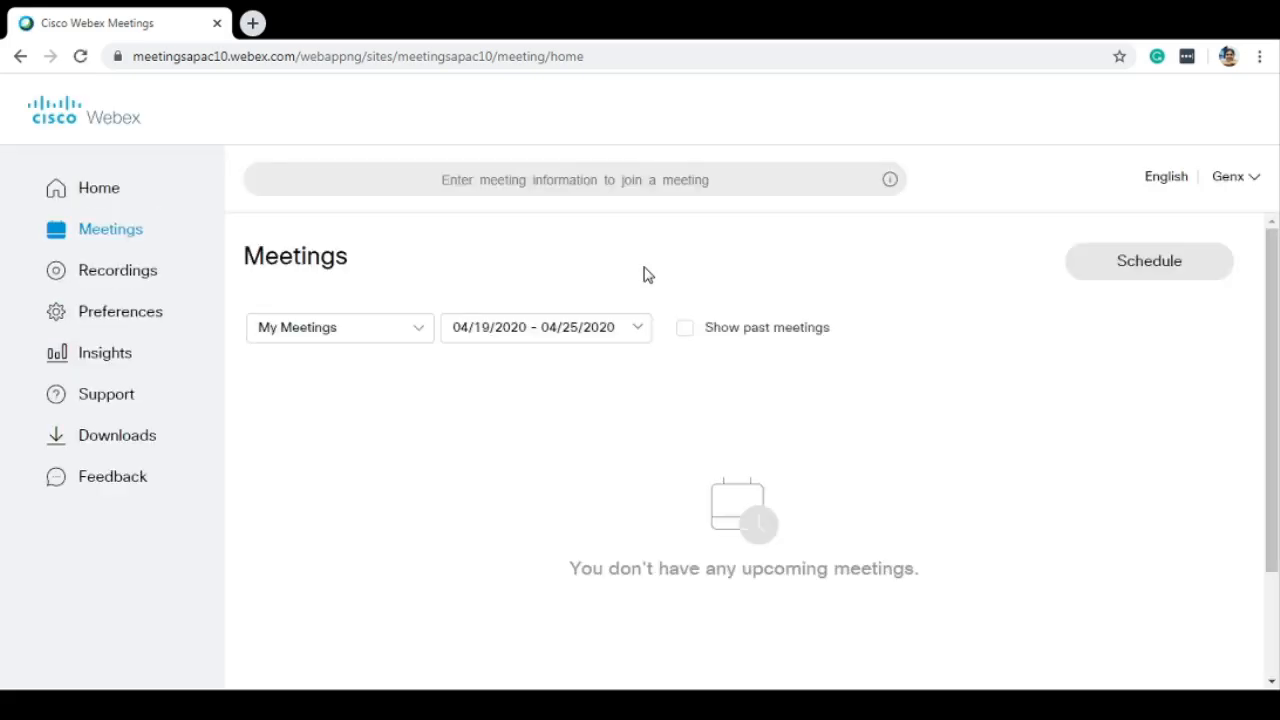
Review the My Meetings filter options, then go to the Recordings page.
{"action": "left_click", "coordinate": [339, 327]}
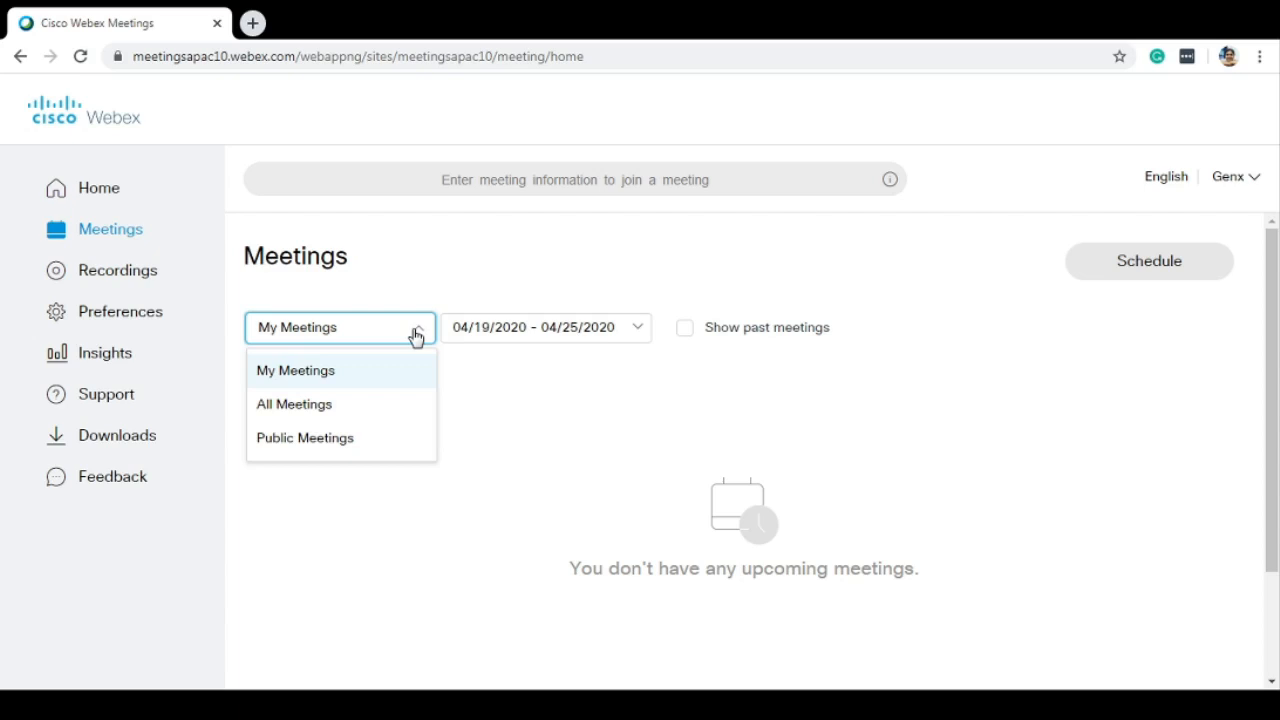
{"action": "mouse_move", "coordinate": [358, 442]}
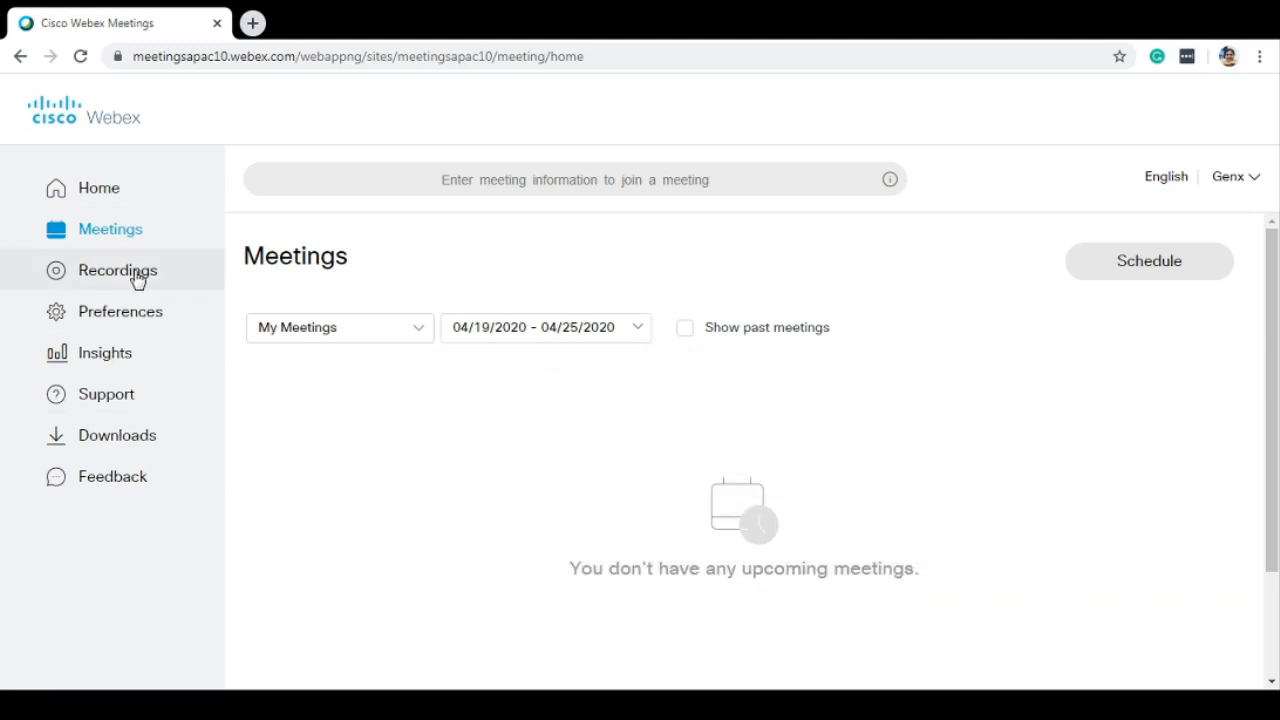
{"action": "left_click", "coordinate": [117, 270]}
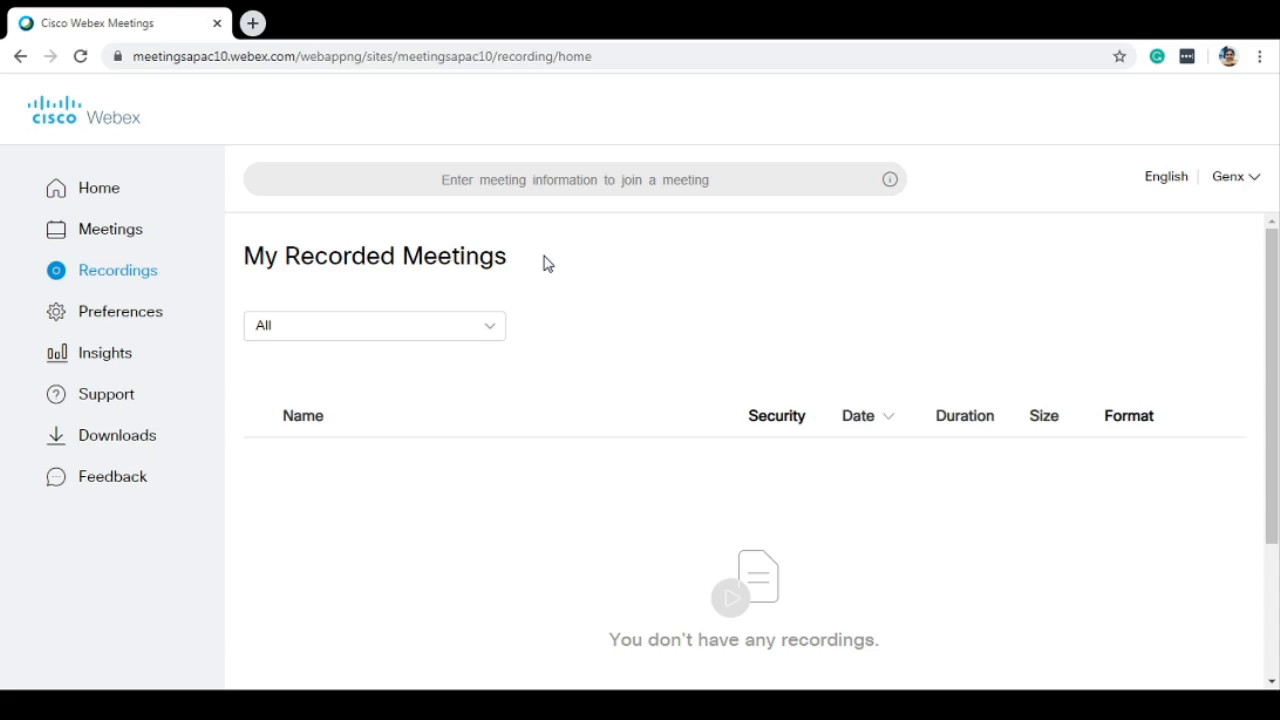
Check the All recording filter options, leave them unchanged, then go to Preferences.
{"action": "left_click", "coordinate": [373, 325]}
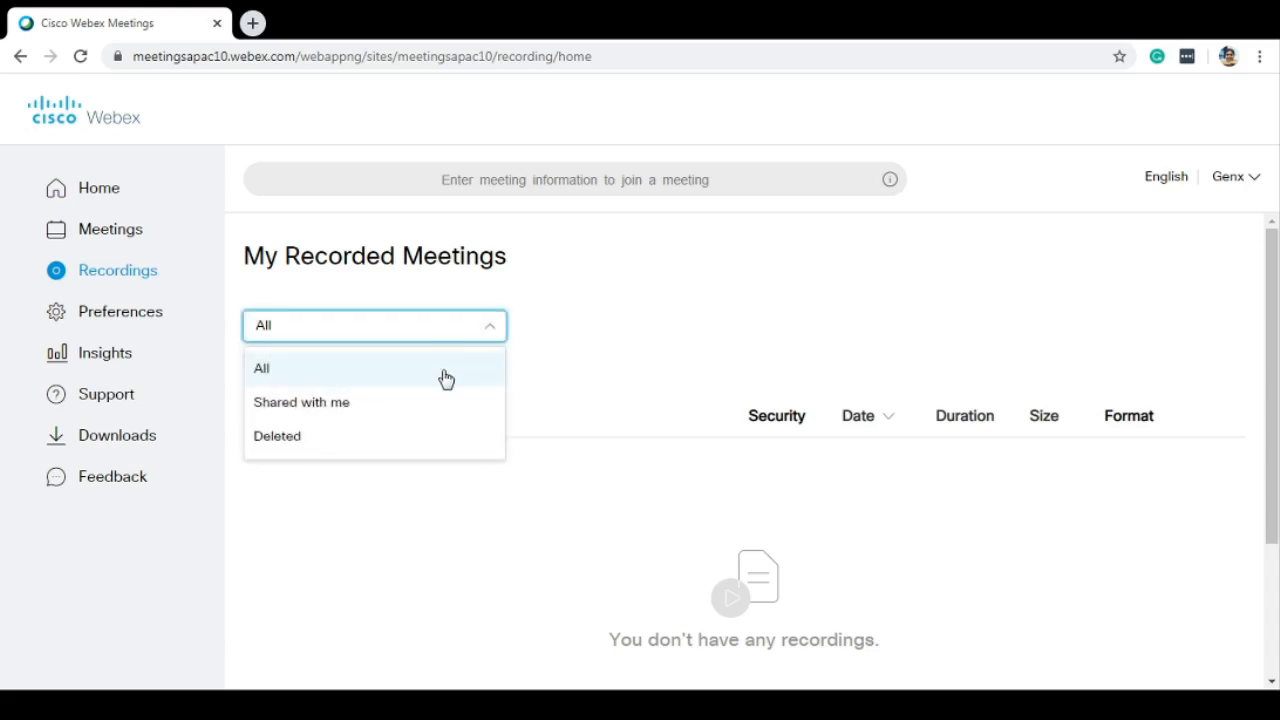
{"action": "mouse_move", "coordinate": [443, 341]}
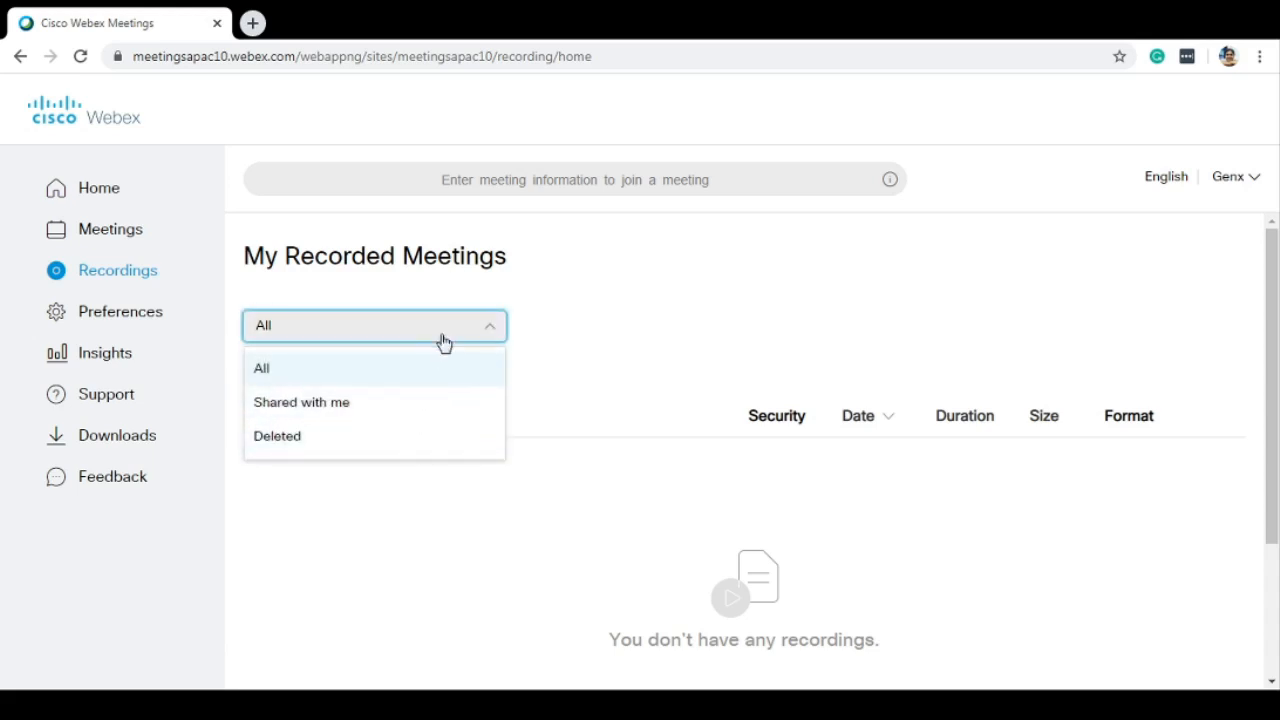
{"action": "mouse_move", "coordinate": [458, 331]}
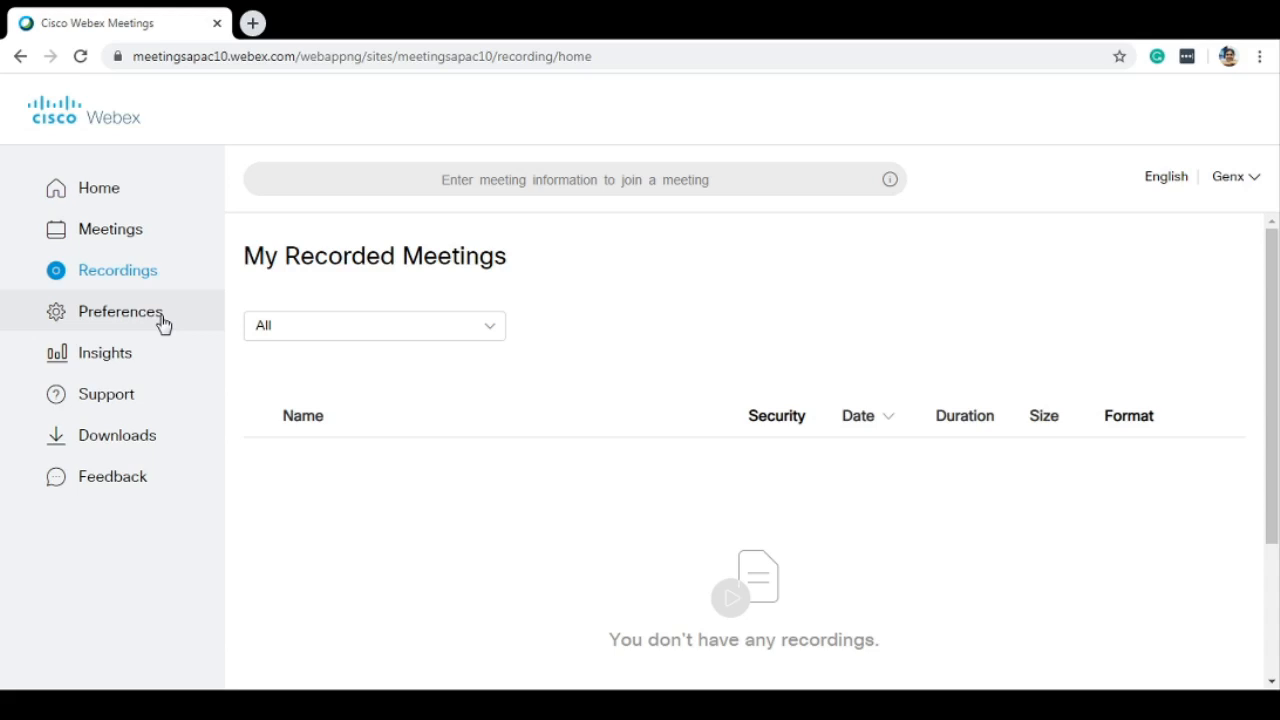
{"action": "left_click", "coordinate": [119, 311]}
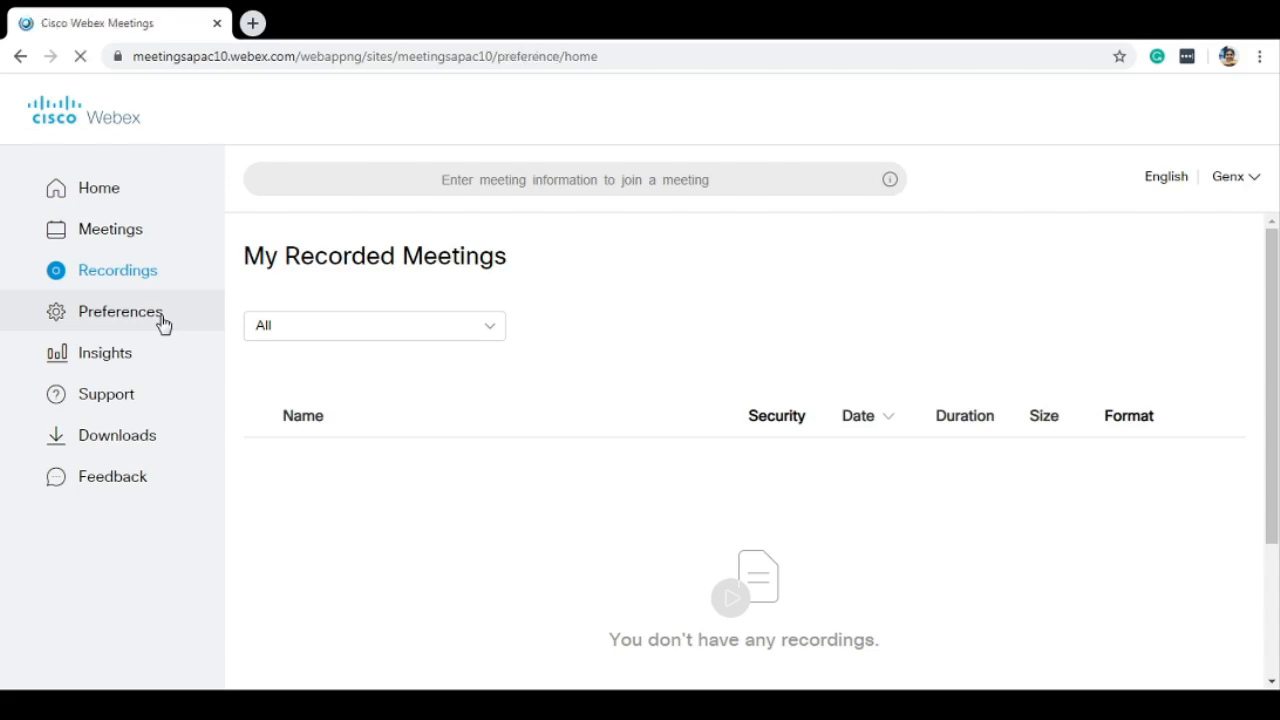
On the General tab, choose time zone (UTC+05:30) Chennai, Kolkata, Mumbai, New Delhi and save.
{"action": "left_click", "coordinate": [120, 311]}
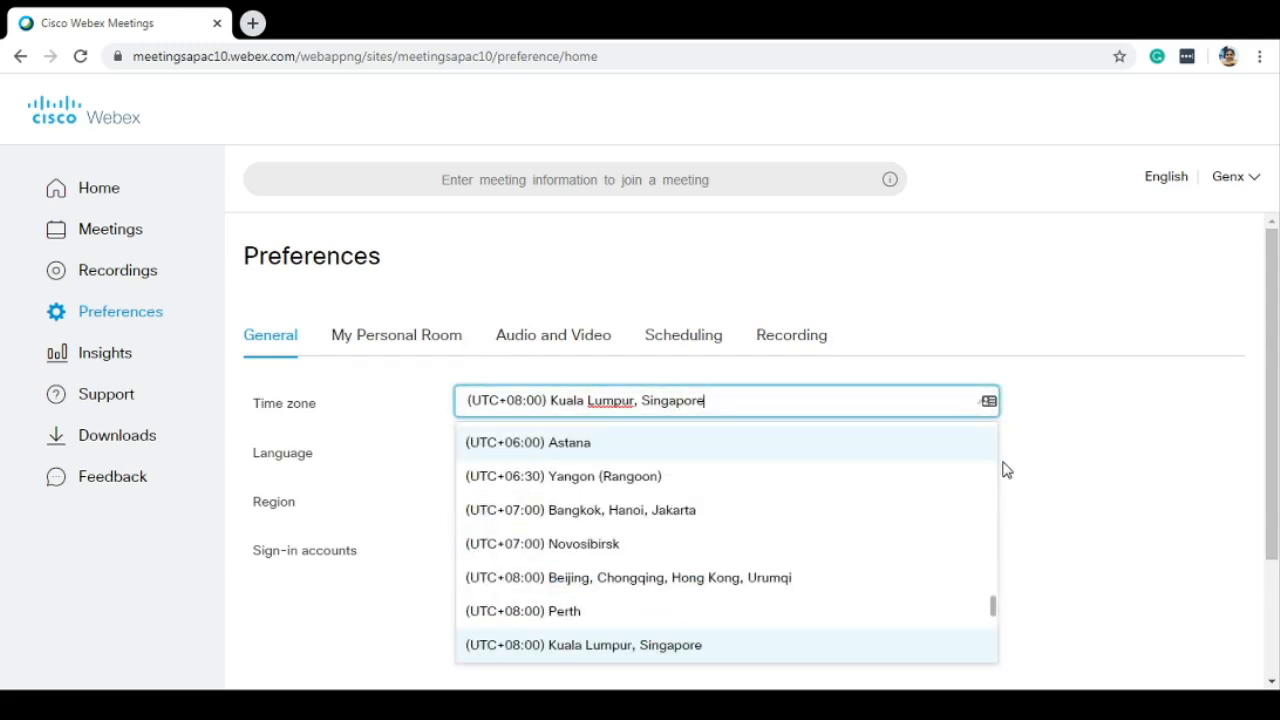
{"action": "scroll", "scroll_direction": "up", "scroll_amount": 3}
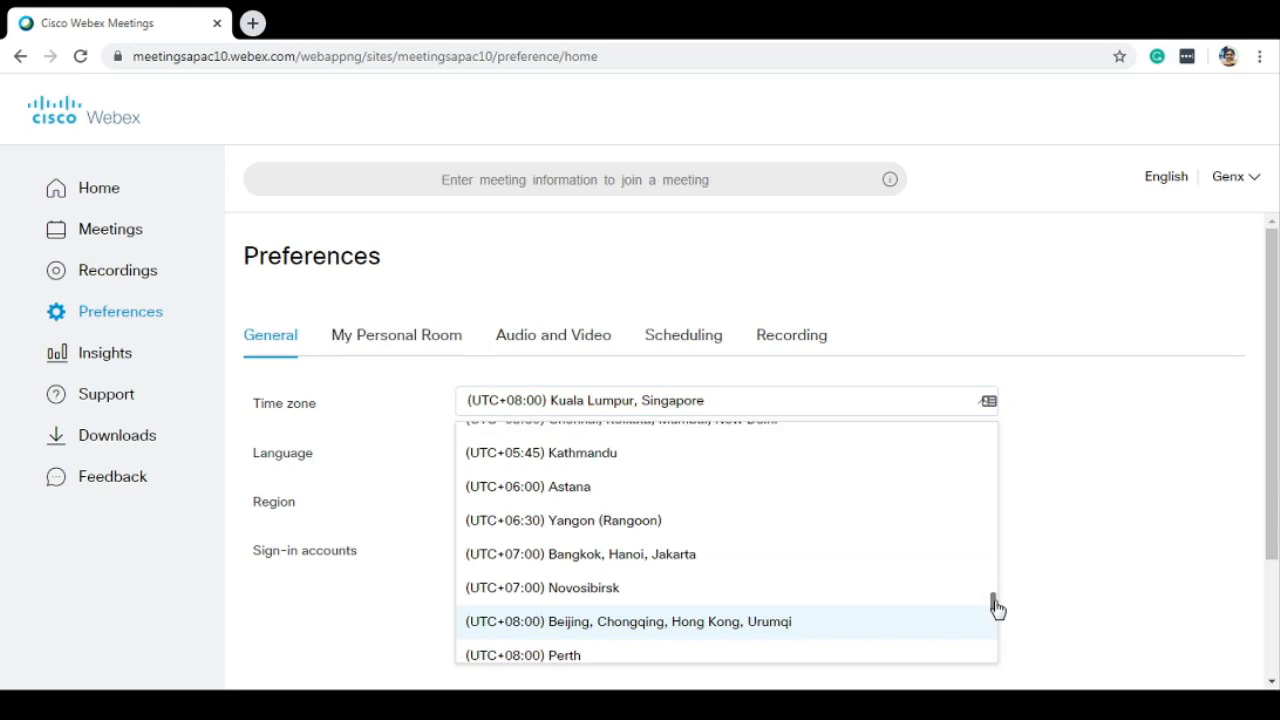
{"action": "scroll", "scroll_direction": "up", "scroll_amount": 3}
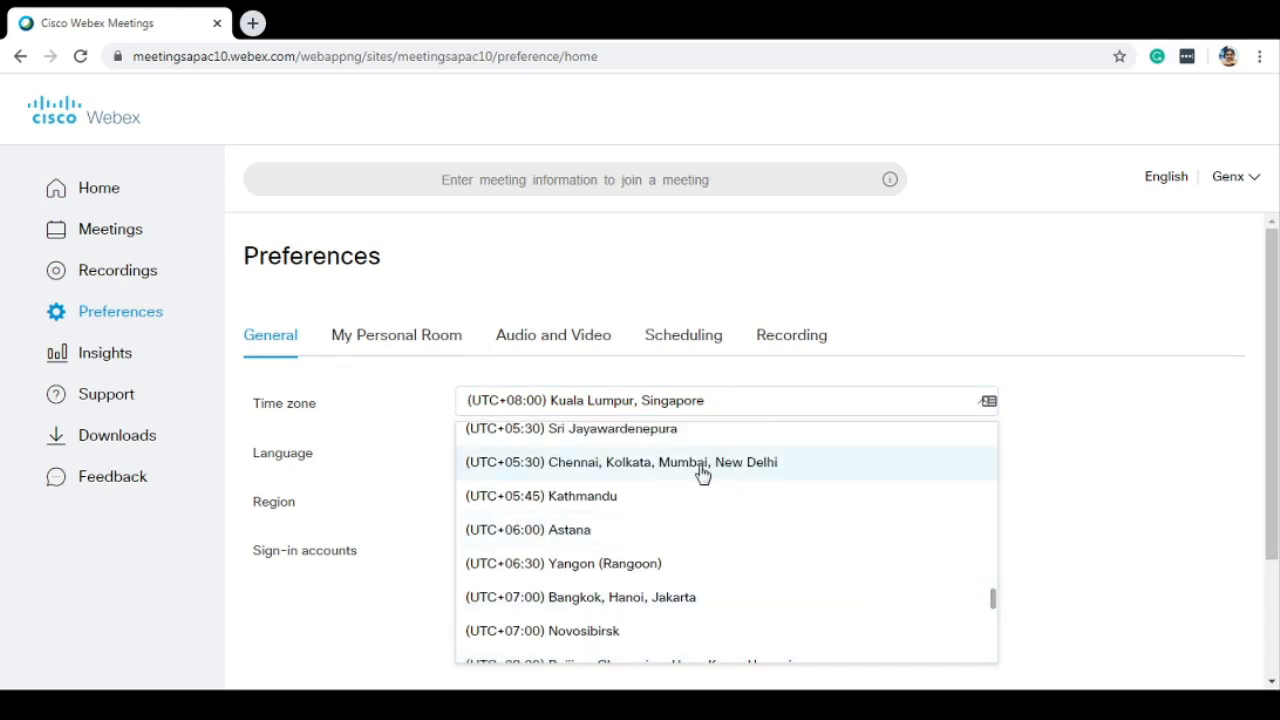
{"action": "left_click", "coordinate": [620, 462]}
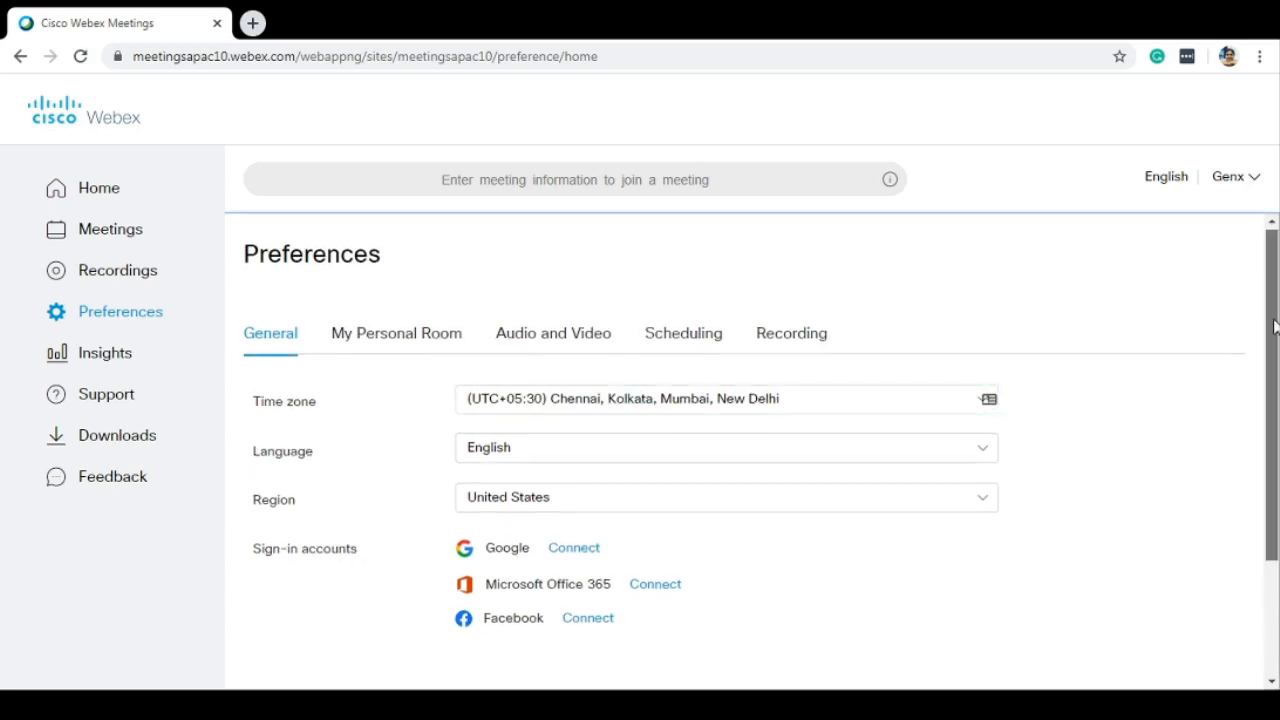
{"action": "scroll", "scroll_direction": "down", "scroll_amount": 3}
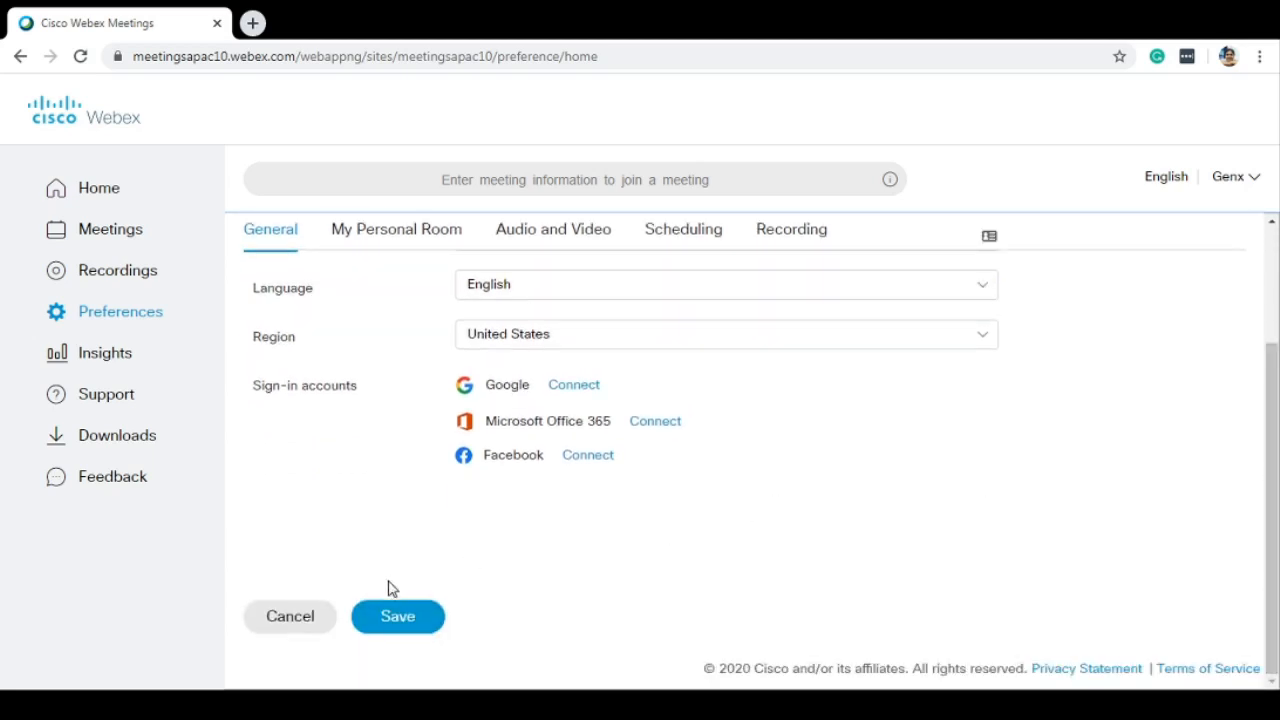
{"action": "left_click", "coordinate": [397, 616]}
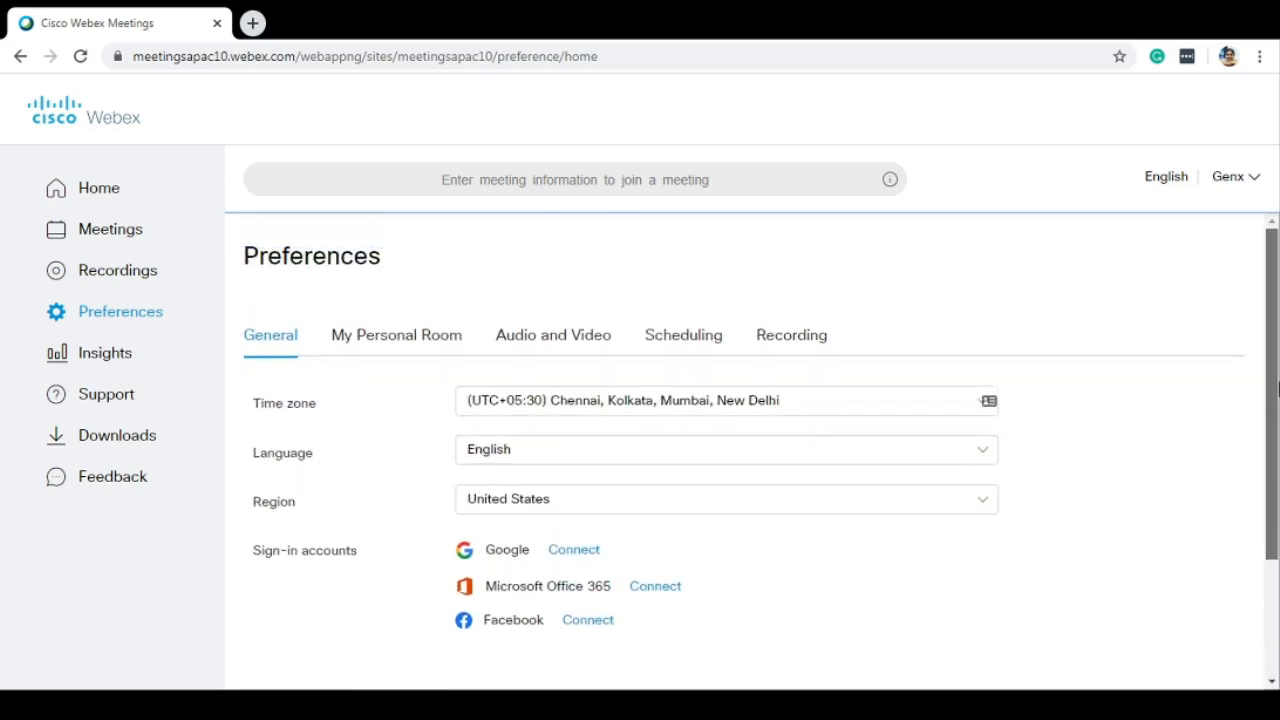
{"action": "mouse_move", "coordinate": [396, 335]}
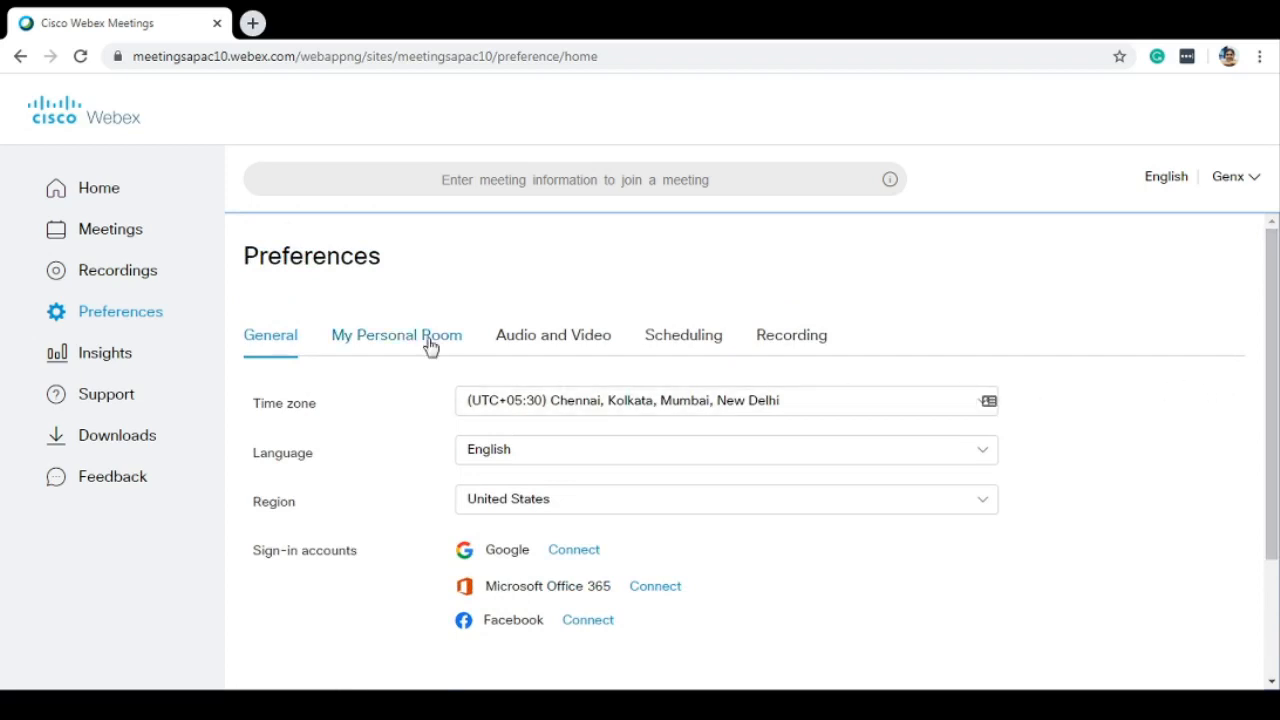
On My Personal Room, select the room name text to change it to ABC's Meeting Room.
{"action": "left_click", "coordinate": [396, 335]}
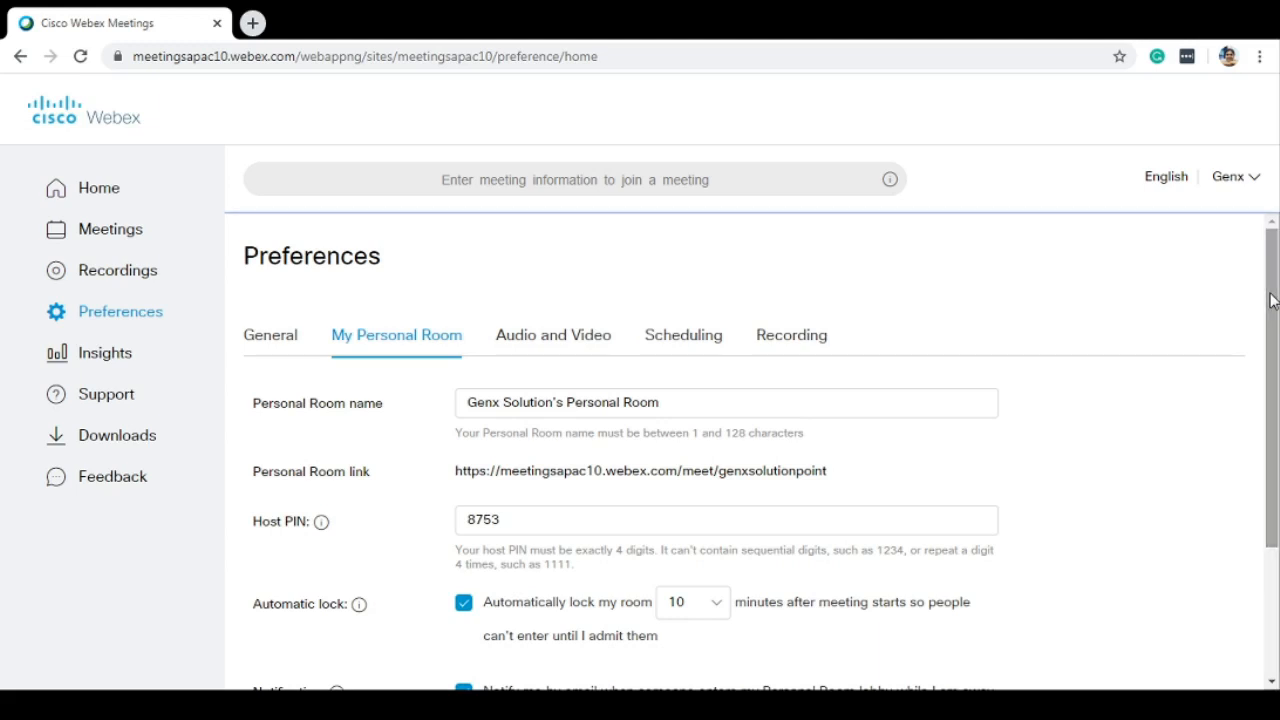
{"action": "left_click", "coordinate": [655, 402]}
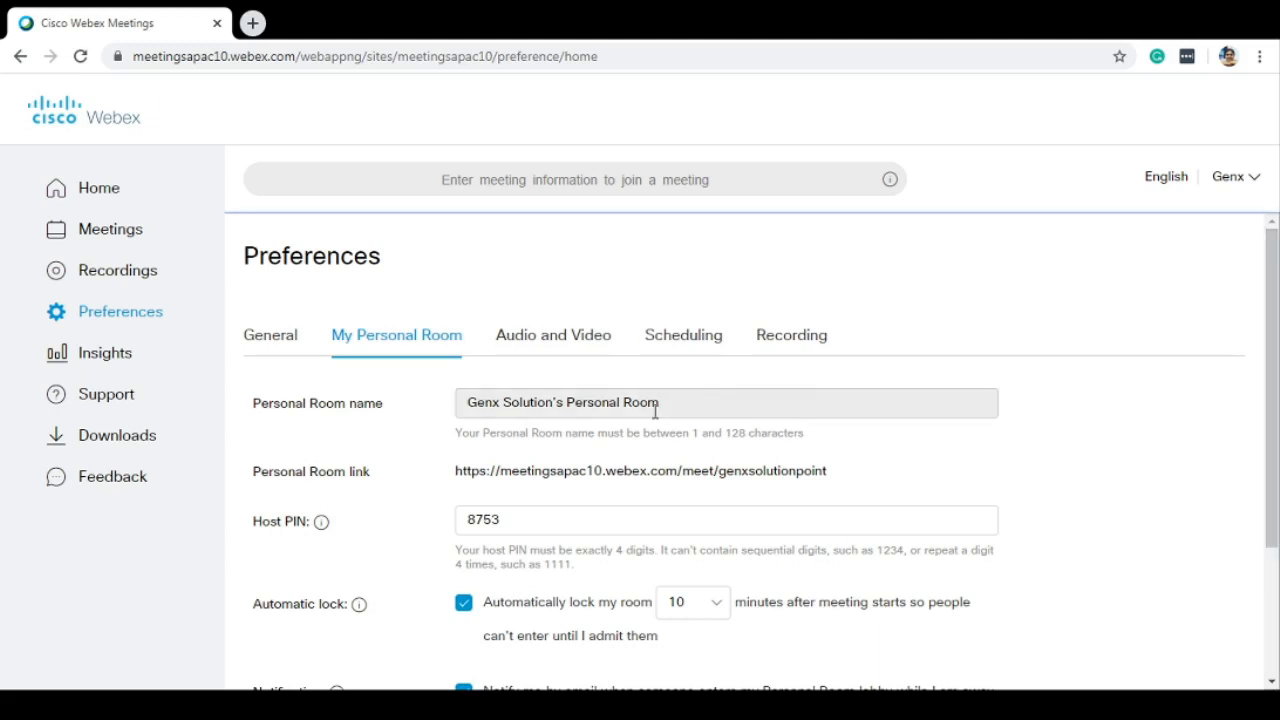
{"action": "triple_click", "coordinate": [727, 402]}
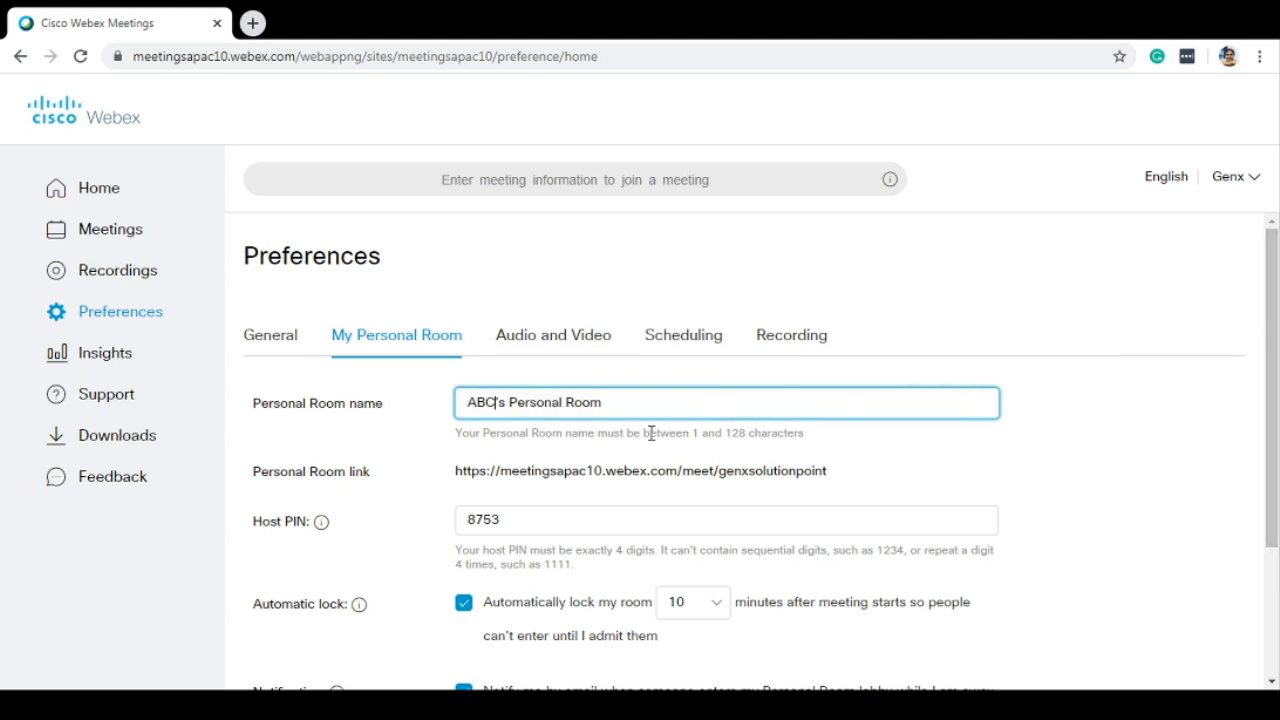
{"action": "double_click", "coordinate": [535, 402]}
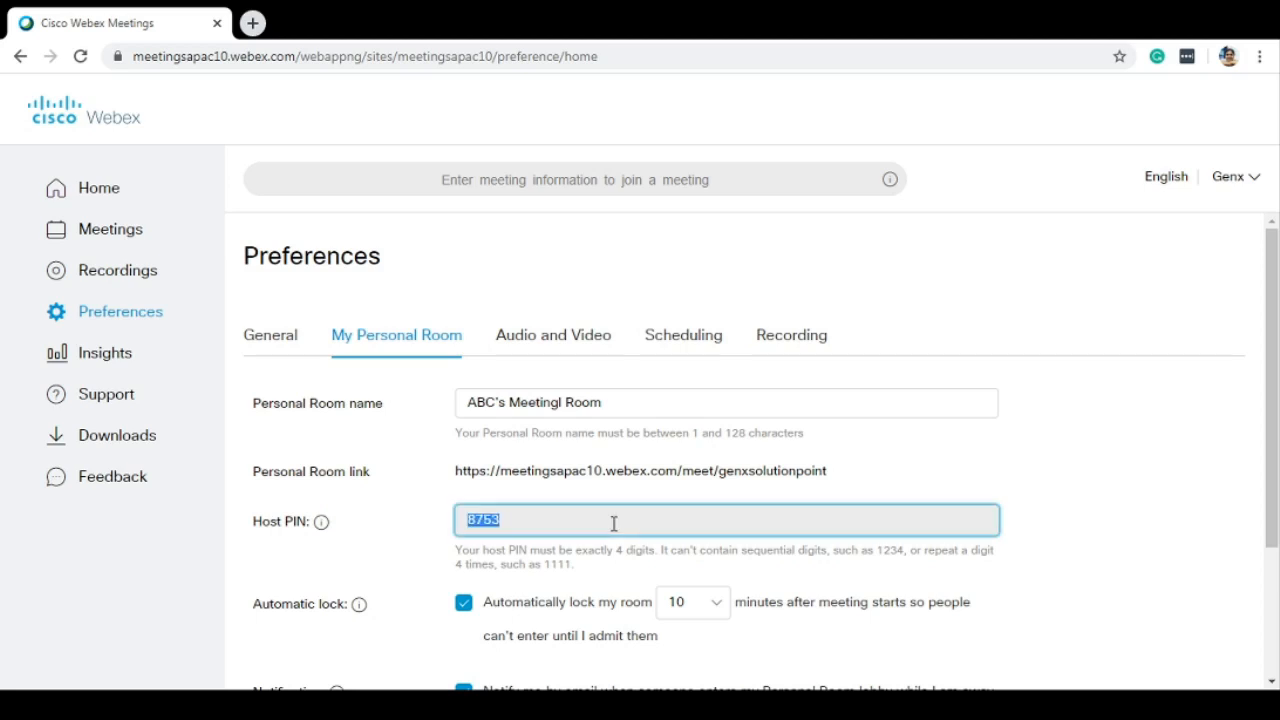
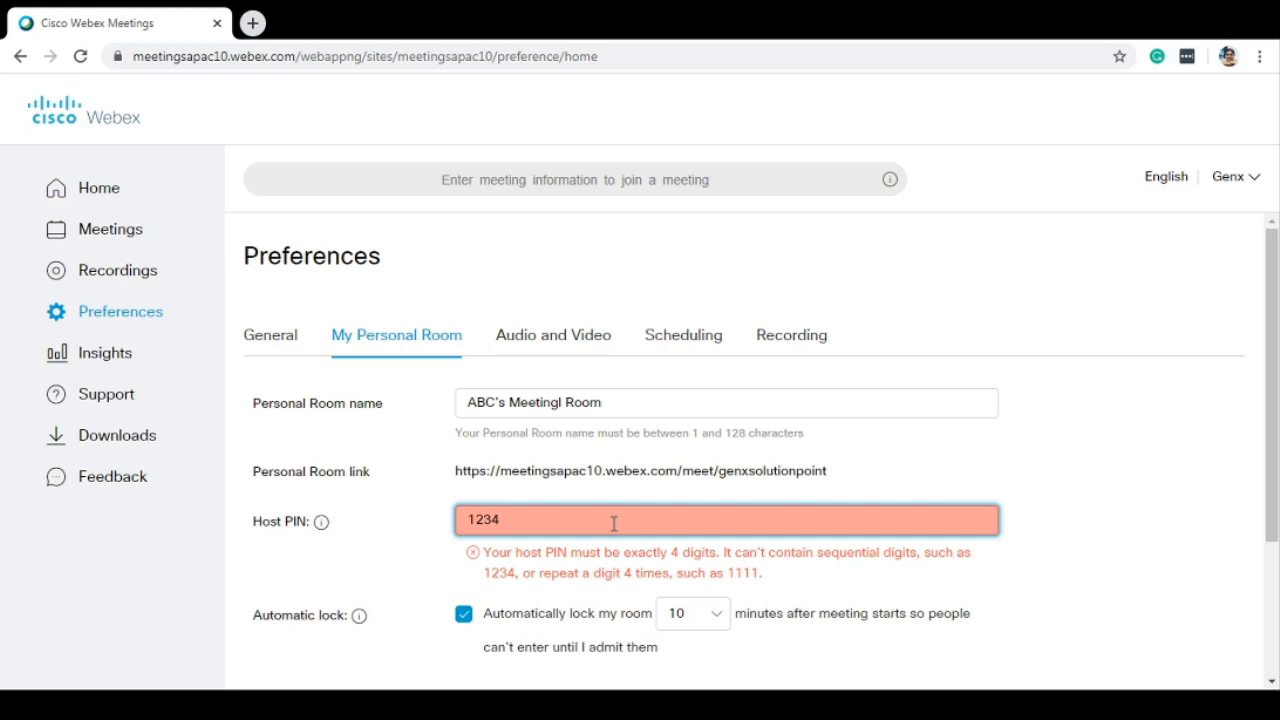
{"action": "key", "text": "ctrl+a"}
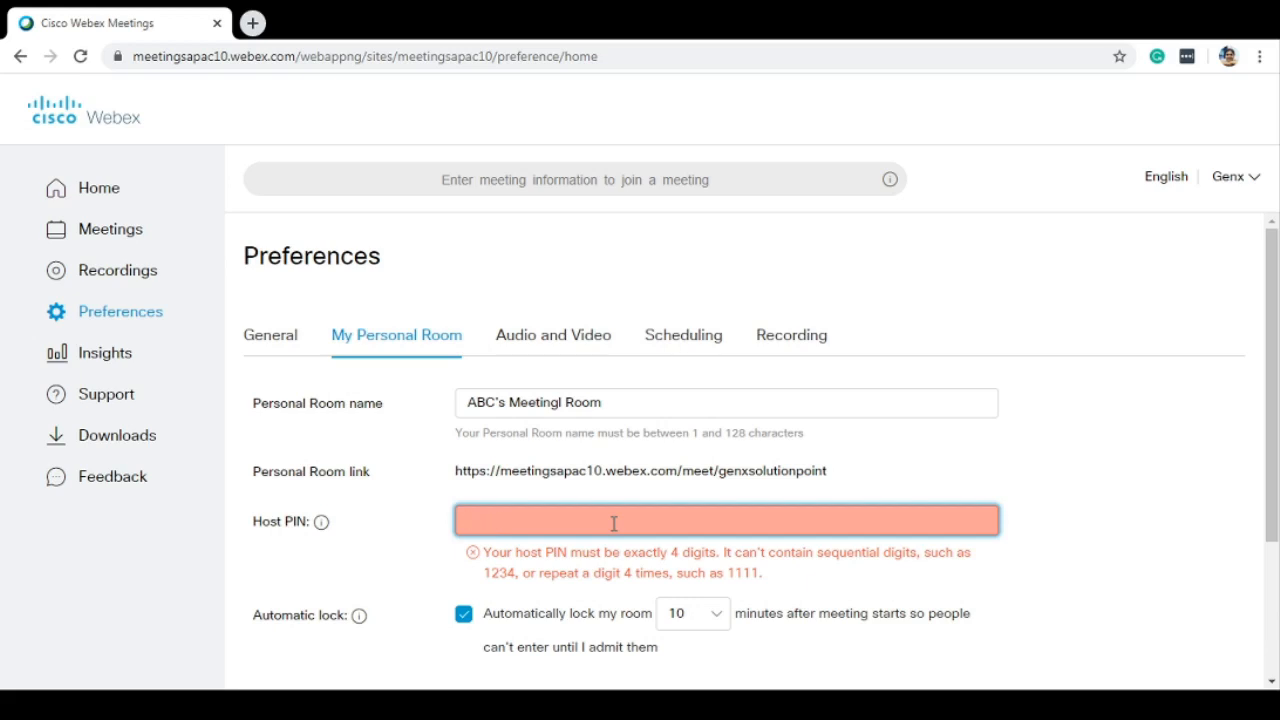
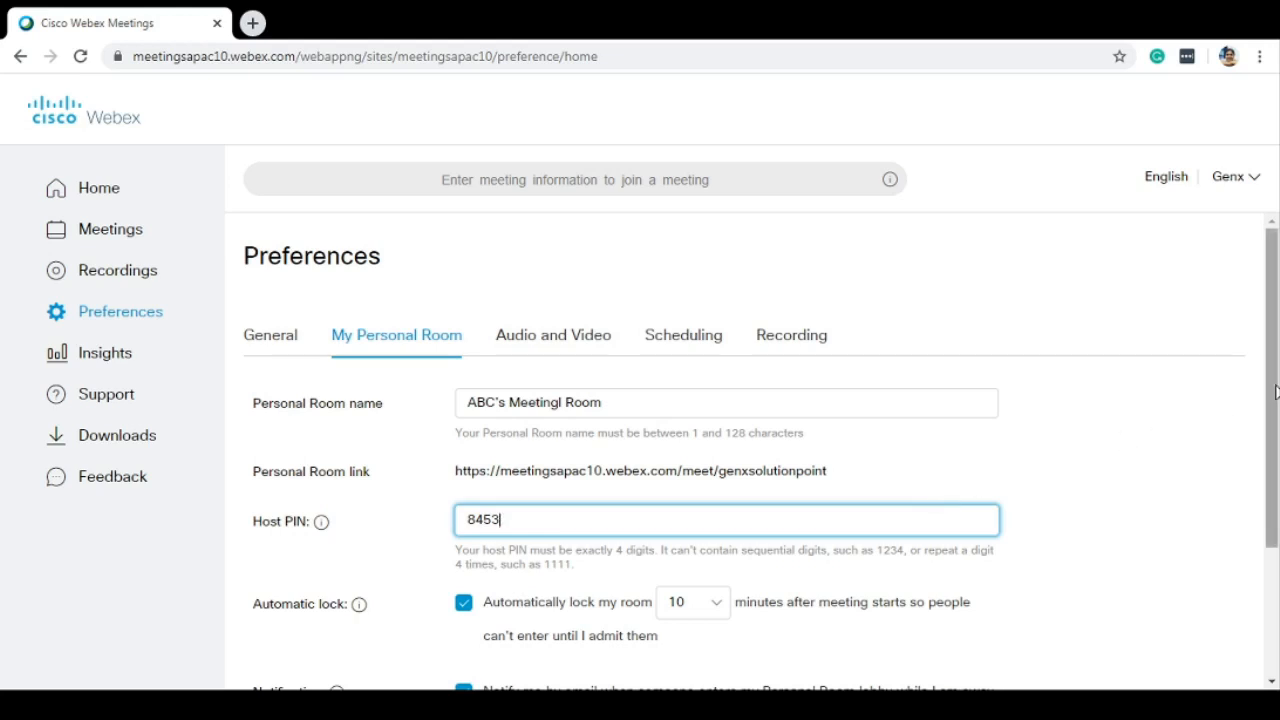
{"action": "scroll", "scroll_direction": "down", "scroll_amount": 3}
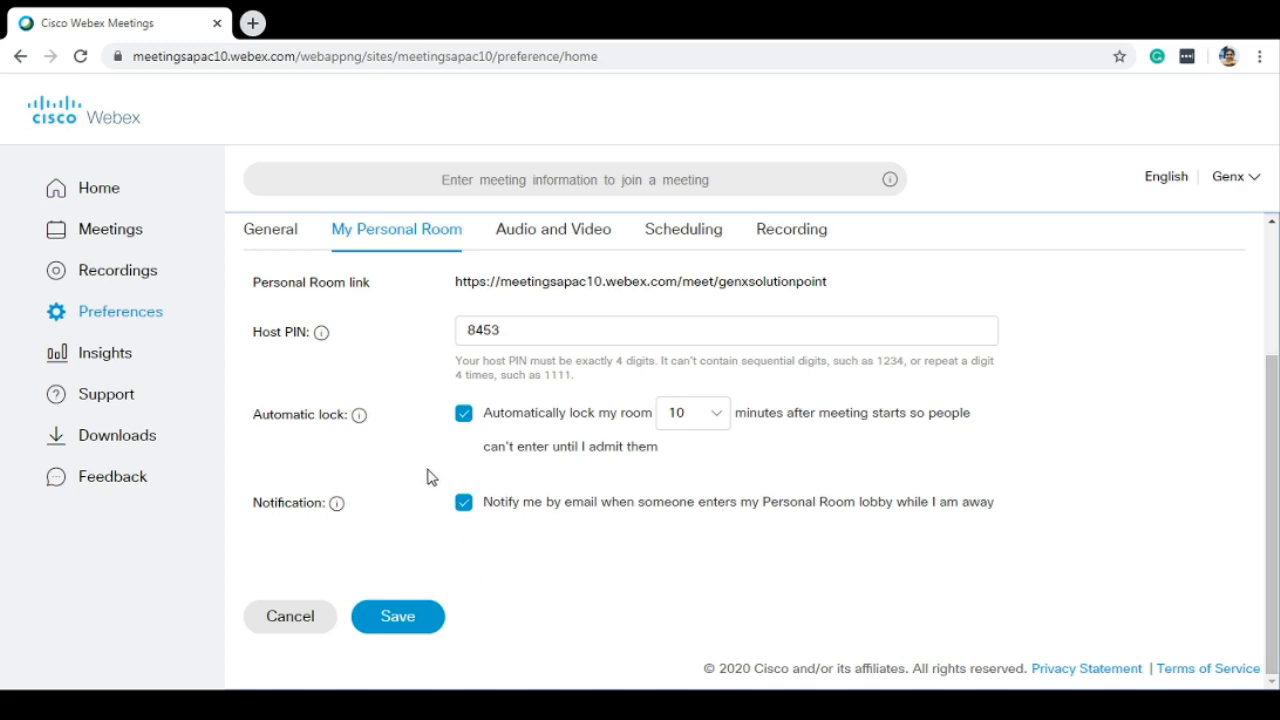
{"action": "mouse_move", "coordinate": [558, 420]}
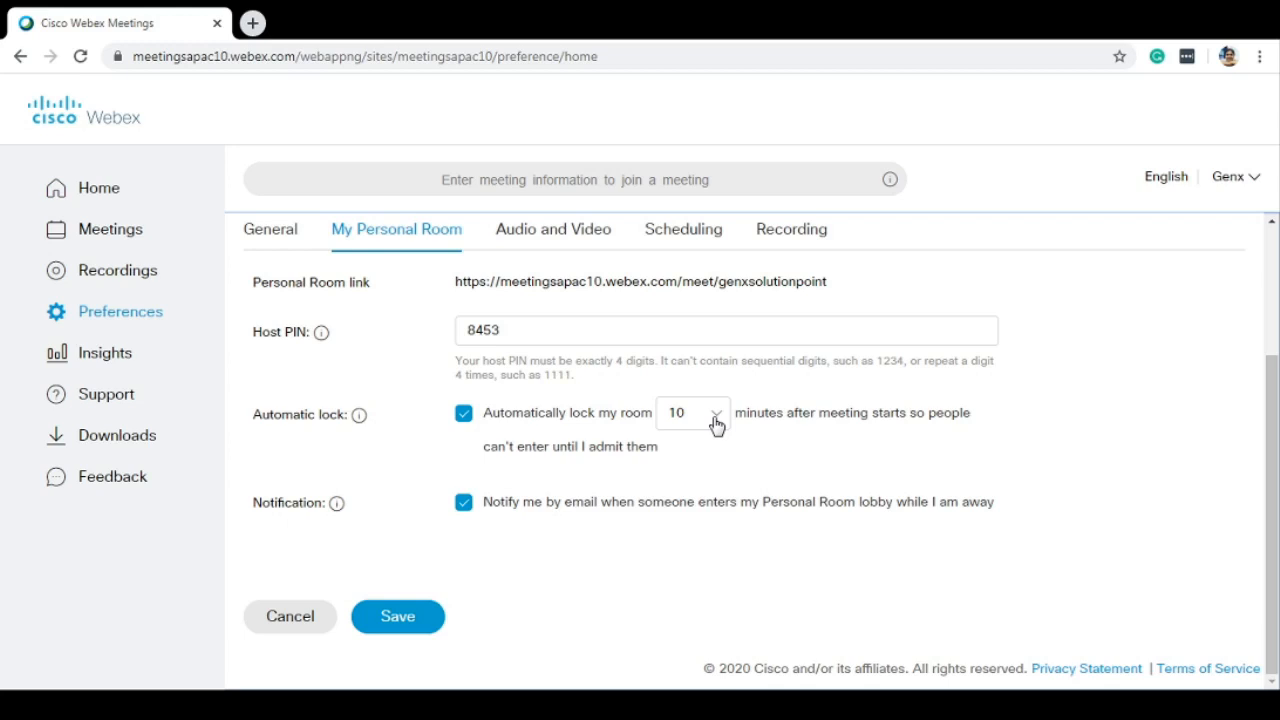
{"action": "mouse_move", "coordinate": [703, 525]}
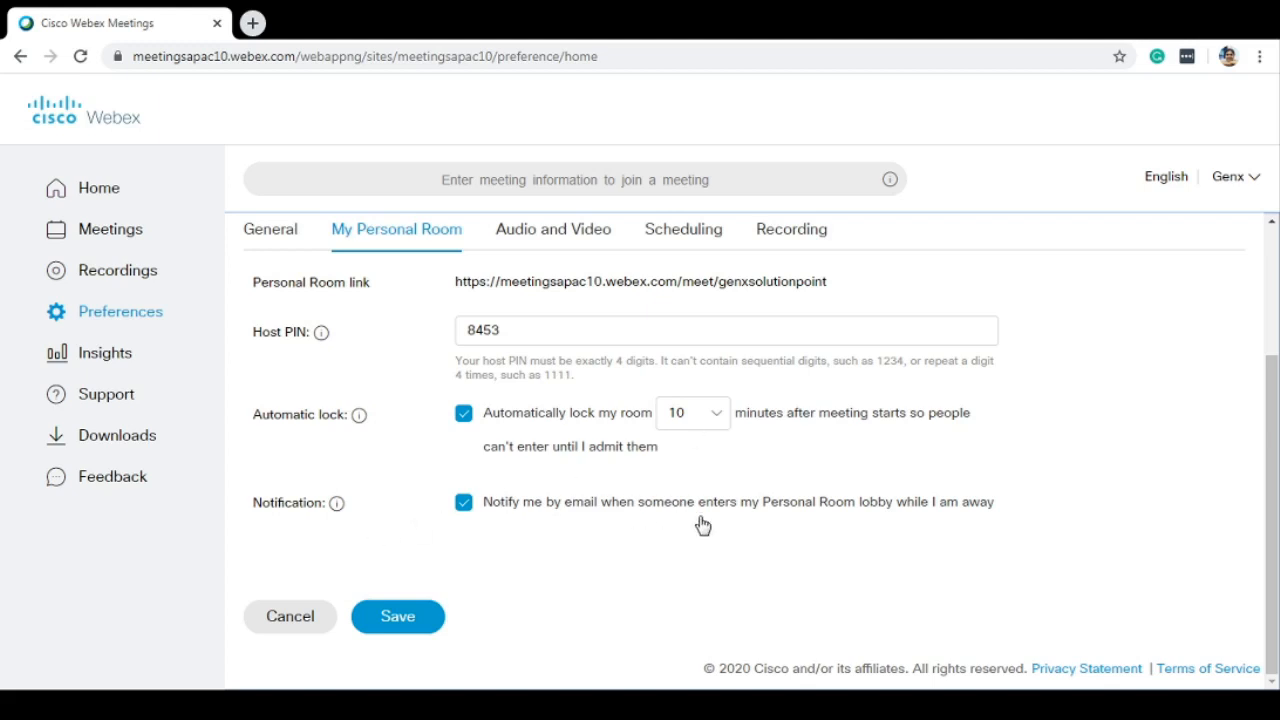
{"action": "mouse_move", "coordinate": [882, 498]}
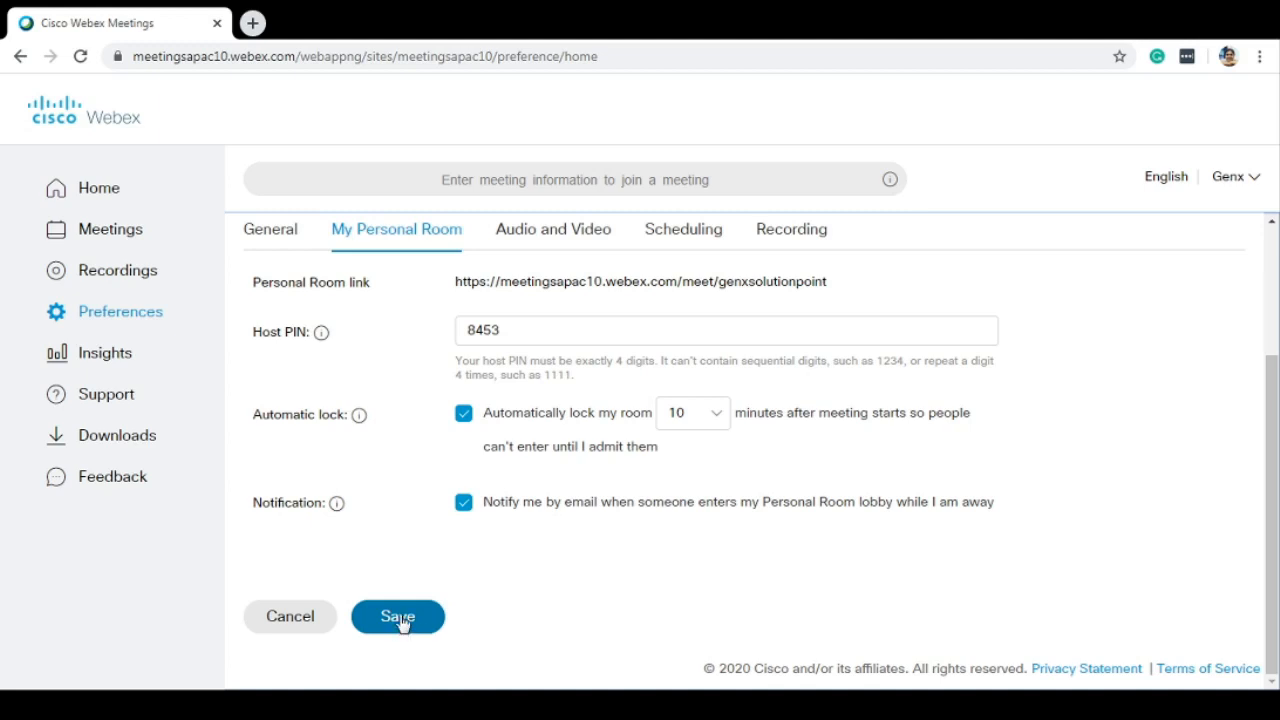
{"action": "left_click", "coordinate": [398, 616]}
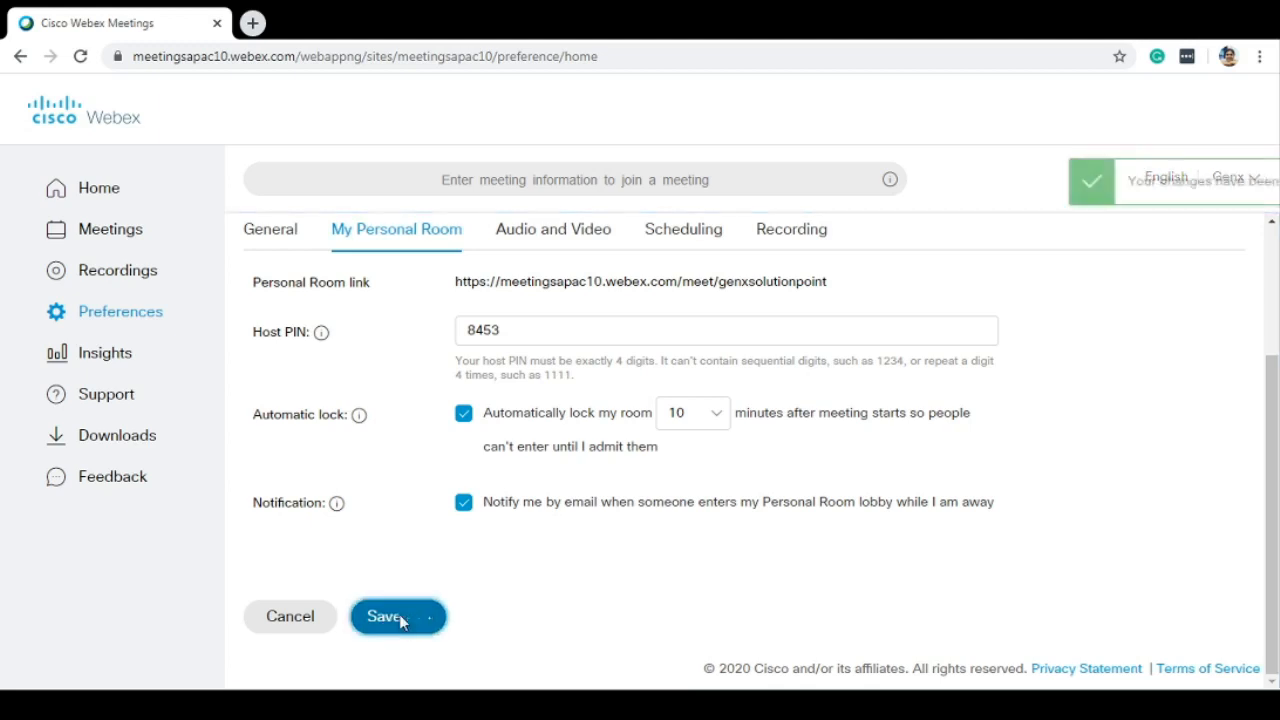
{"action": "left_click", "coordinate": [397, 615]}
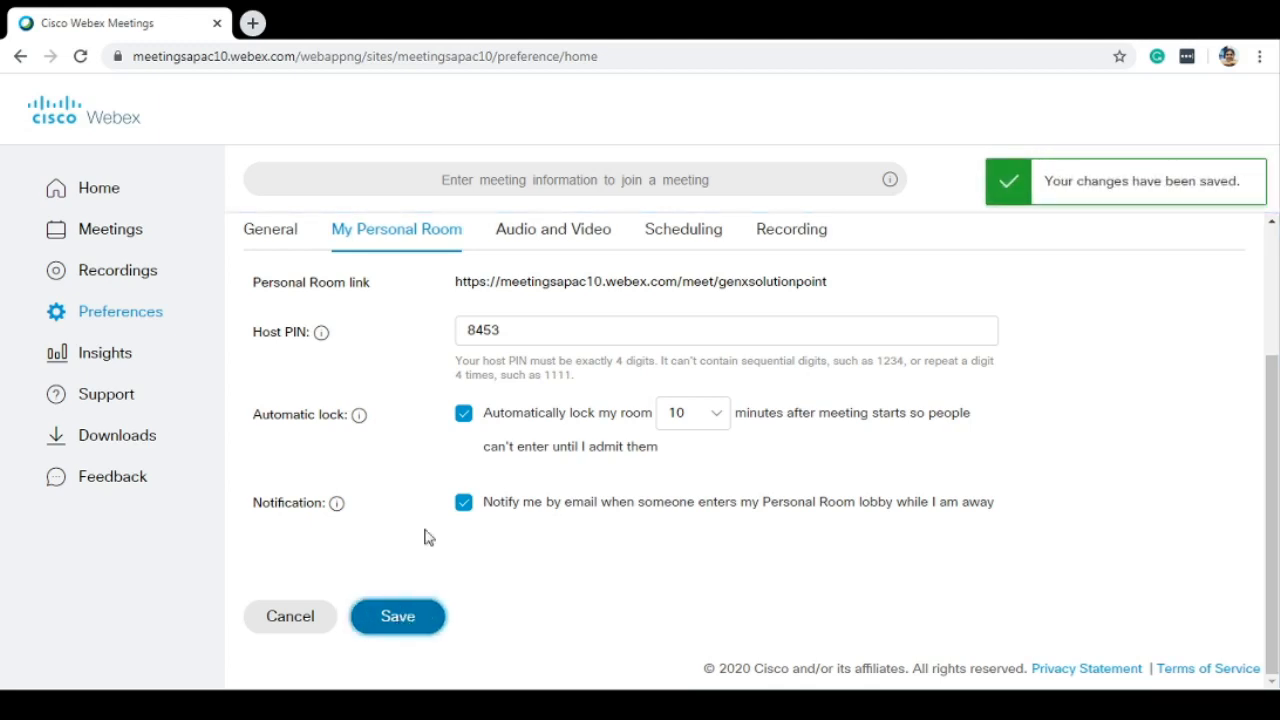
{"action": "left_click", "coordinate": [553, 229]}
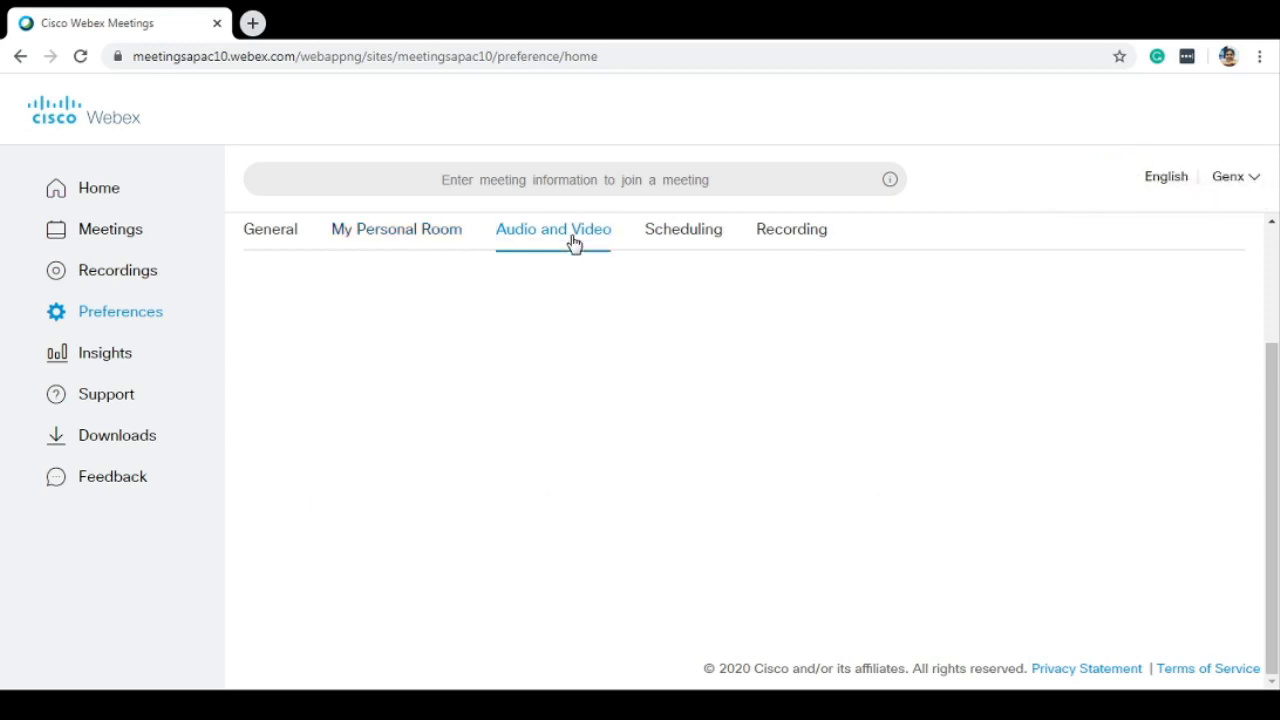
{"action": "left_click", "coordinate": [553, 229]}
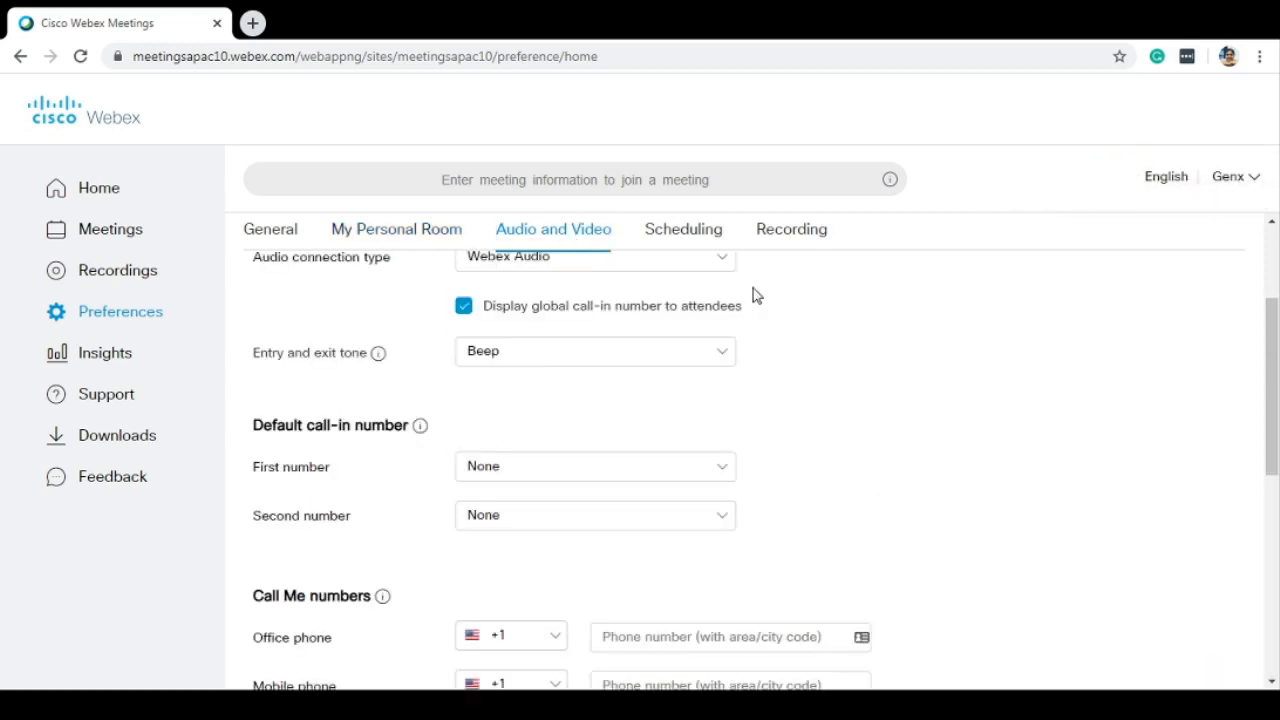
{"action": "scroll", "scroll_direction": "up", "scroll_amount": 3}
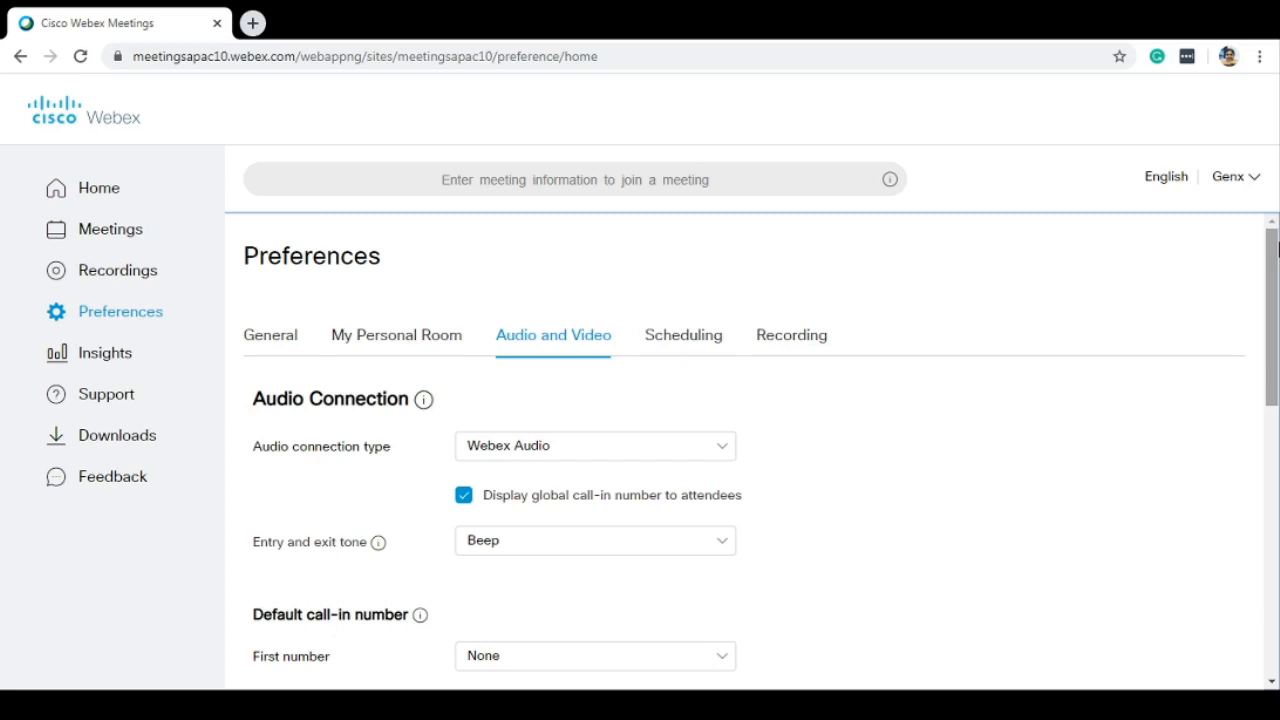
{"action": "scroll", "scroll_direction": "down", "scroll_amount": 3}
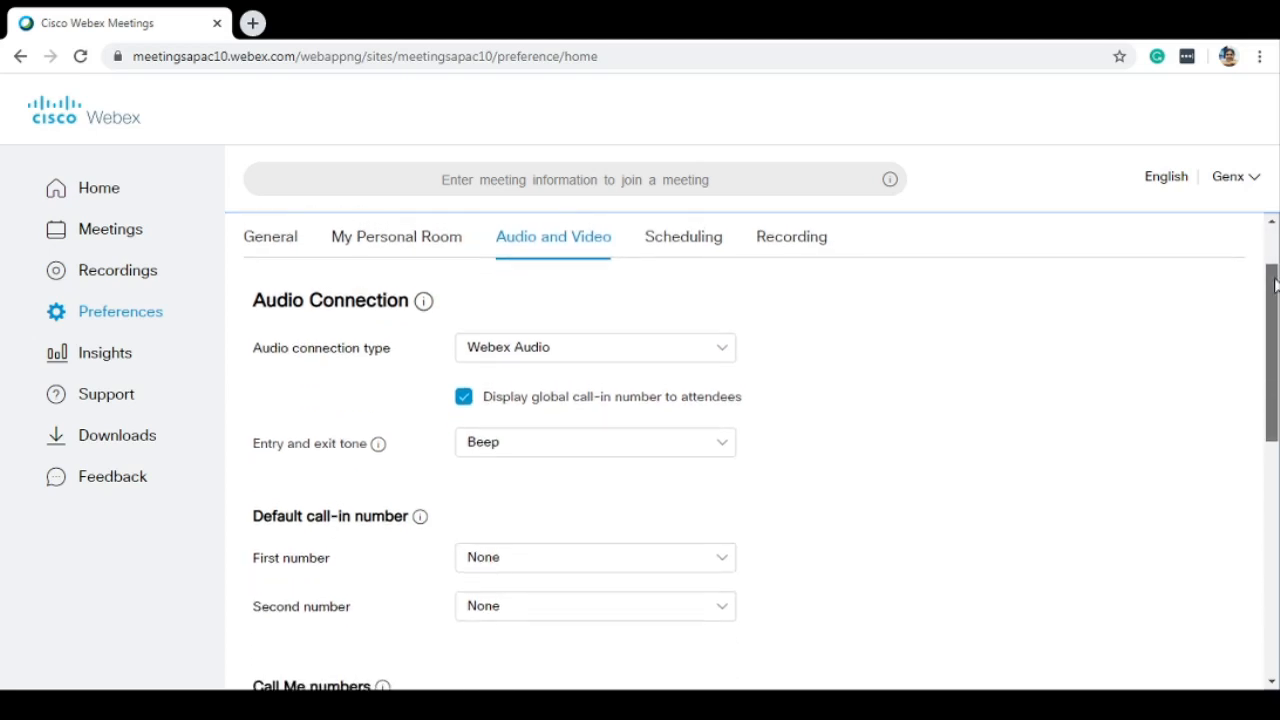
{"action": "left_click", "coordinate": [594, 347]}
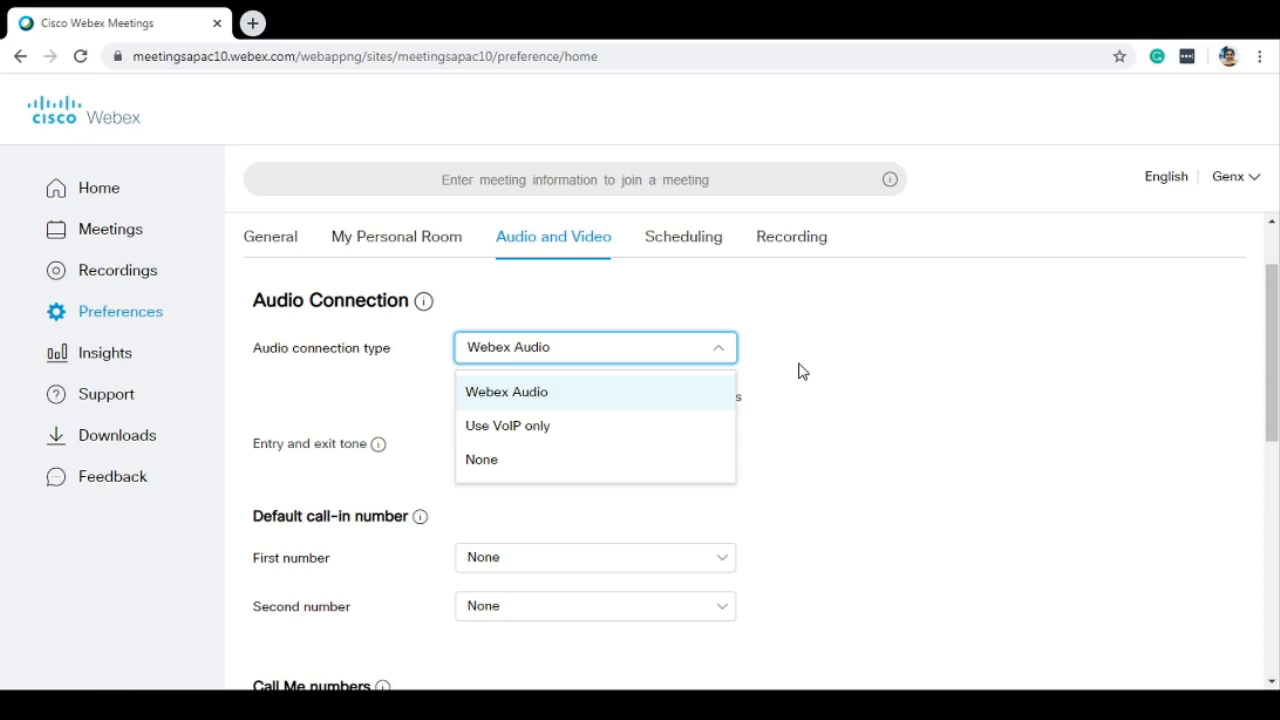
{"action": "left_click", "coordinate": [506, 391]}
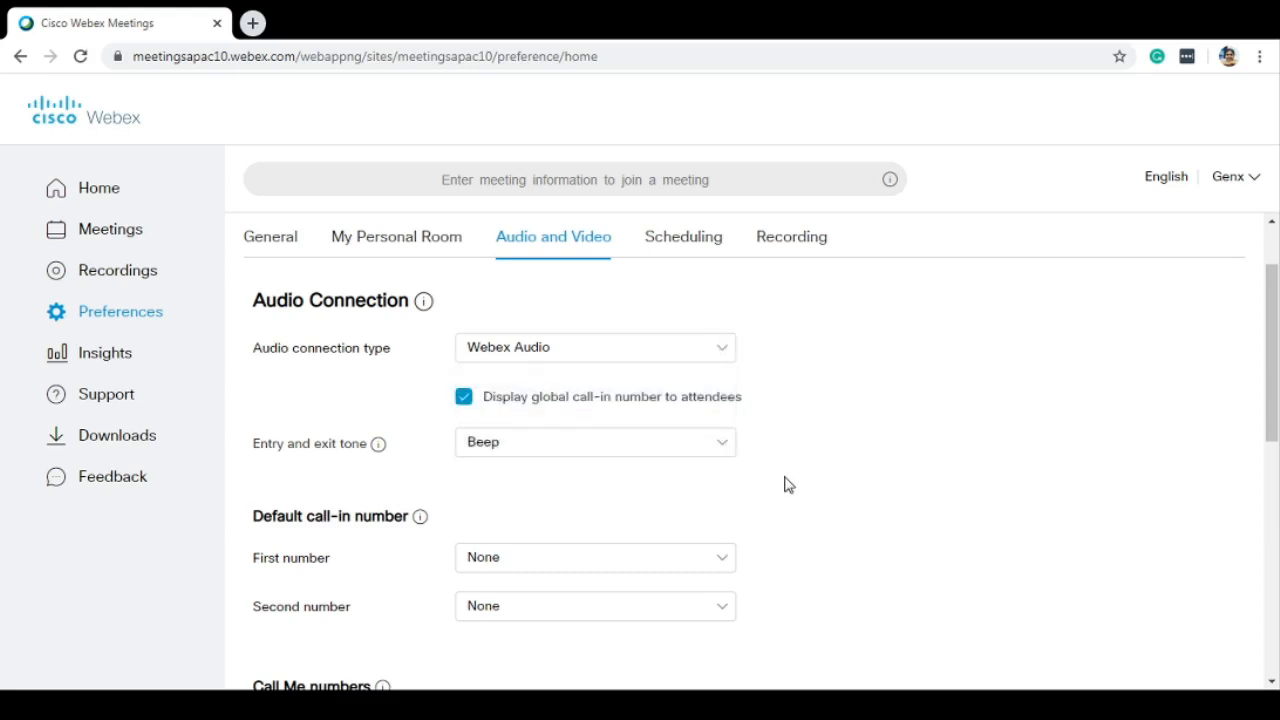
{"action": "scroll", "scroll_direction": "down", "scroll_amount": 3}
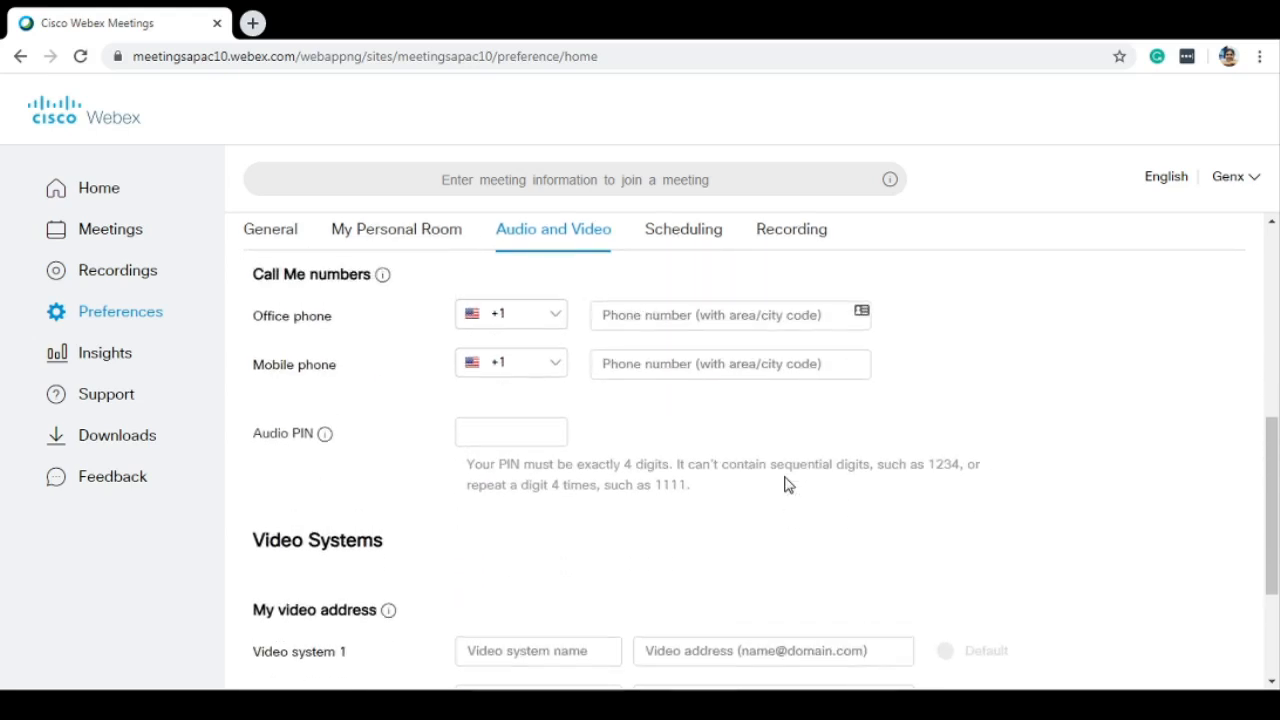
{"action": "scroll", "scroll_direction": "down", "scroll_amount": 3}
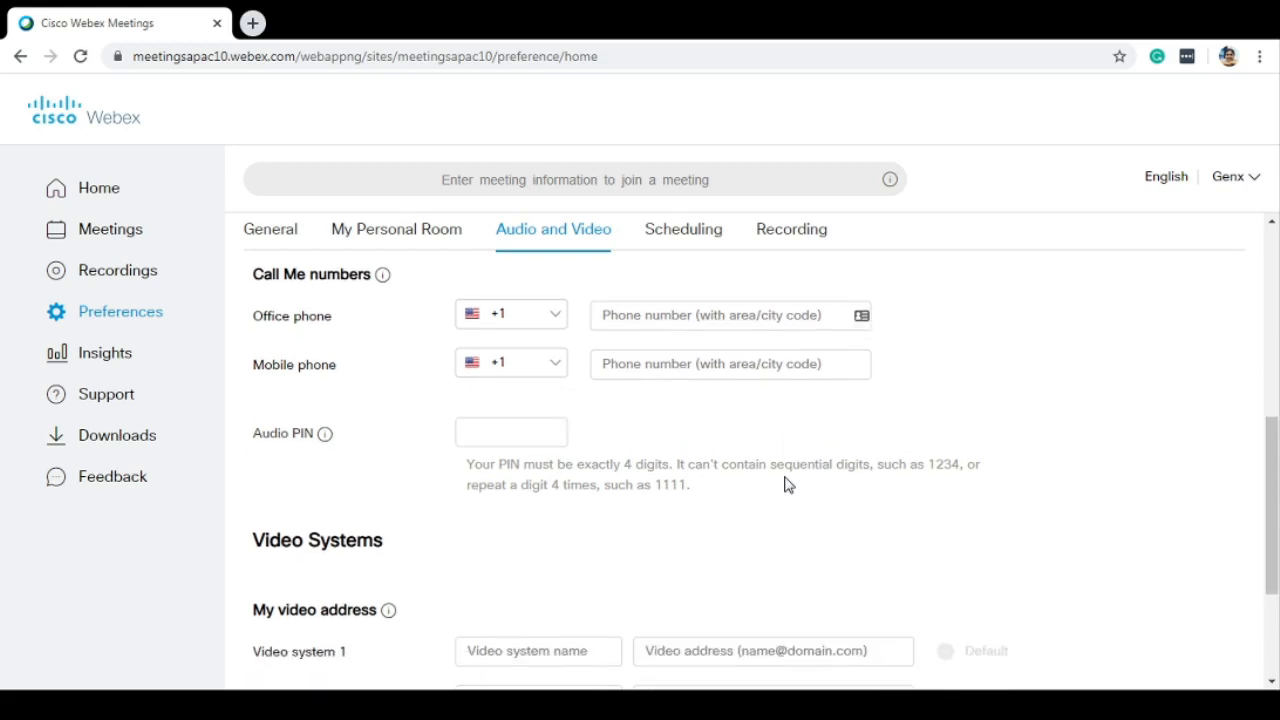
{"action": "scroll", "scroll_direction": "down", "scroll_amount": 3}
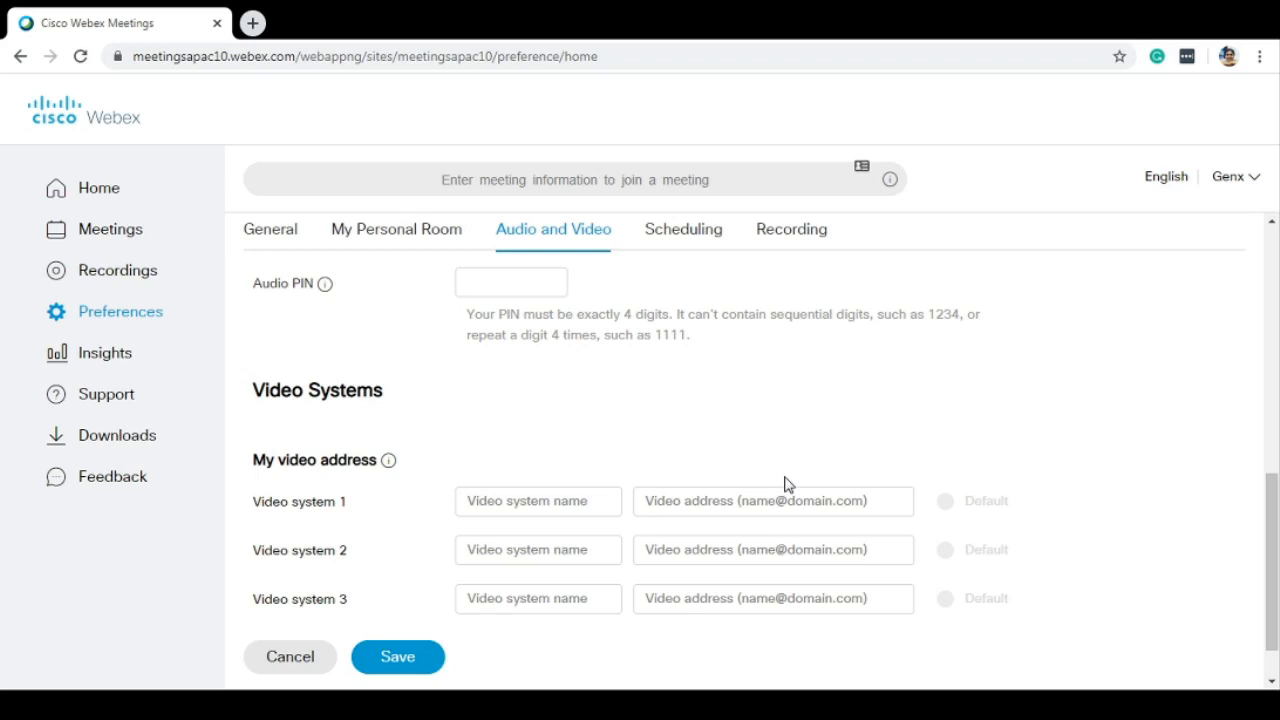
{"action": "scroll", "scroll_direction": "down", "scroll_amount": 3}
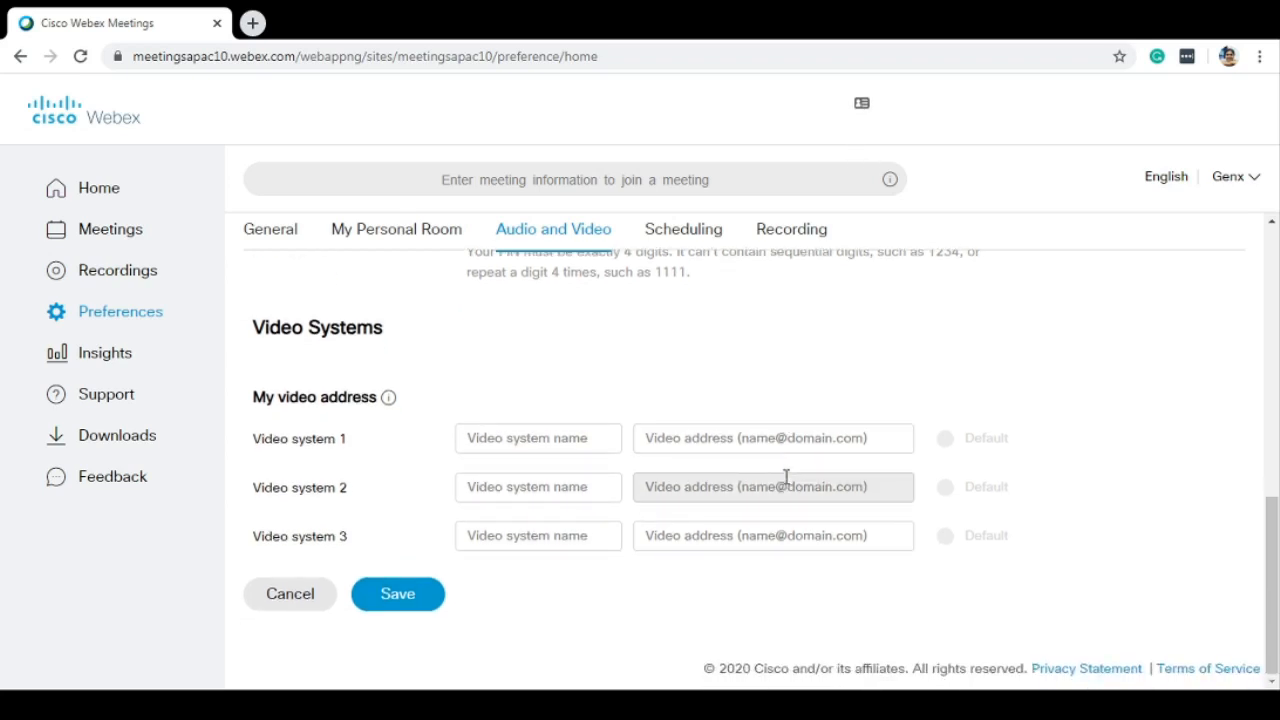
{"action": "scroll", "scroll_direction": "up", "scroll_amount": 3}
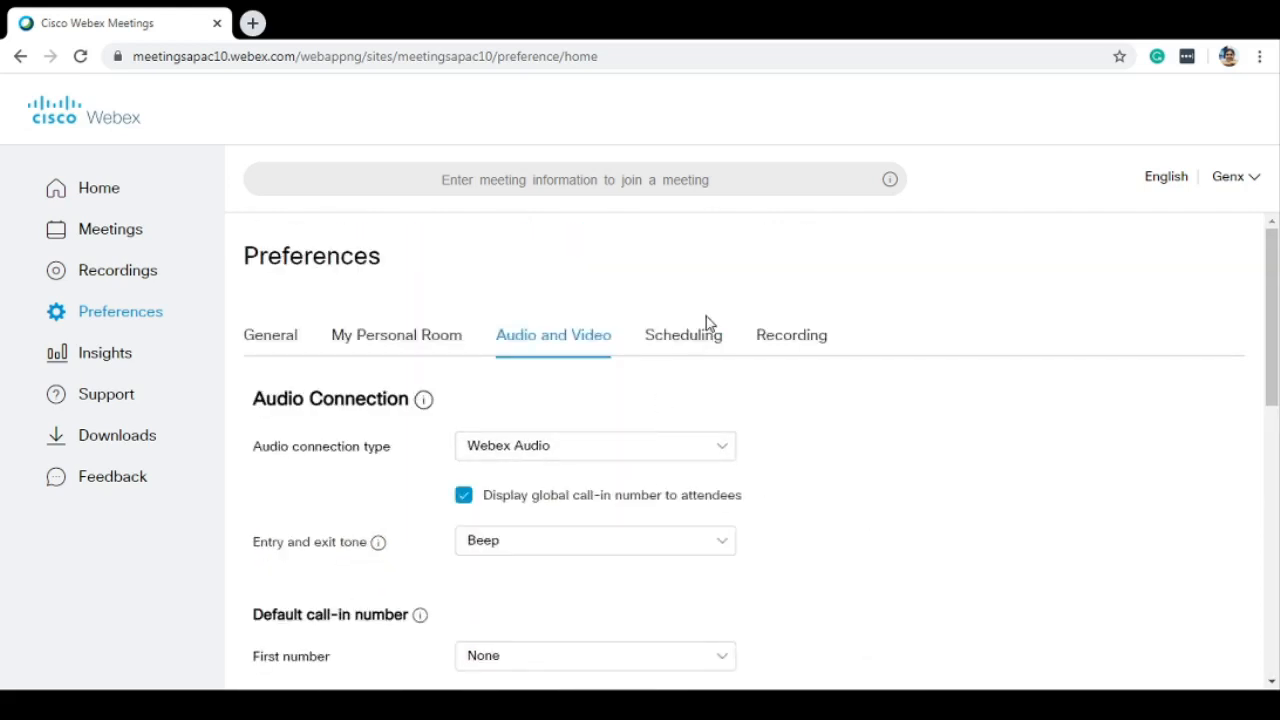
Switch to the Scheduling tab to view the invitation-copy and recording-sharing checkboxes.
{"action": "left_click", "coordinate": [683, 335]}
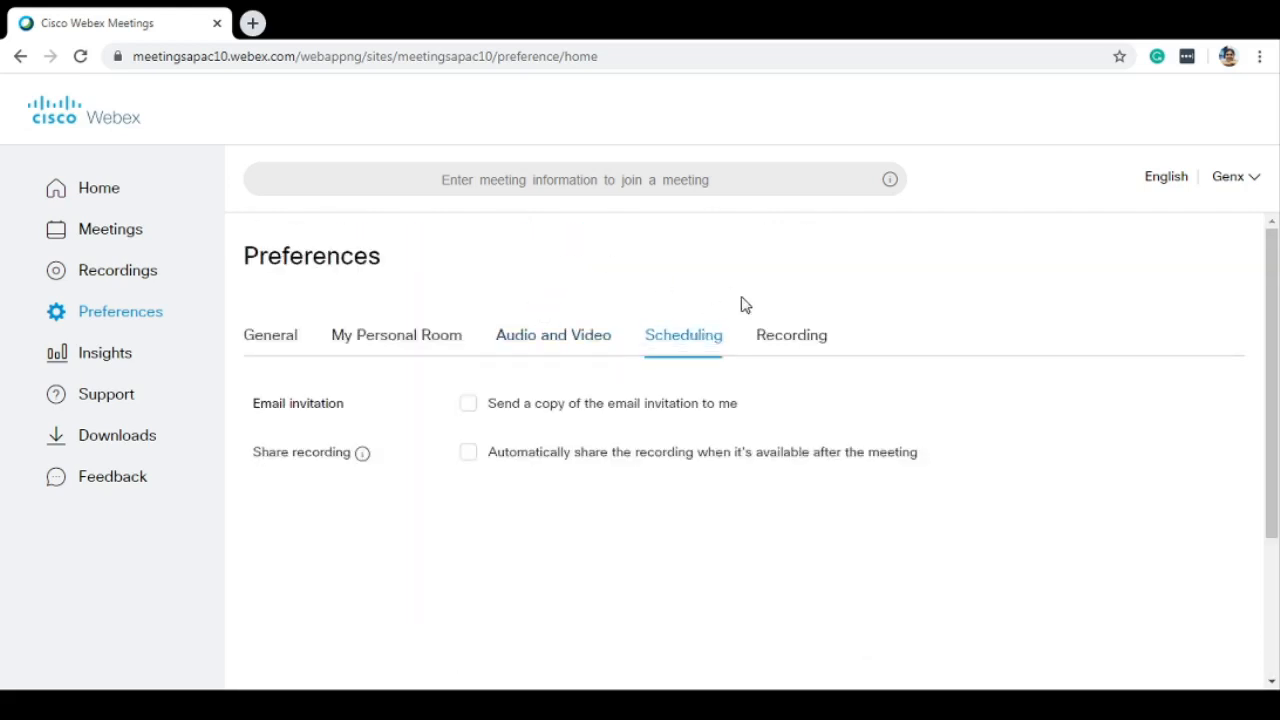
{"action": "mouse_move", "coordinate": [472, 392]}
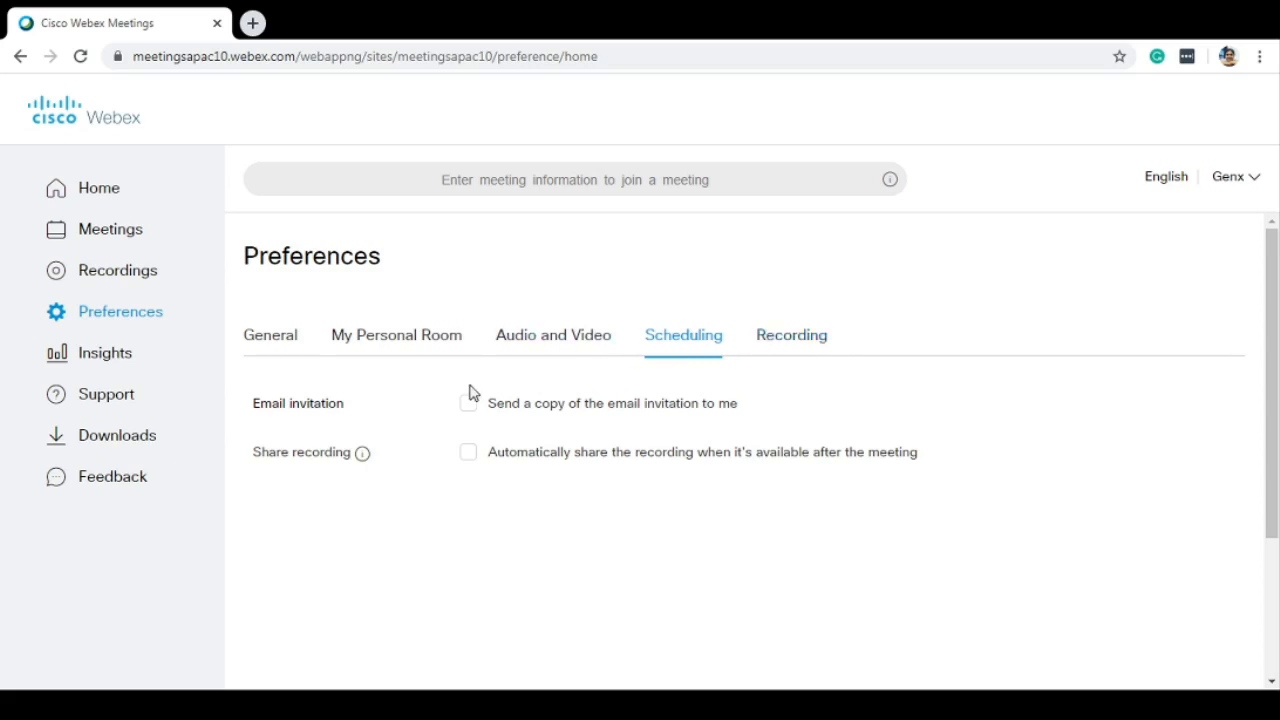
{"action": "mouse_move", "coordinate": [523, 423]}
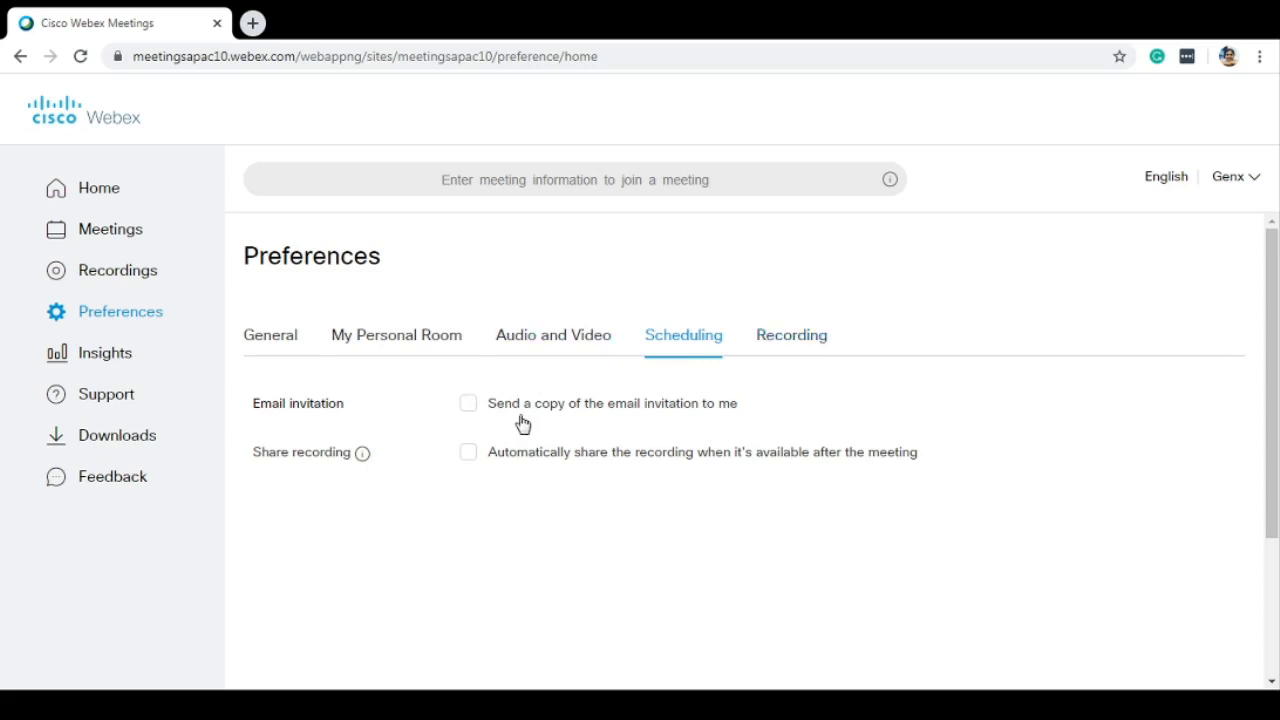
{"action": "mouse_move", "coordinate": [500, 422]}
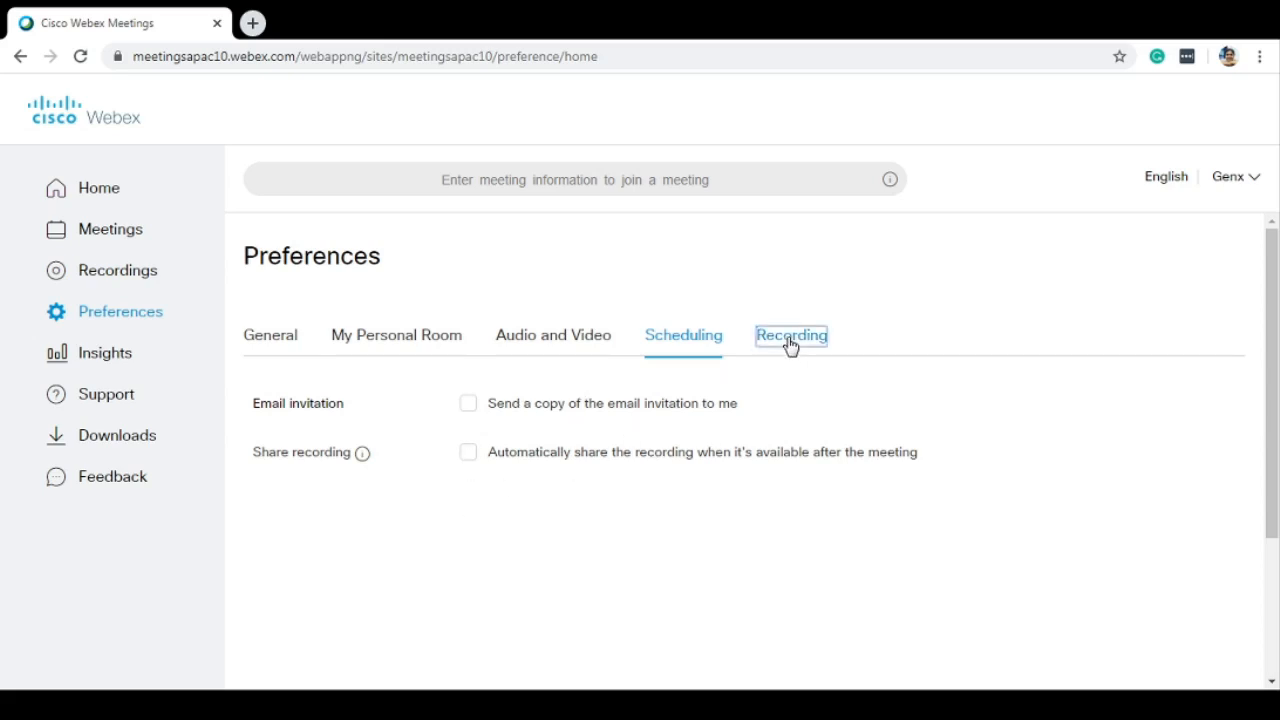
Save the Recording preferences with Video thumbnails kept as the recording view.
{"action": "left_click", "coordinate": [791, 335]}
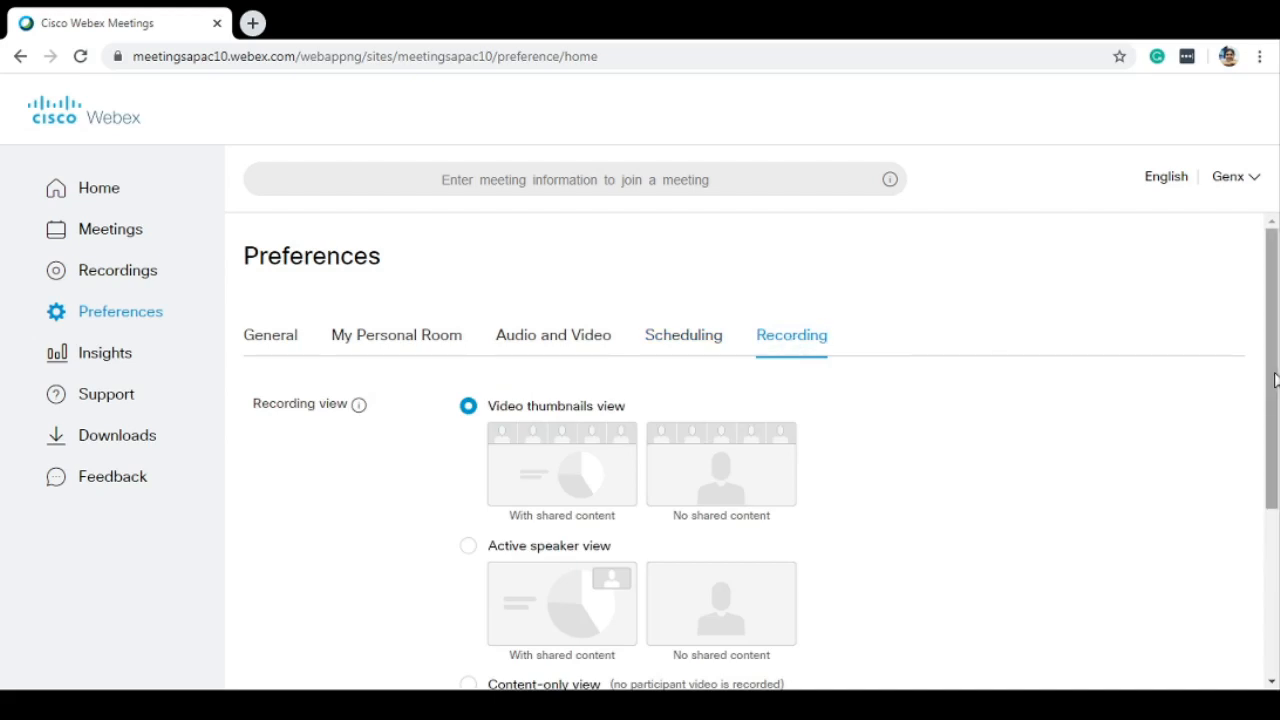
{"action": "scroll", "scroll_direction": "down", "scroll_amount": 3}
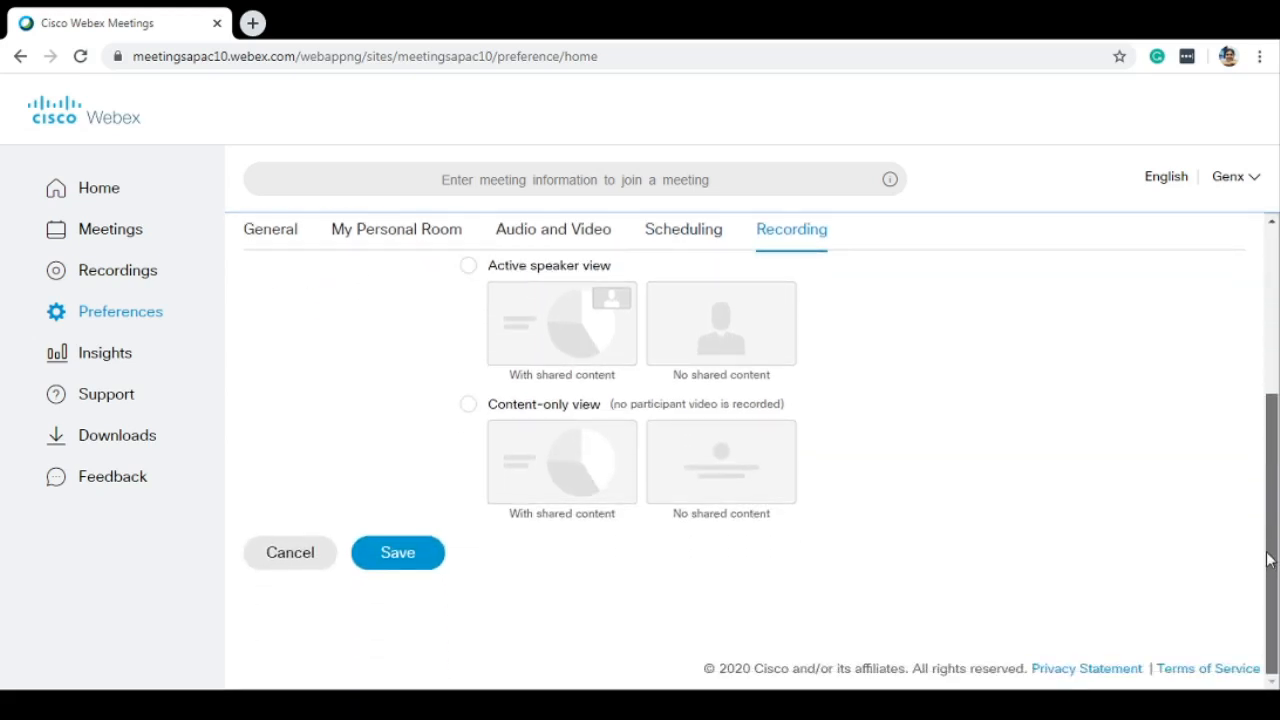
{"action": "scroll", "scroll_direction": "up", "scroll_amount": 3}
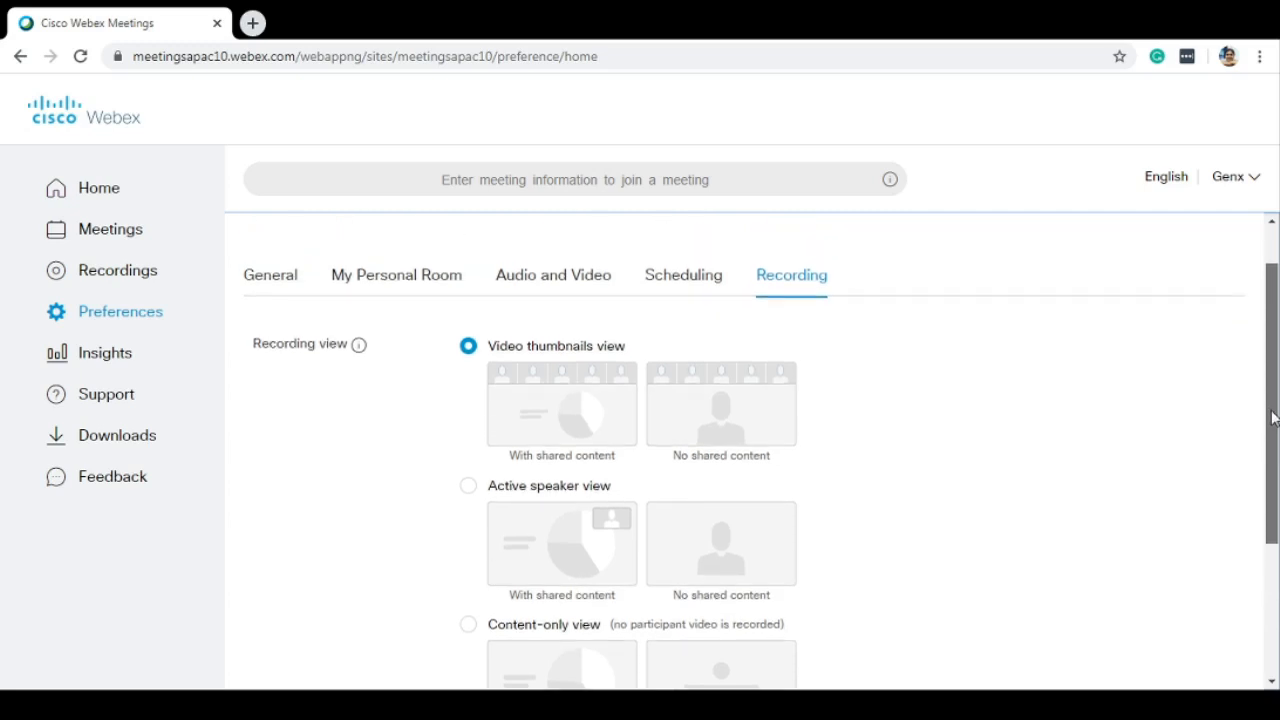
{"action": "mouse_move", "coordinate": [1225, 431]}
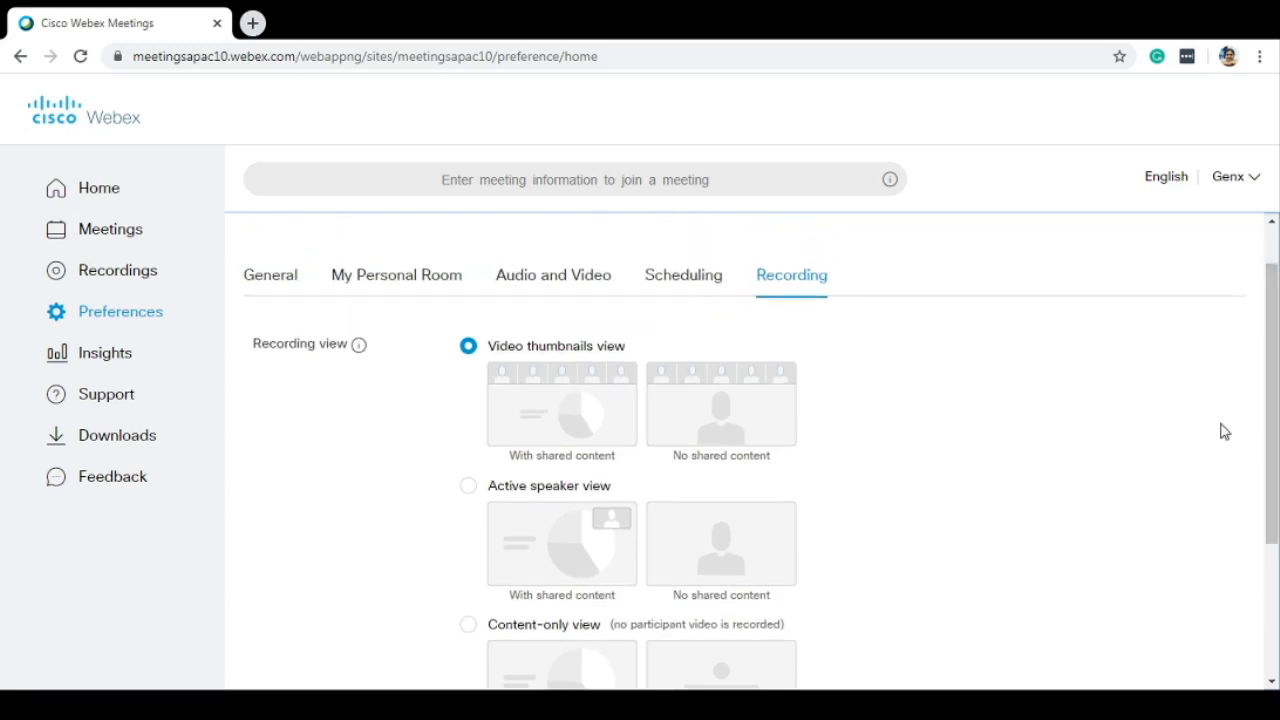
{"action": "mouse_move", "coordinate": [660, 456]}
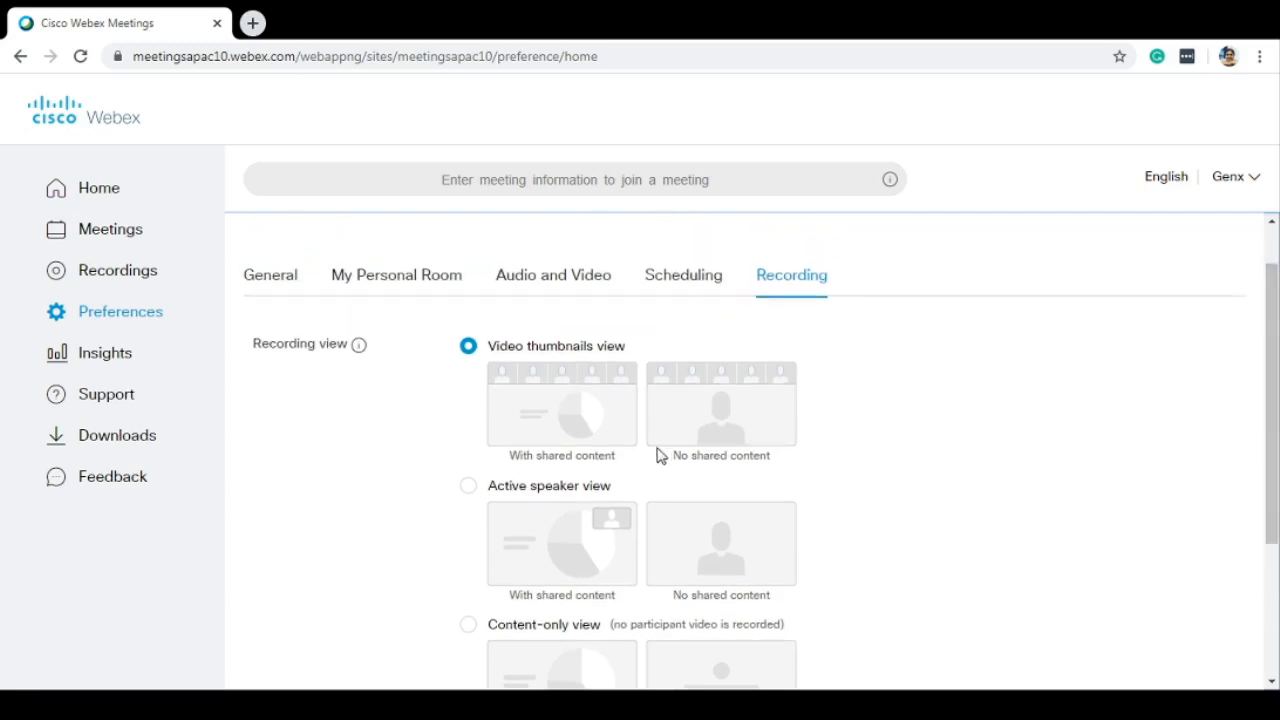
{"action": "mouse_move", "coordinate": [665, 373]}
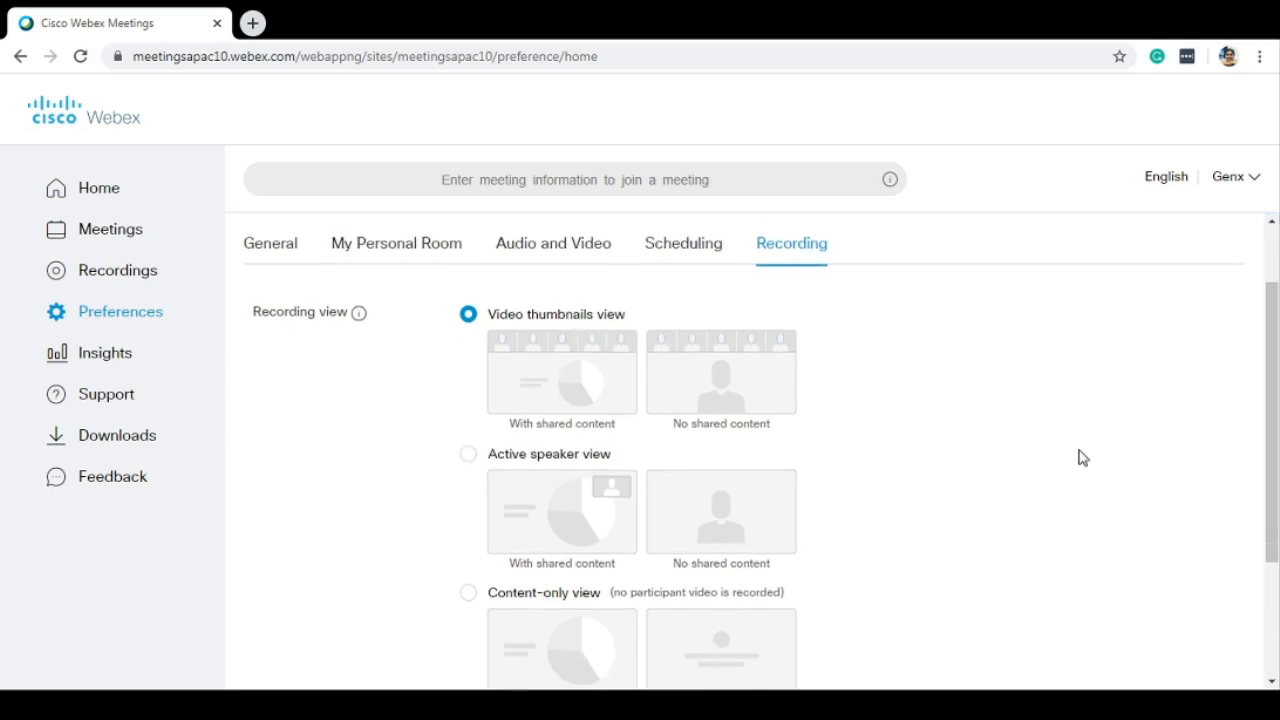
{"action": "scroll", "scroll_direction": "down", "scroll_amount": 3}
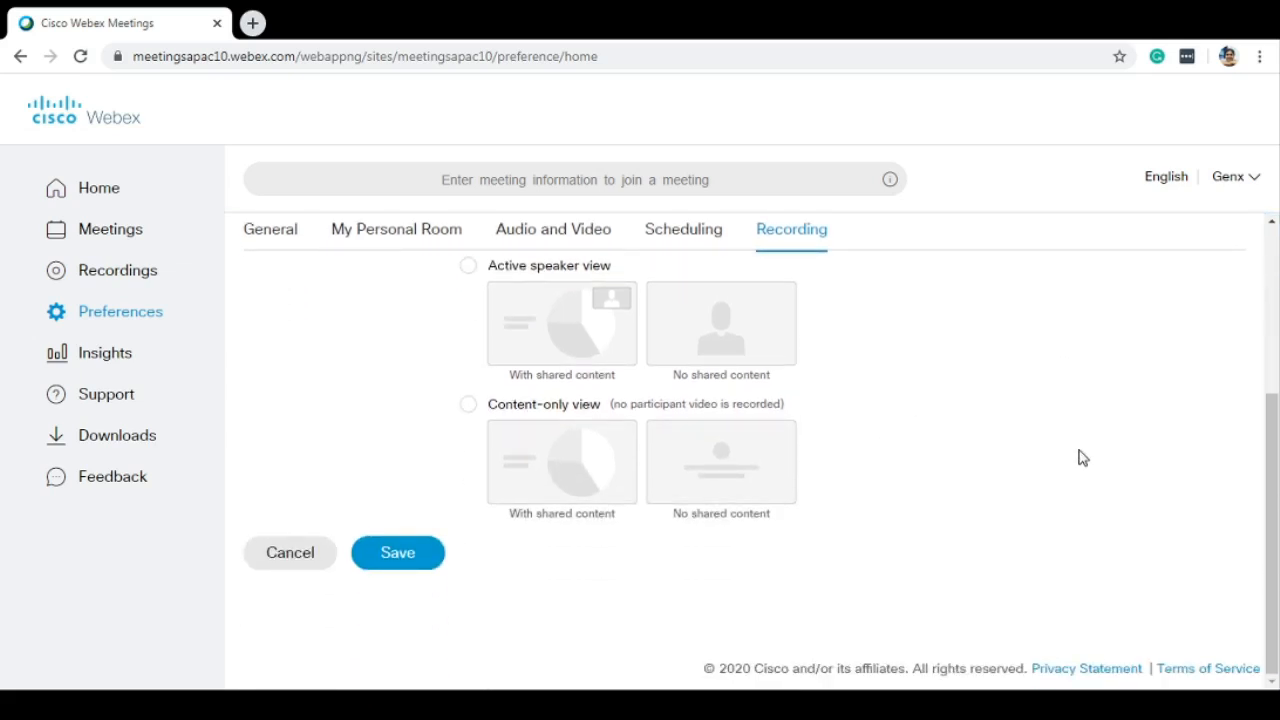
{"action": "mouse_move", "coordinate": [337, 398]}
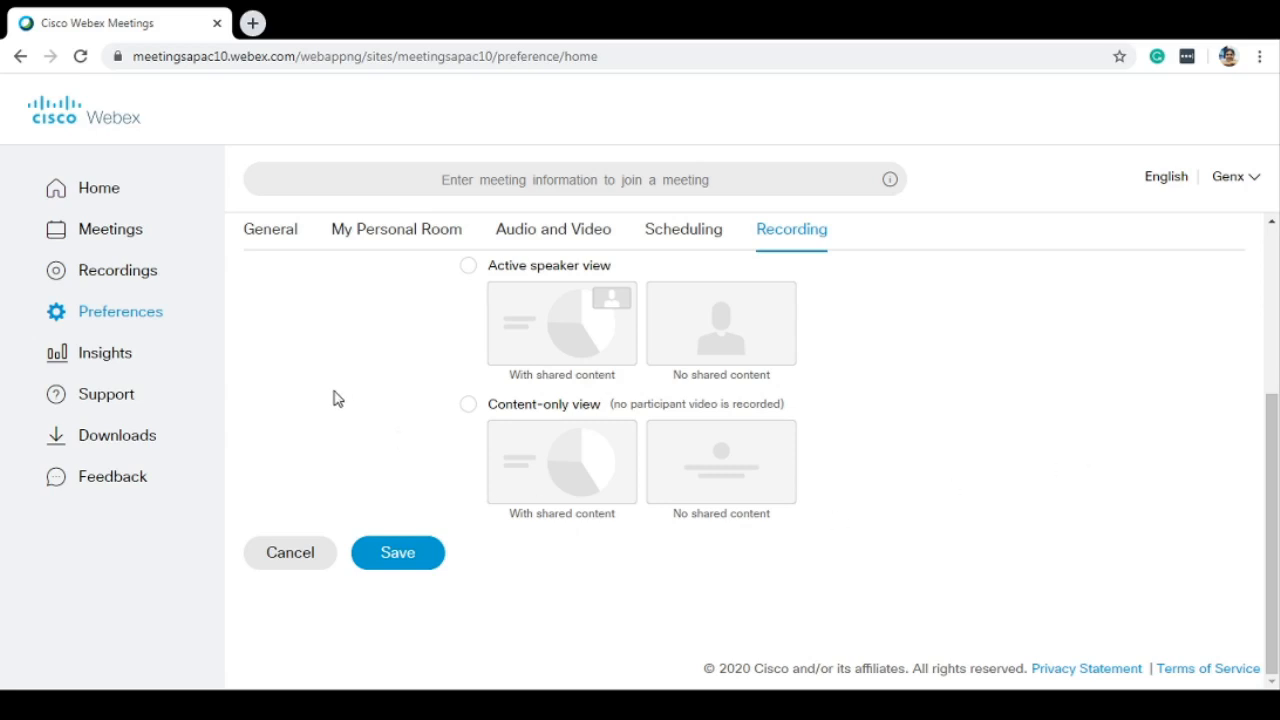
{"action": "left_click", "coordinate": [397, 552]}
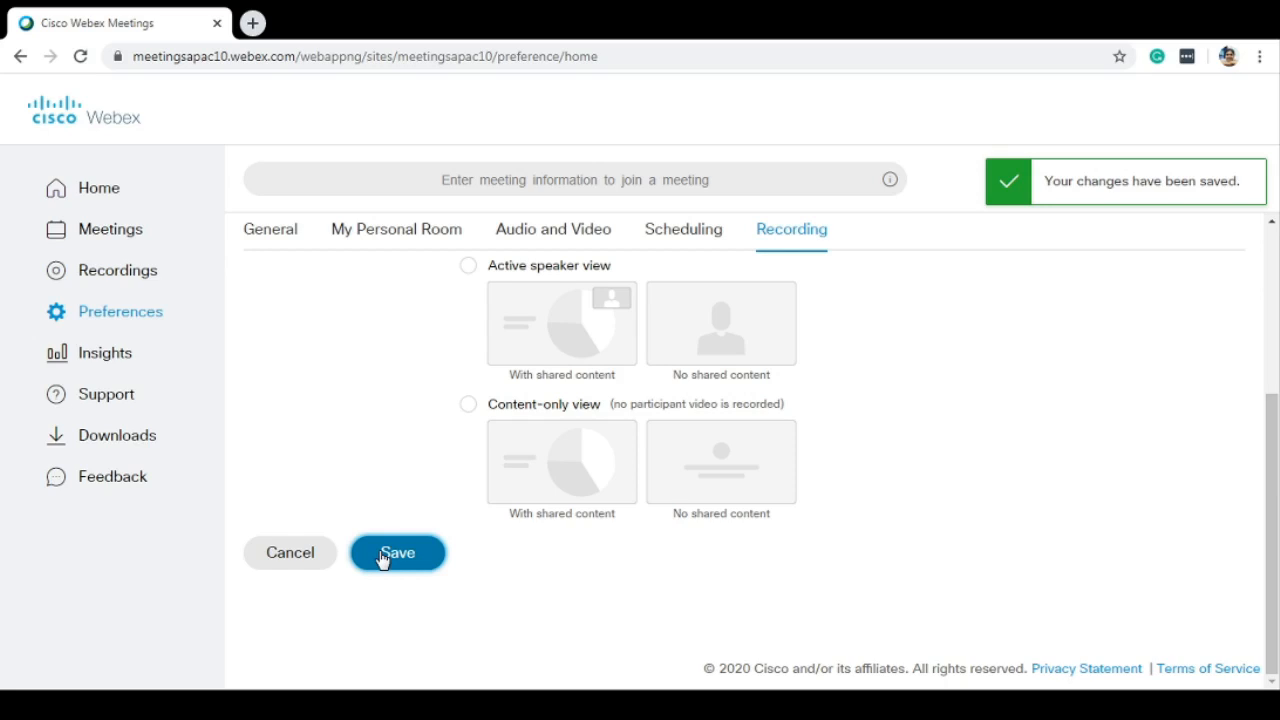
{"action": "left_click", "coordinate": [397, 552]}
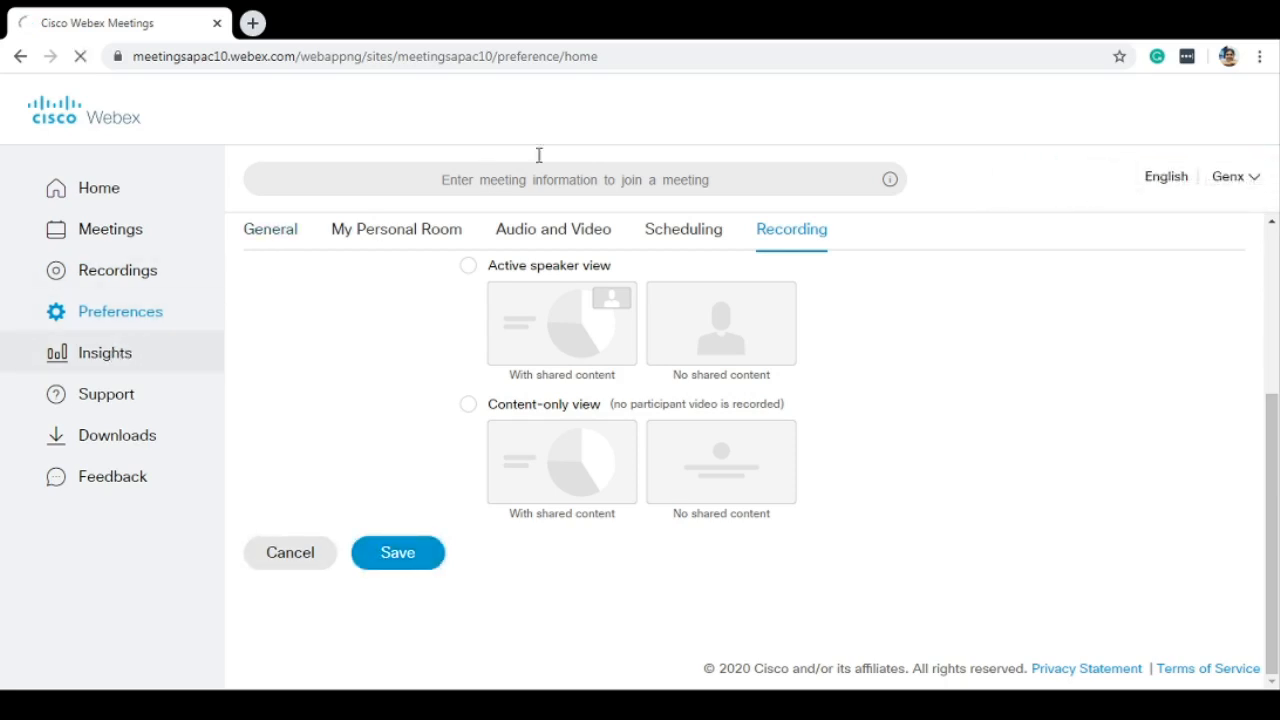
Open the Insights page, which shows no hosted-meeting information yet.
{"action": "left_click", "coordinate": [104, 352]}
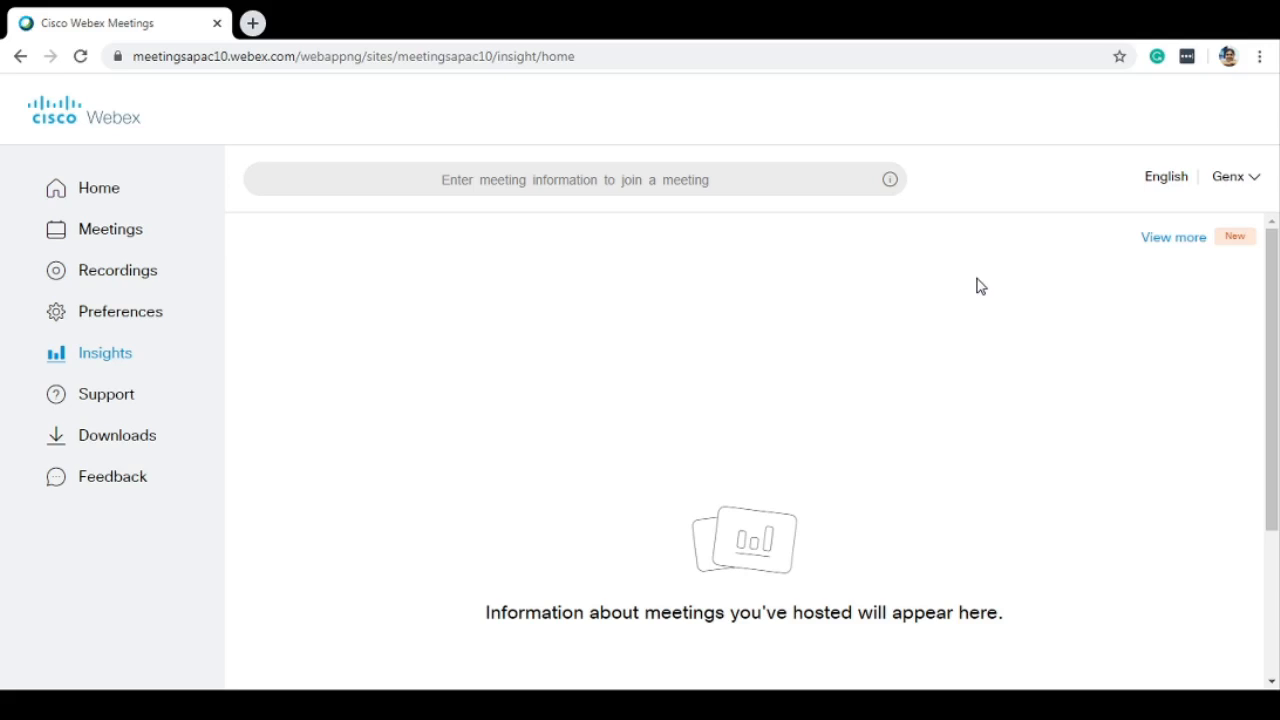
{"action": "mouse_move", "coordinate": [857, 294]}
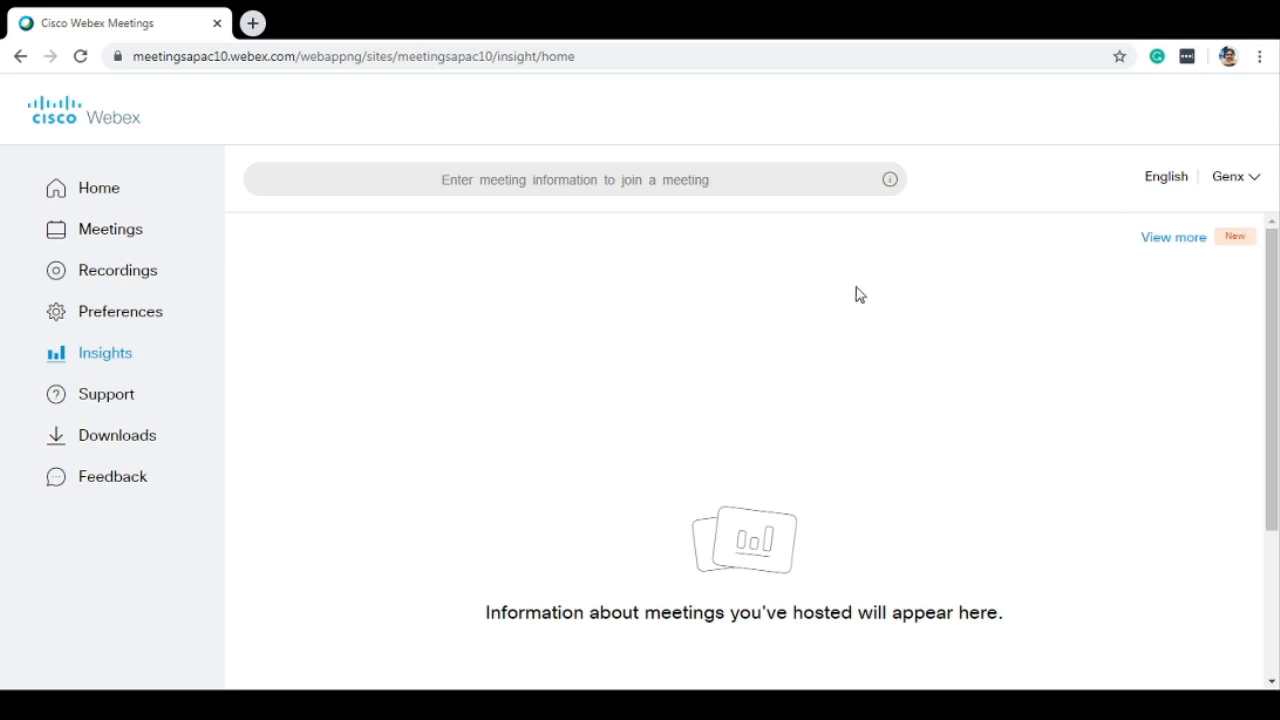
{"action": "mouse_move", "coordinate": [510, 308]}
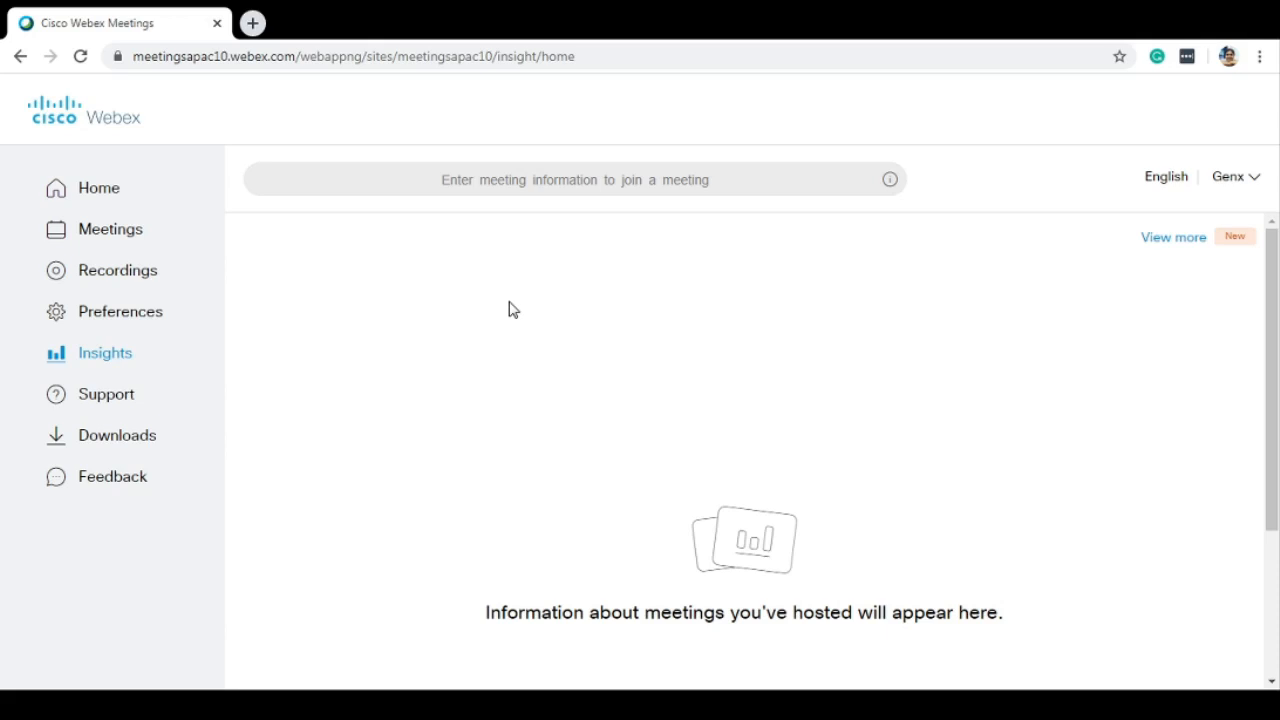
{"action": "mouse_move", "coordinate": [145, 358]}
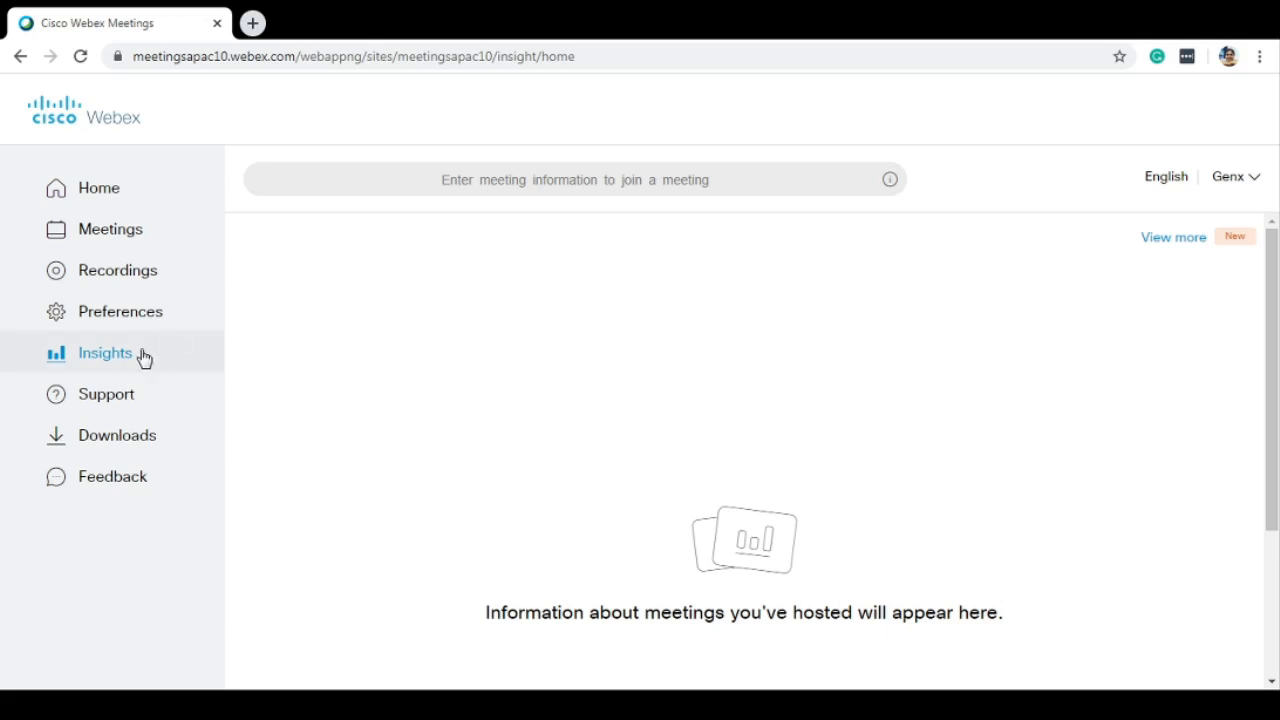
{"action": "mouse_move", "coordinate": [903, 349]}
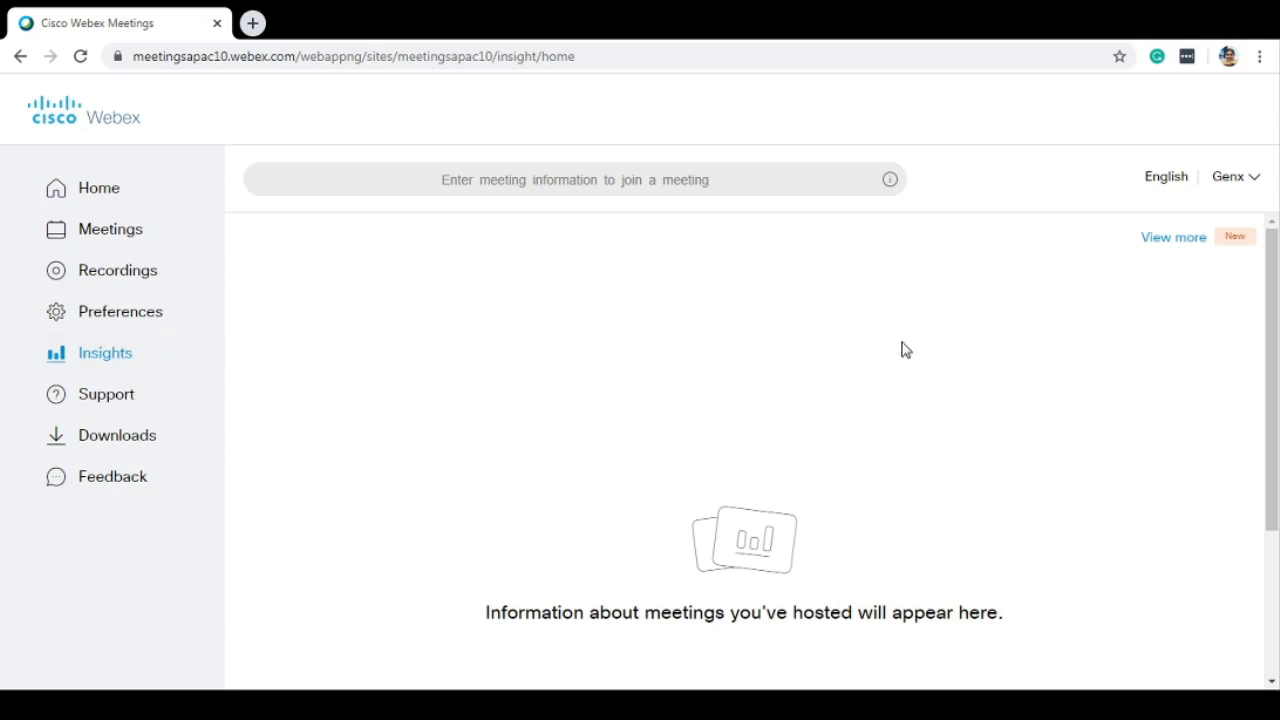
{"action": "mouse_move", "coordinate": [658, 620]}
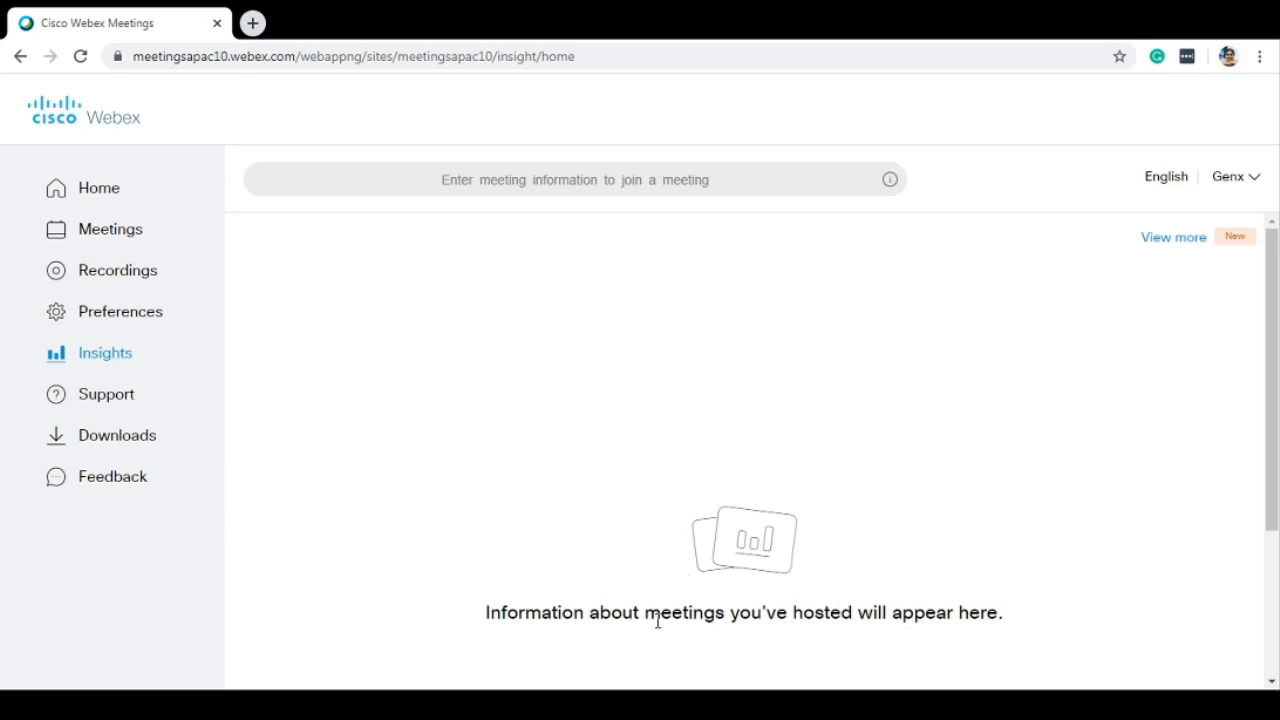
{"action": "mouse_move", "coordinate": [1070, 500]}
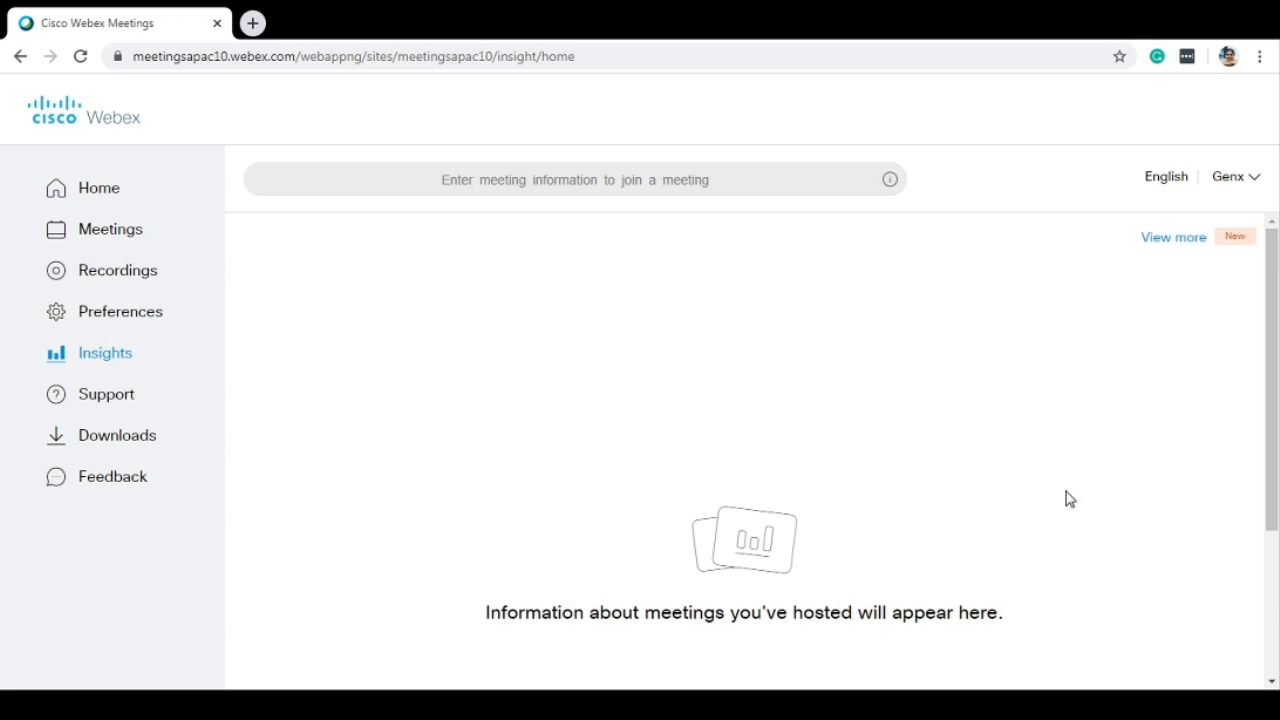
{"action": "mouse_move", "coordinate": [792, 448]}
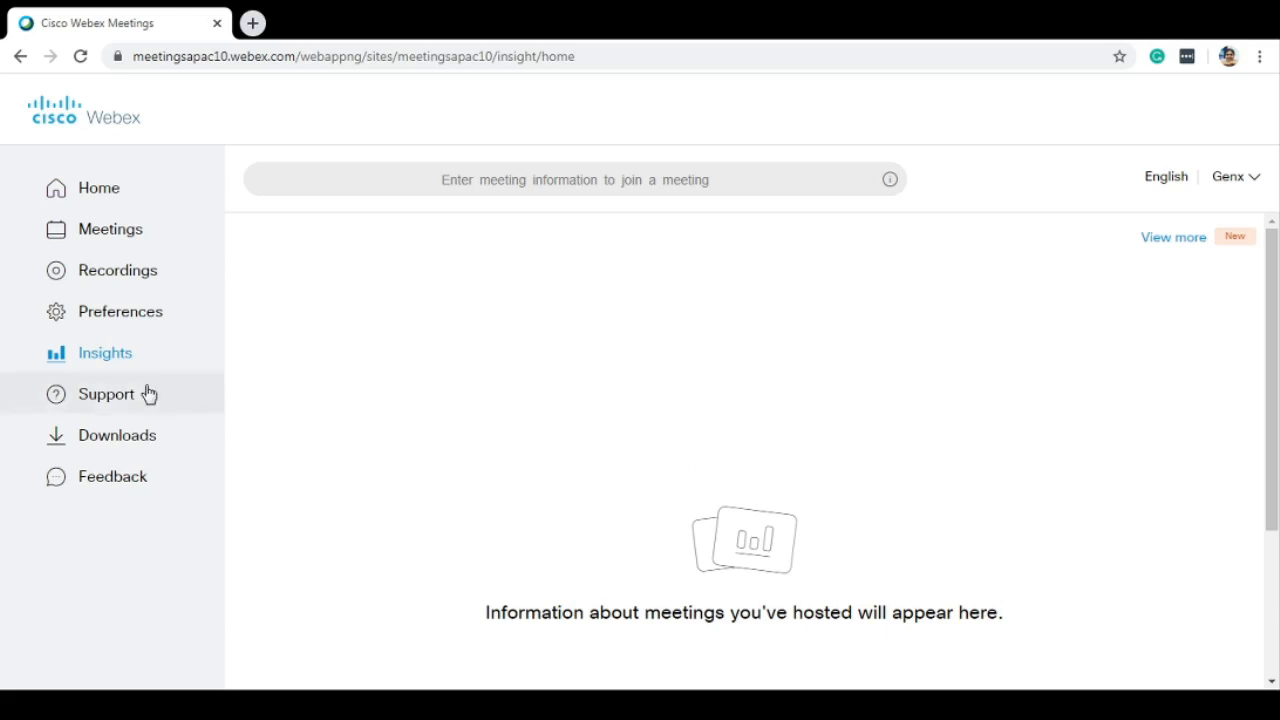
{"action": "mouse_move", "coordinate": [110, 516]}
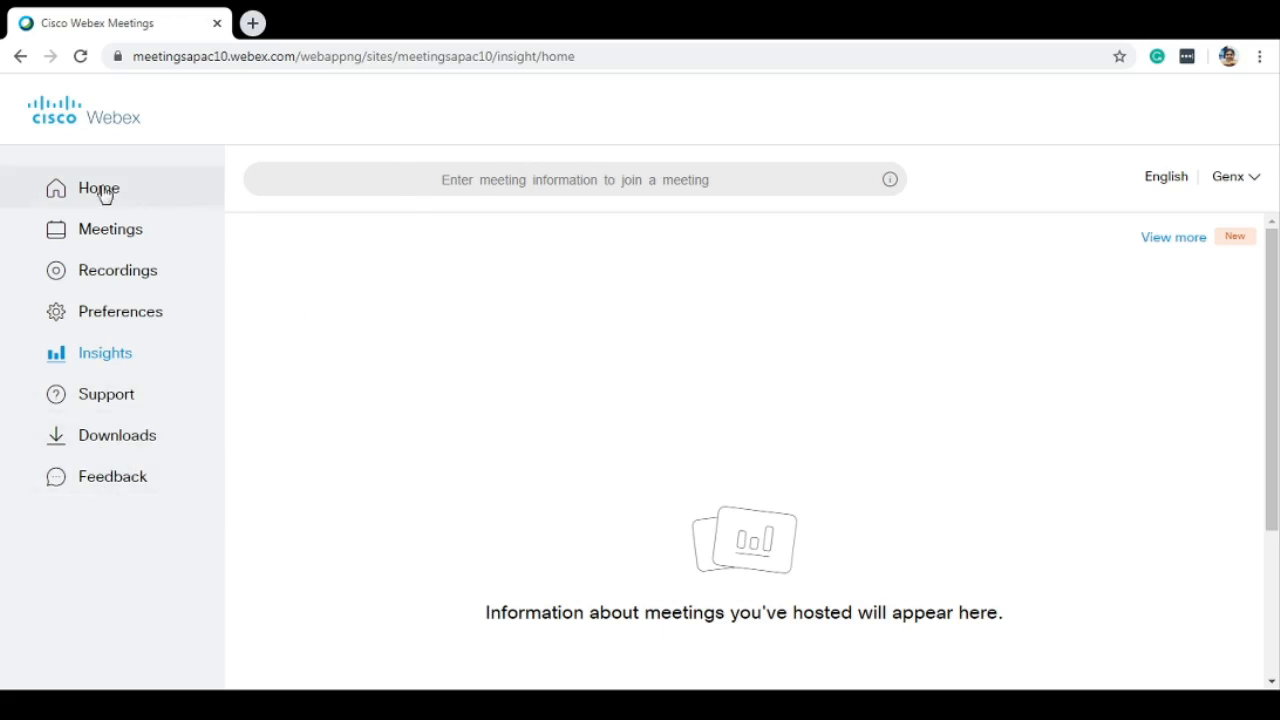
Return Home, select ABC's Meetingl Room link, and preview the Start a Meeting options.
{"action": "left_click", "coordinate": [98, 188]}
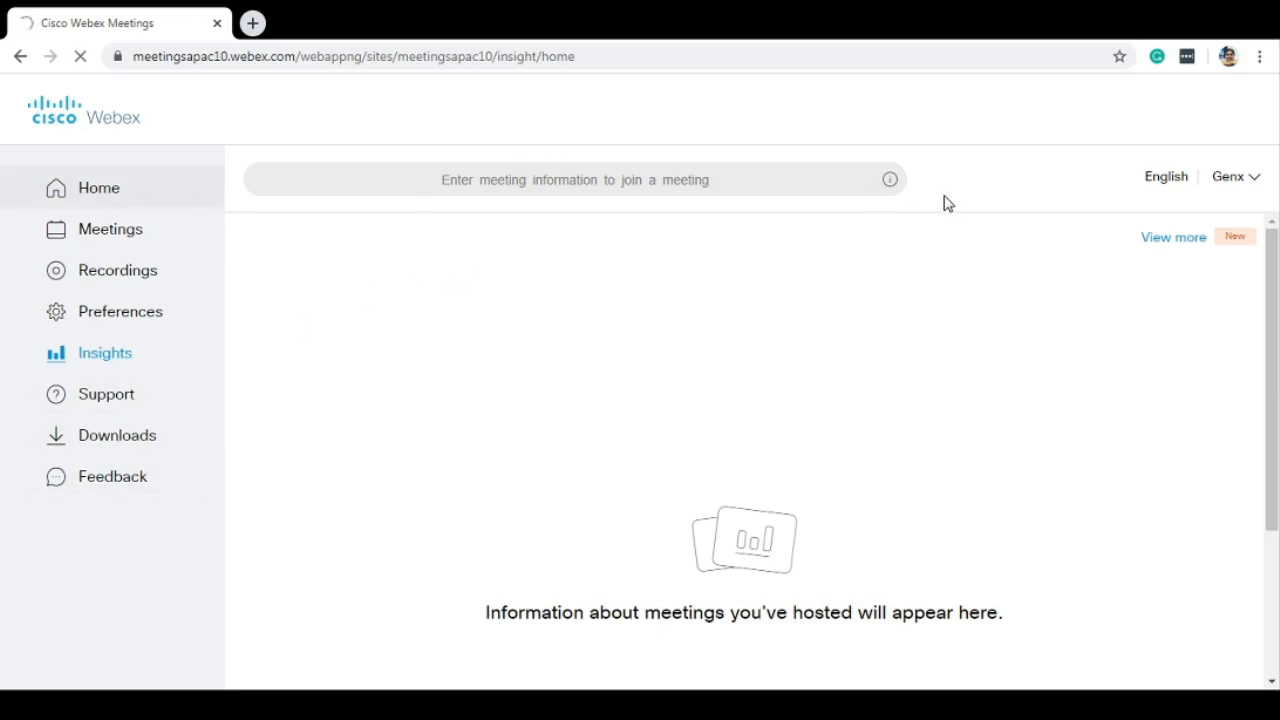
{"action": "left_click", "coordinate": [99, 188]}
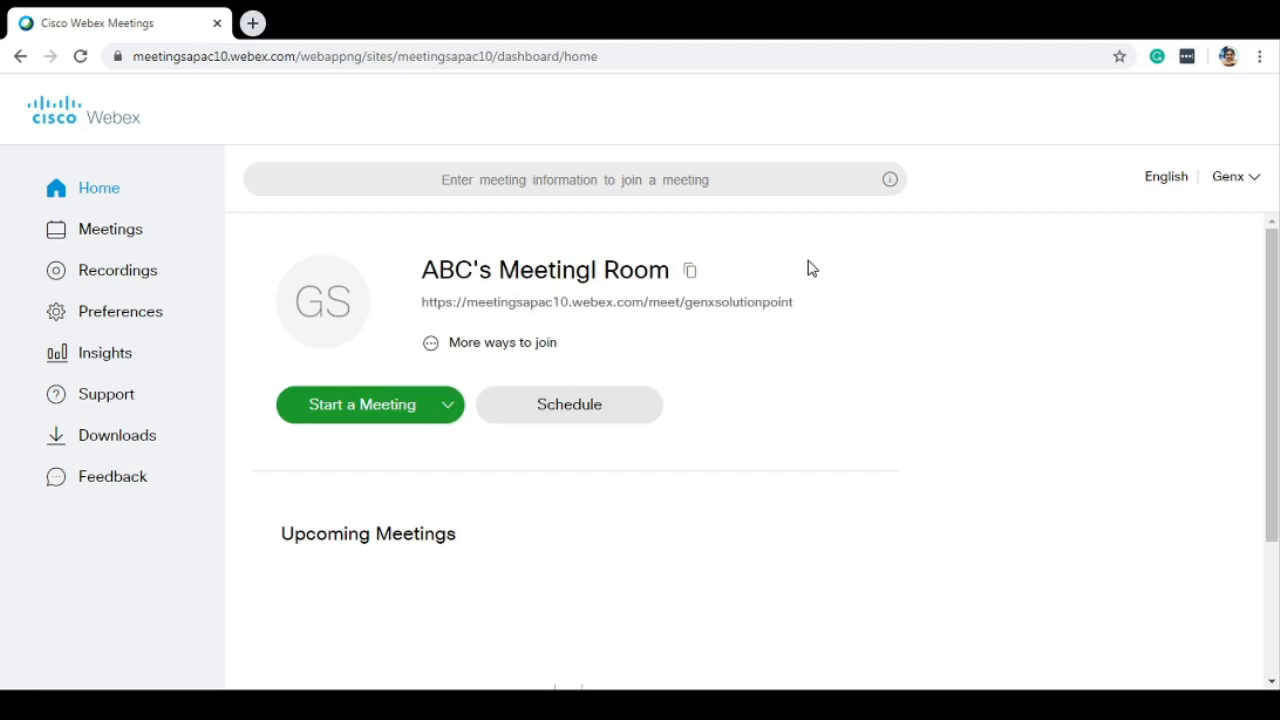
{"action": "double_click", "coordinate": [606, 302]}
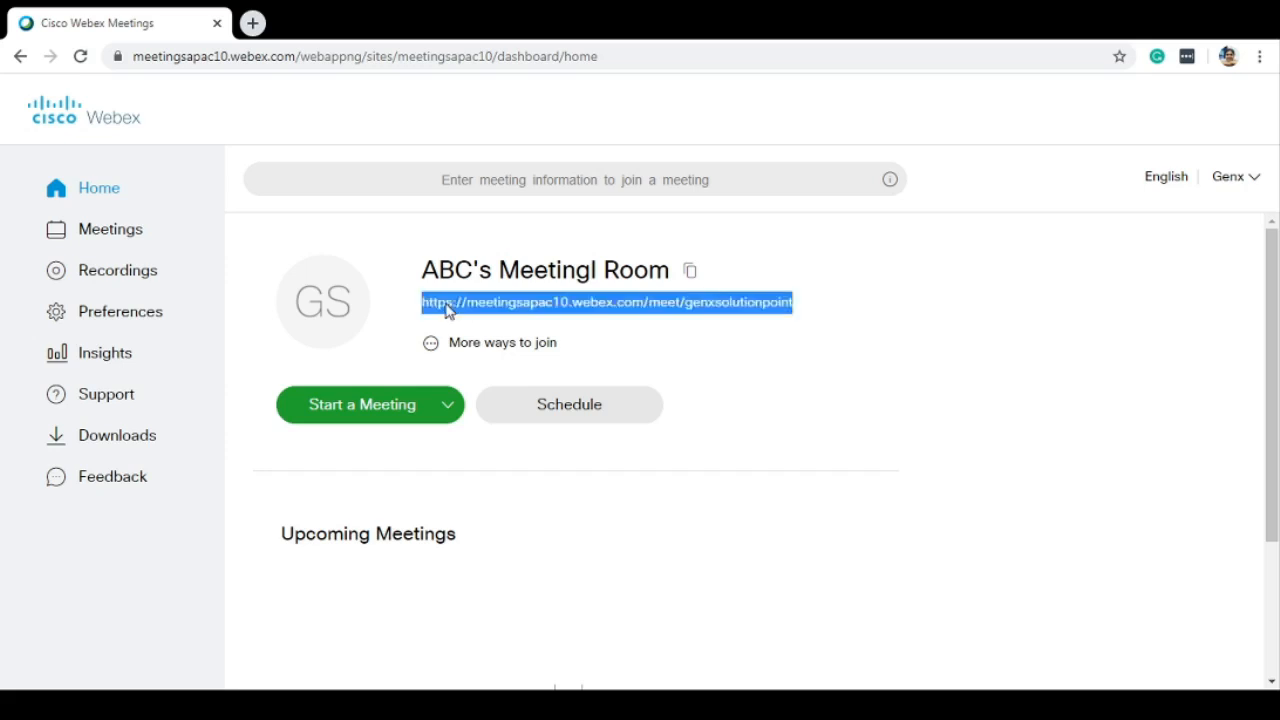
{"action": "left_click", "coordinate": [448, 405]}
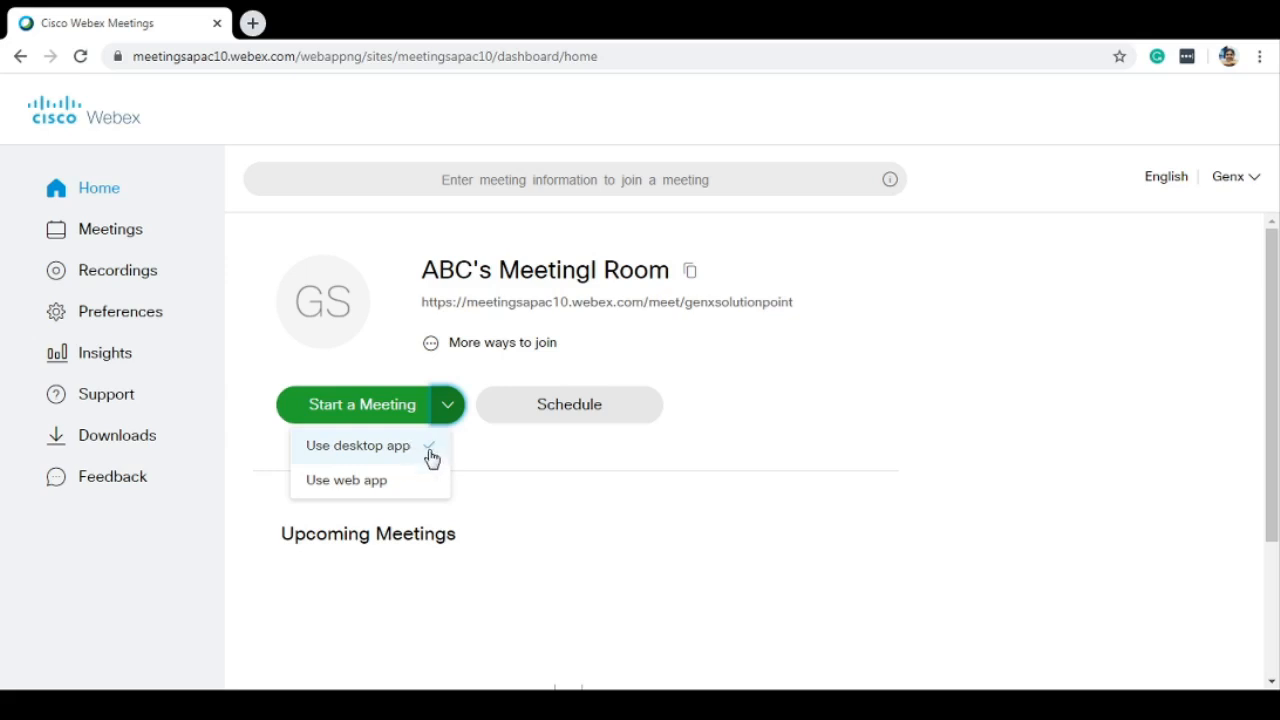
{"action": "mouse_move", "coordinate": [370, 488]}
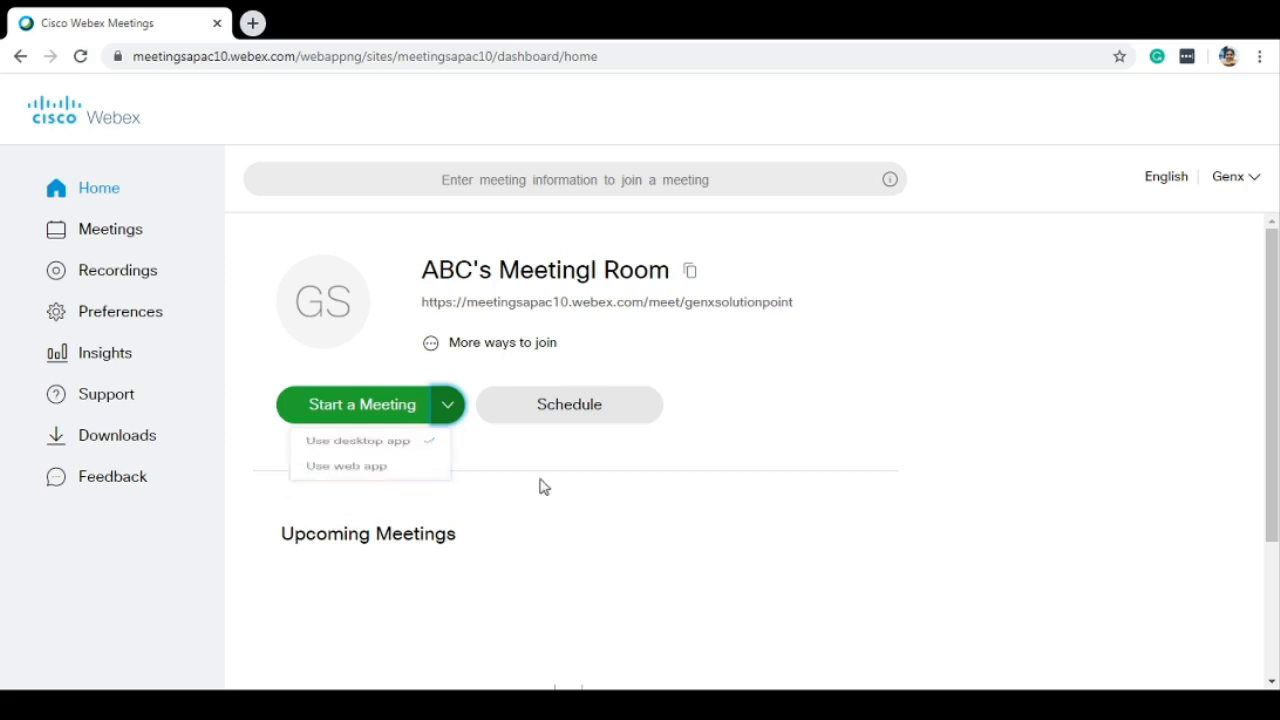
{"action": "left_click", "coordinate": [362, 404]}
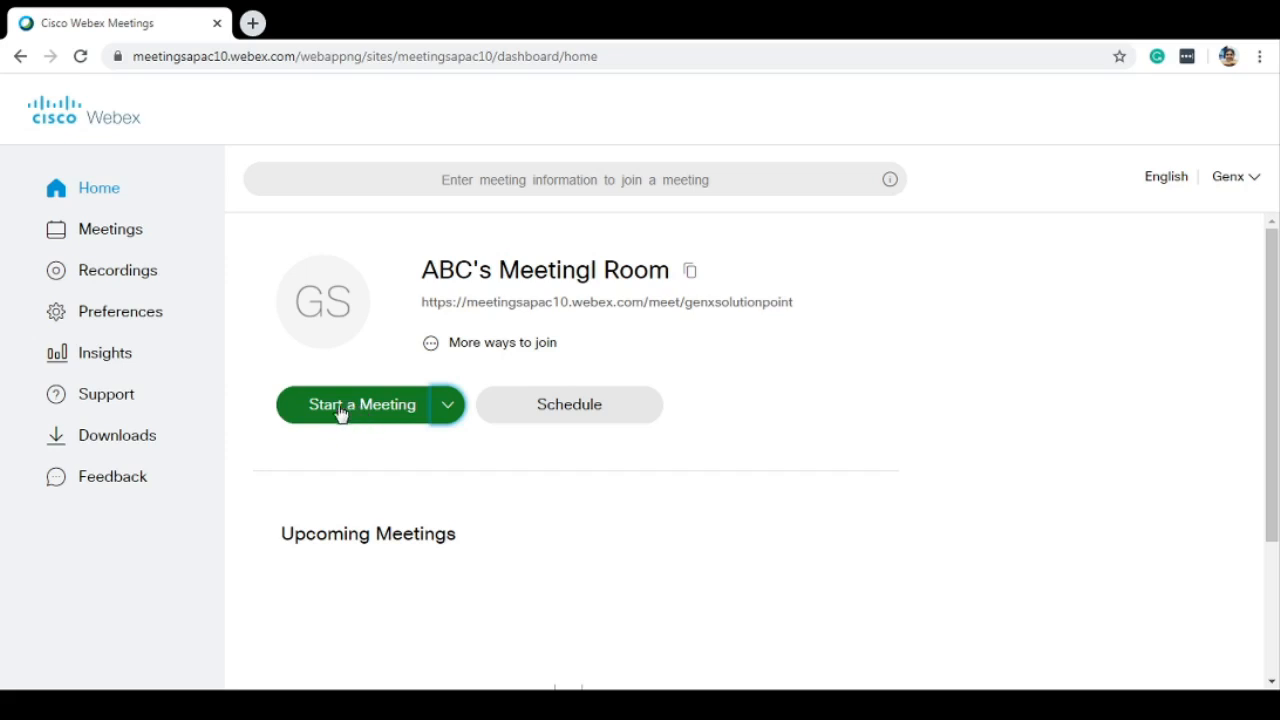
{"action": "mouse_move", "coordinate": [581, 504]}
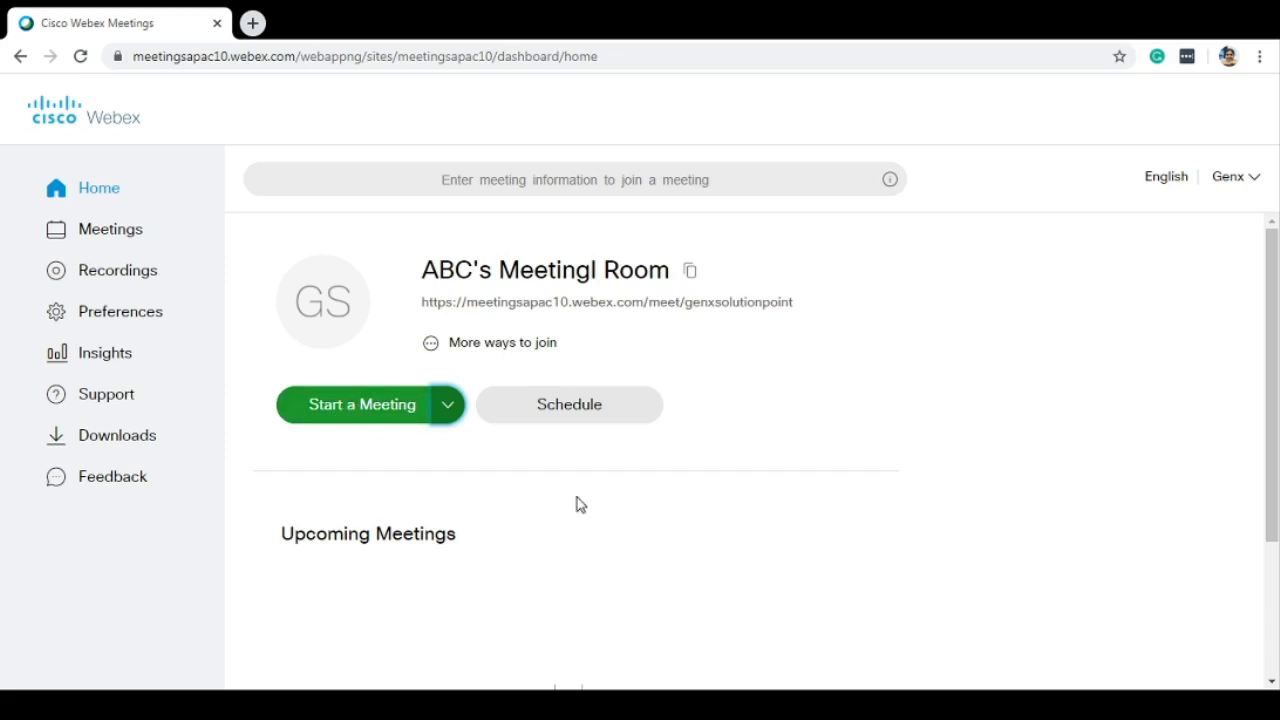